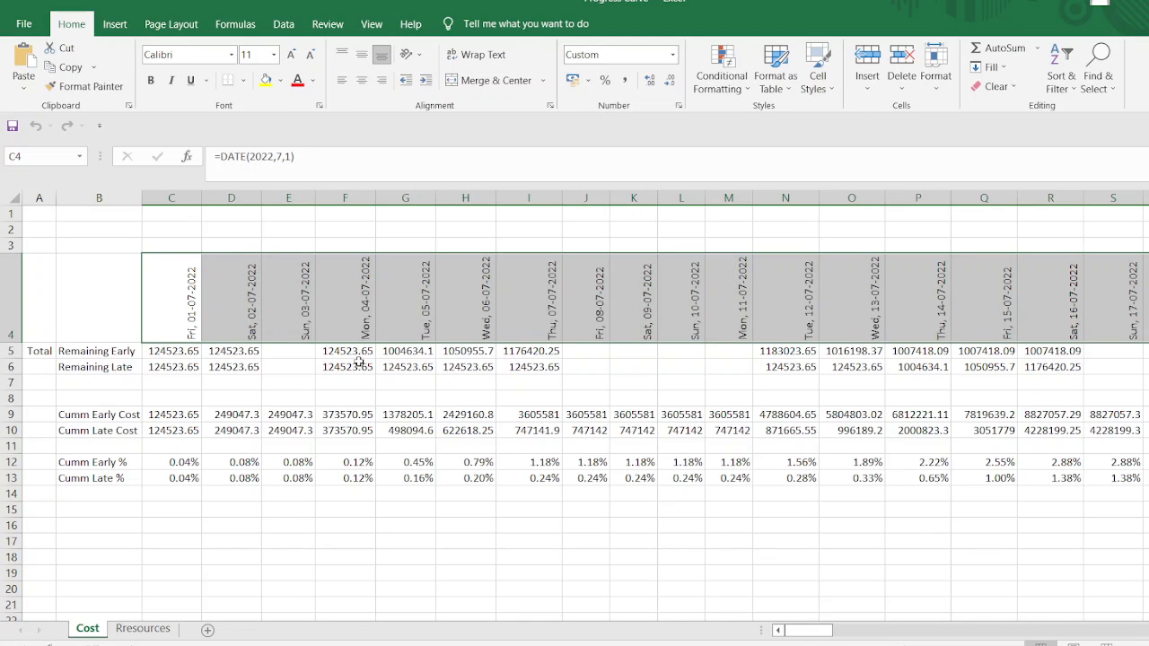
pyautogui.moveTo(266, 607)
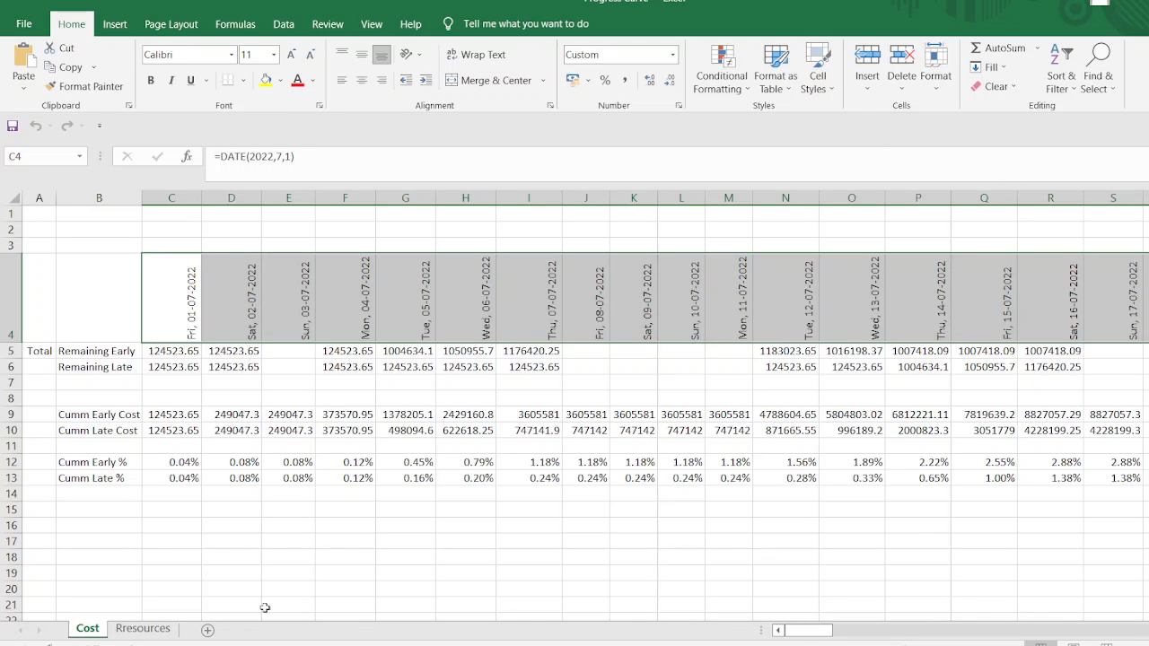
# Step: Review the Cumm Early % and Cumm Late % cells on the Resources sheet, returning to Cost
pyautogui.click(144, 628)
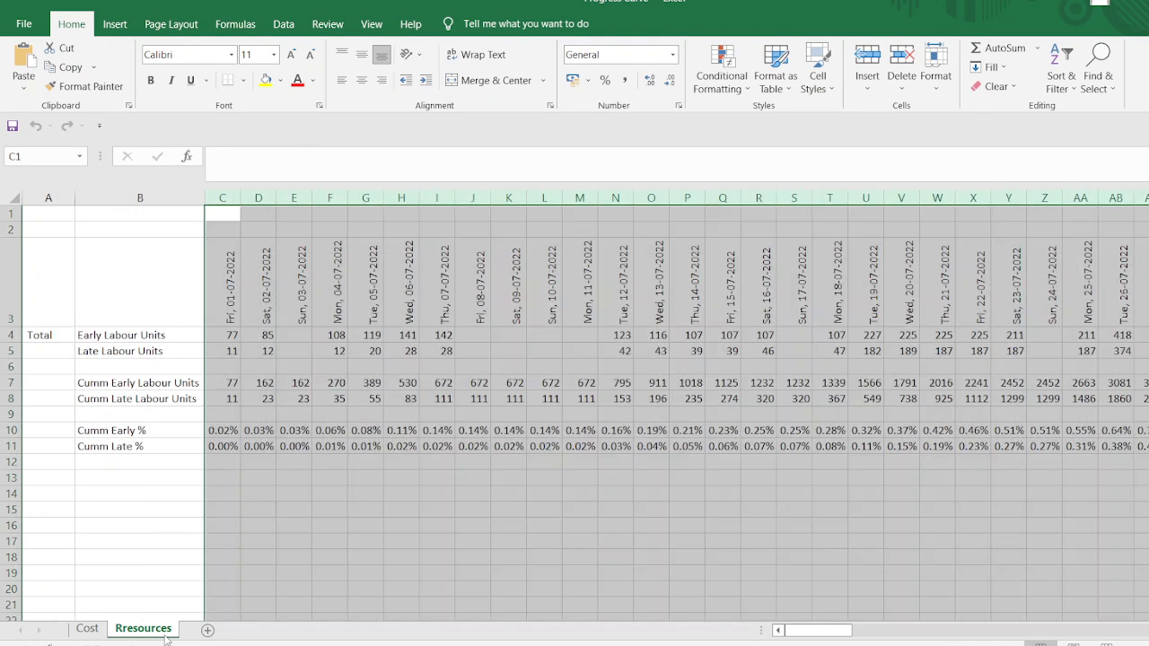
pyautogui.click(258, 524)
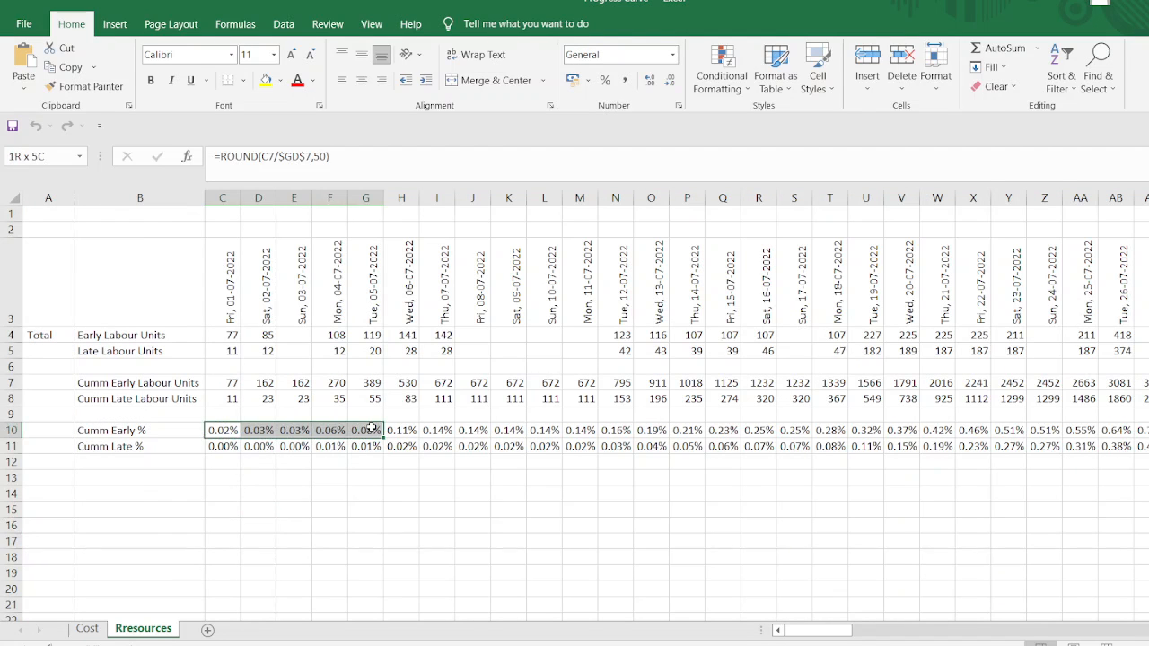
pyautogui.moveTo(367, 430); pyautogui.dragTo(366, 445)
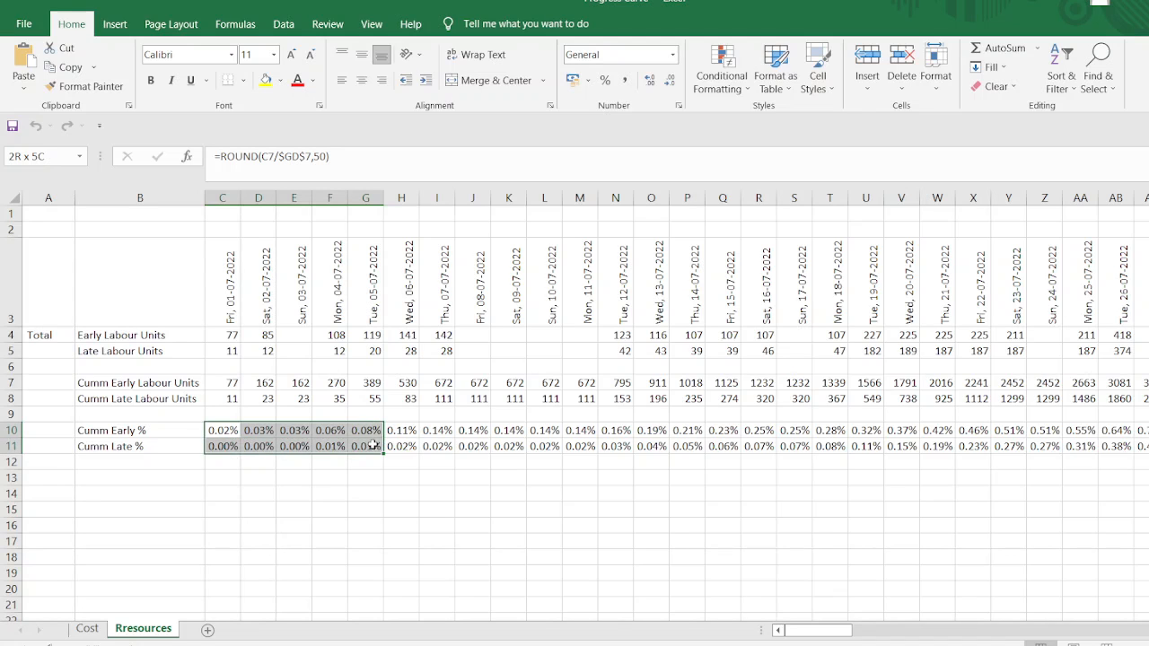
pyautogui.click(86, 629)
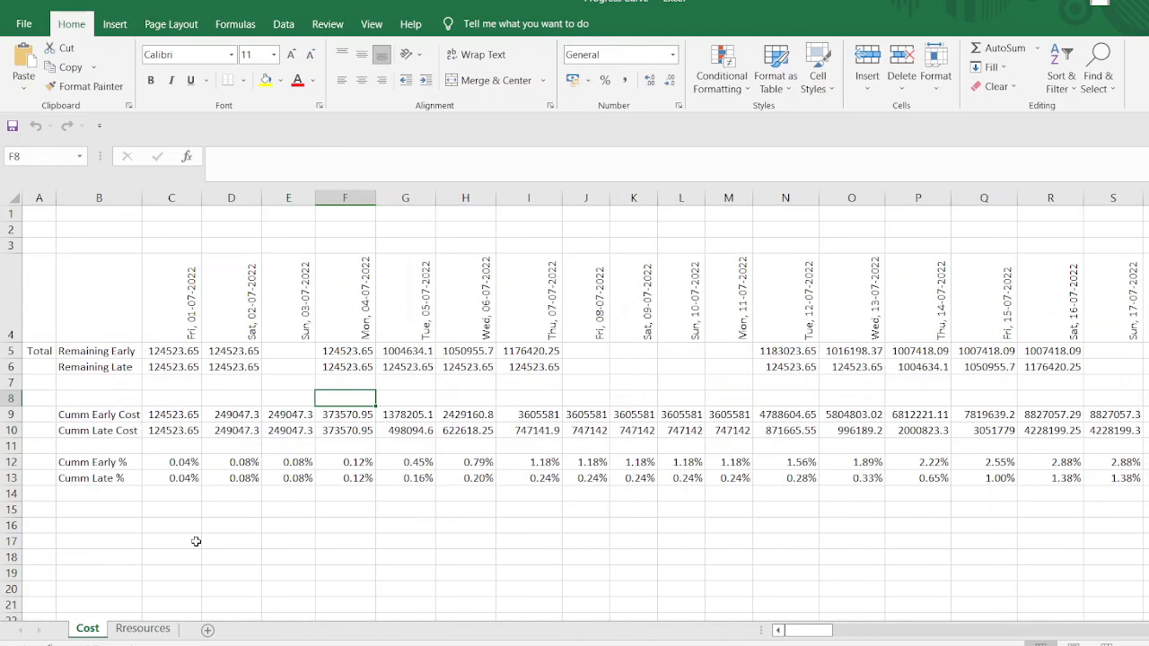
# Step: Check the Cost sheet date formulas in C4, D4, H4, I4 and percentage formulas in E12, H12
pyautogui.moveTo(171, 461); pyautogui.dragTo(359, 477)
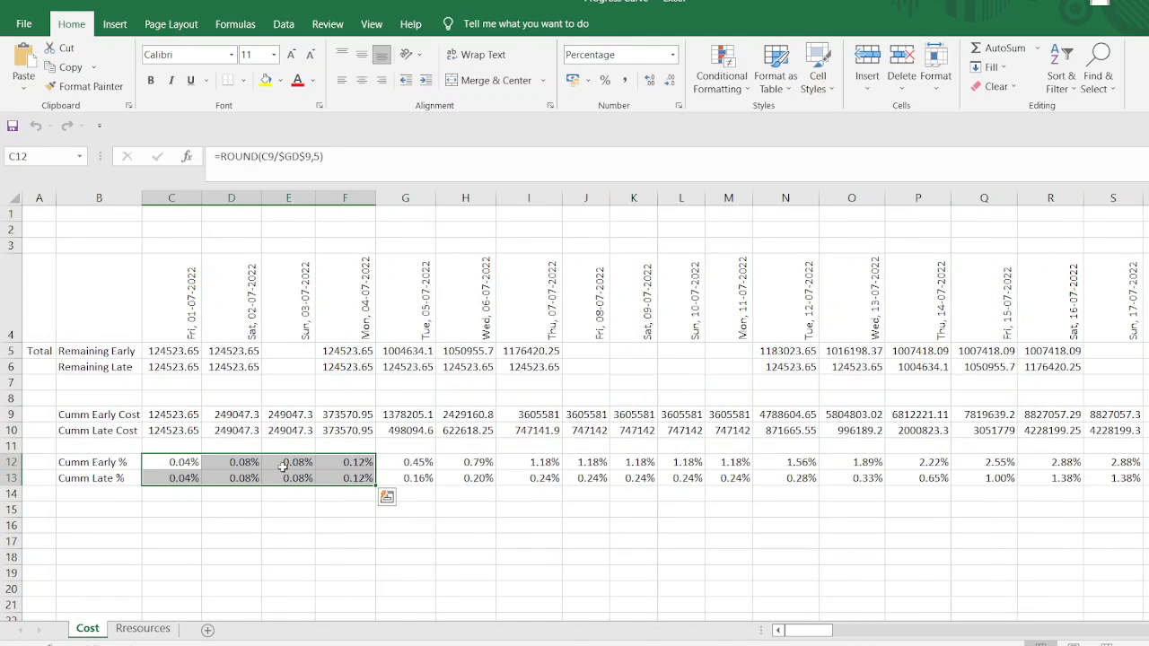
pyautogui.click(287, 461)
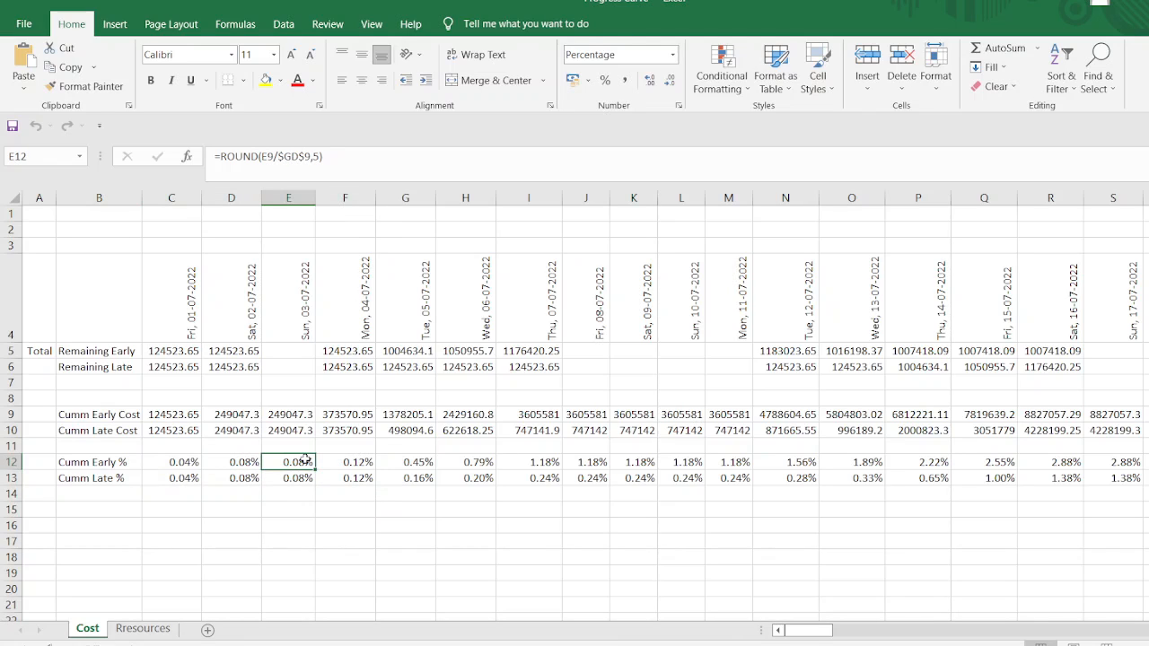
pyautogui.click(230, 298)
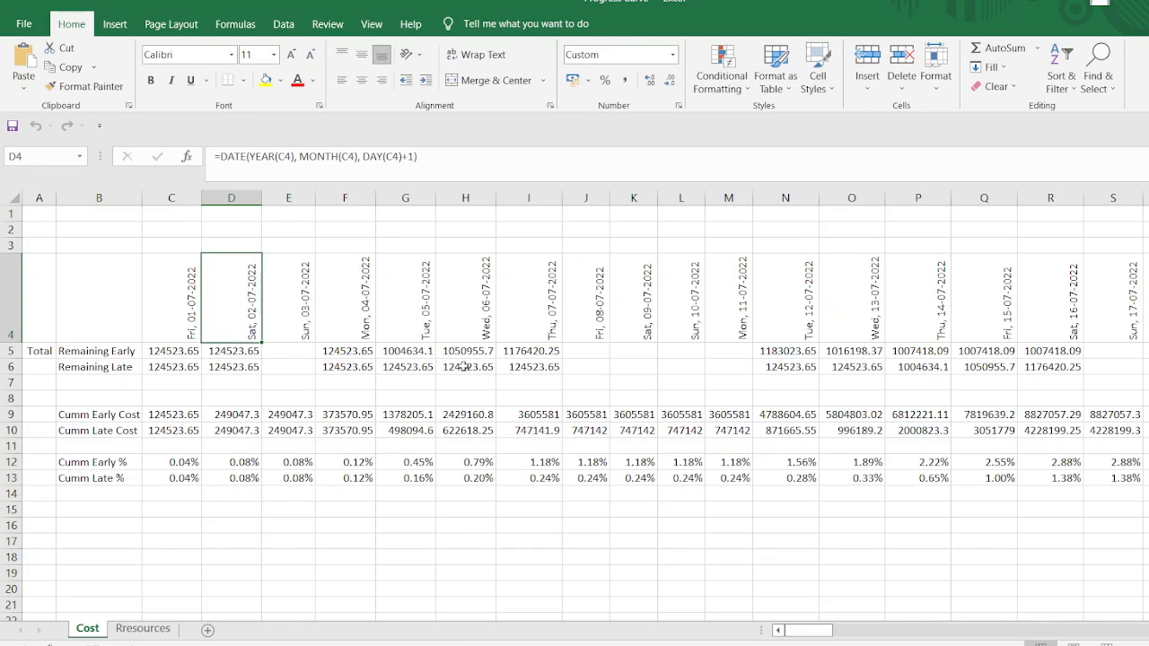
pyautogui.moveTo(187, 316)
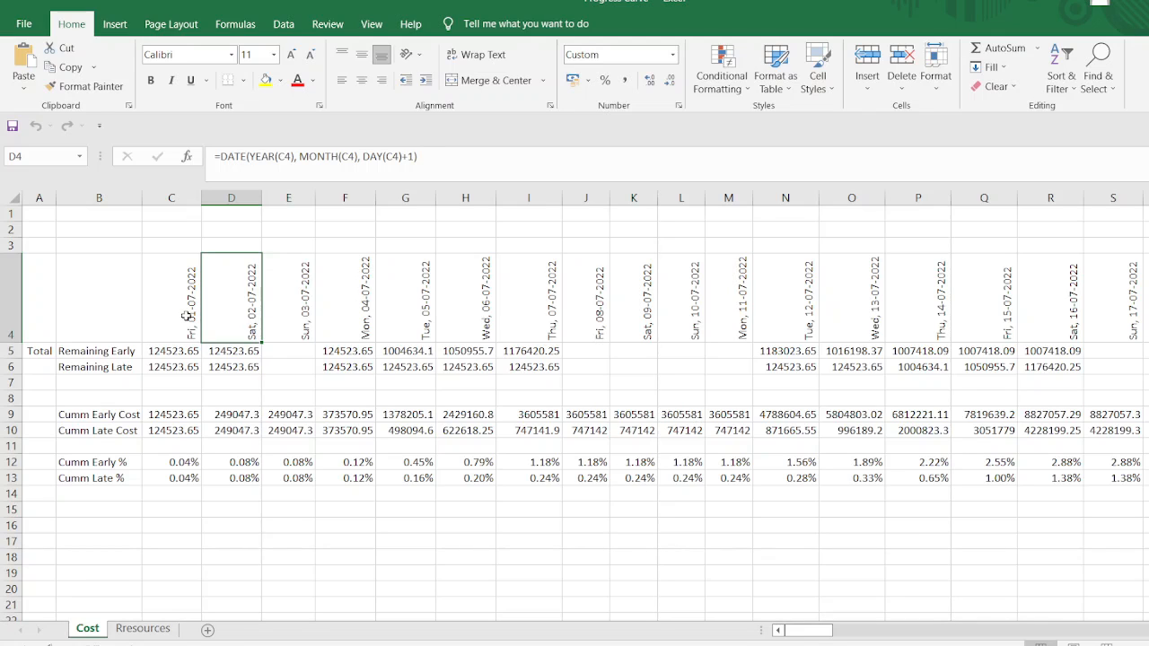
pyautogui.click(171, 296)
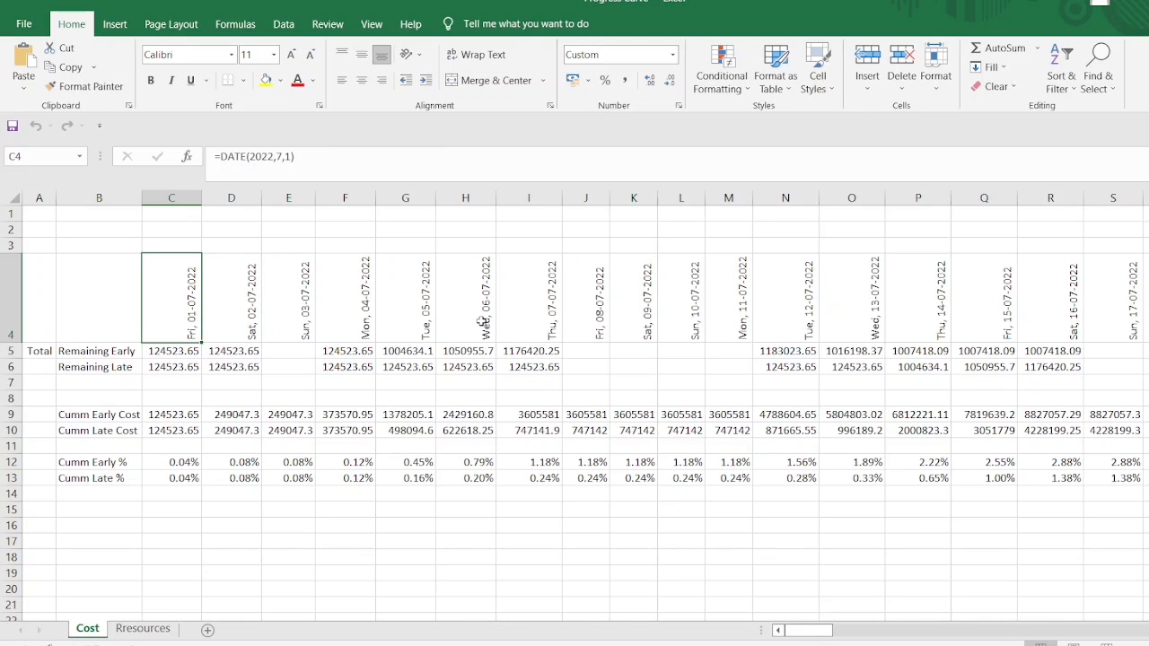
pyautogui.click(465, 298)
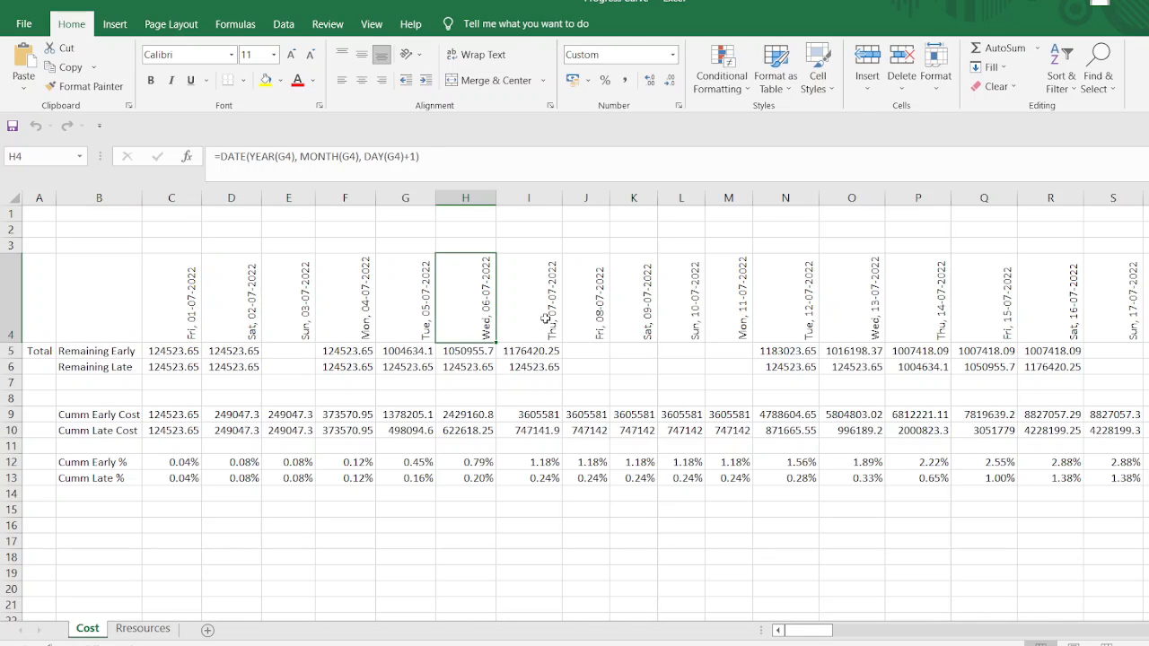
pyautogui.click(528, 296)
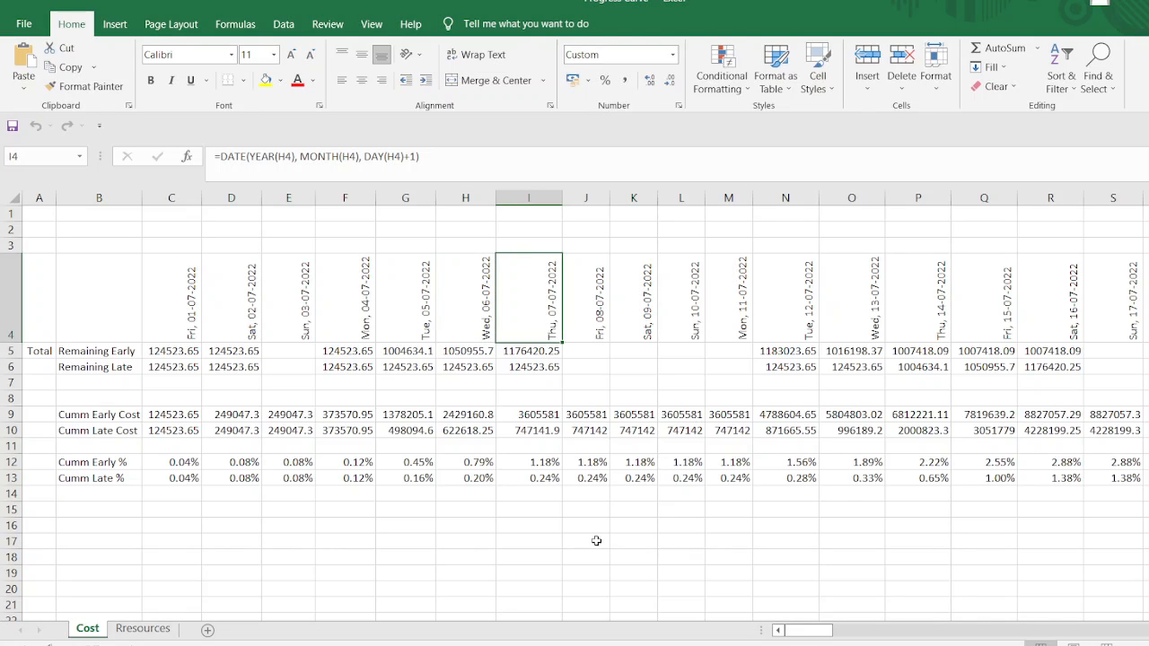
pyautogui.click(465, 461)
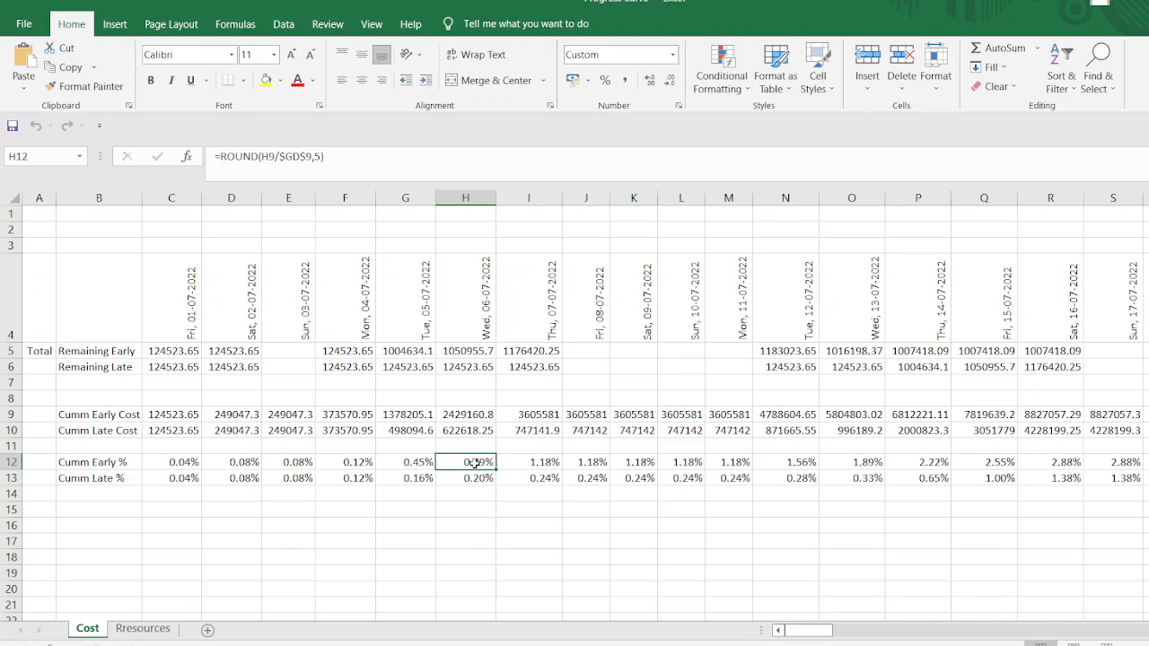
# Step: Select the whole Cost sheet, review its cell options and clear the selection unchanged
pyautogui.moveTo(465, 462); pyautogui.dragTo(465, 478)
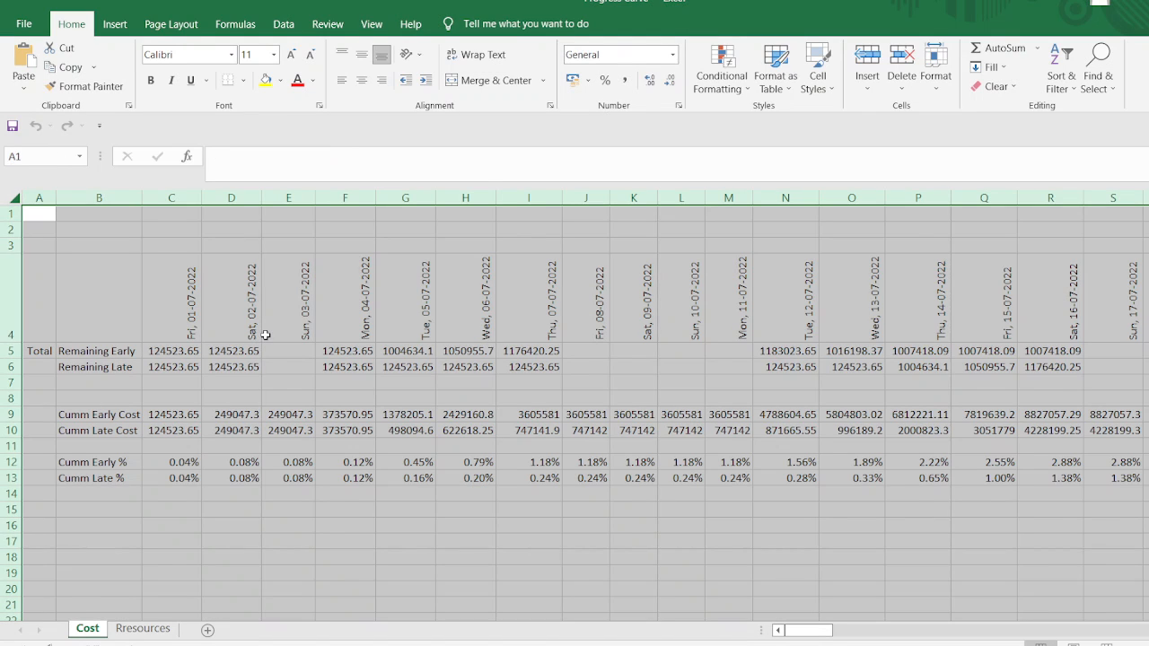
pyautogui.rightClick(266, 334)
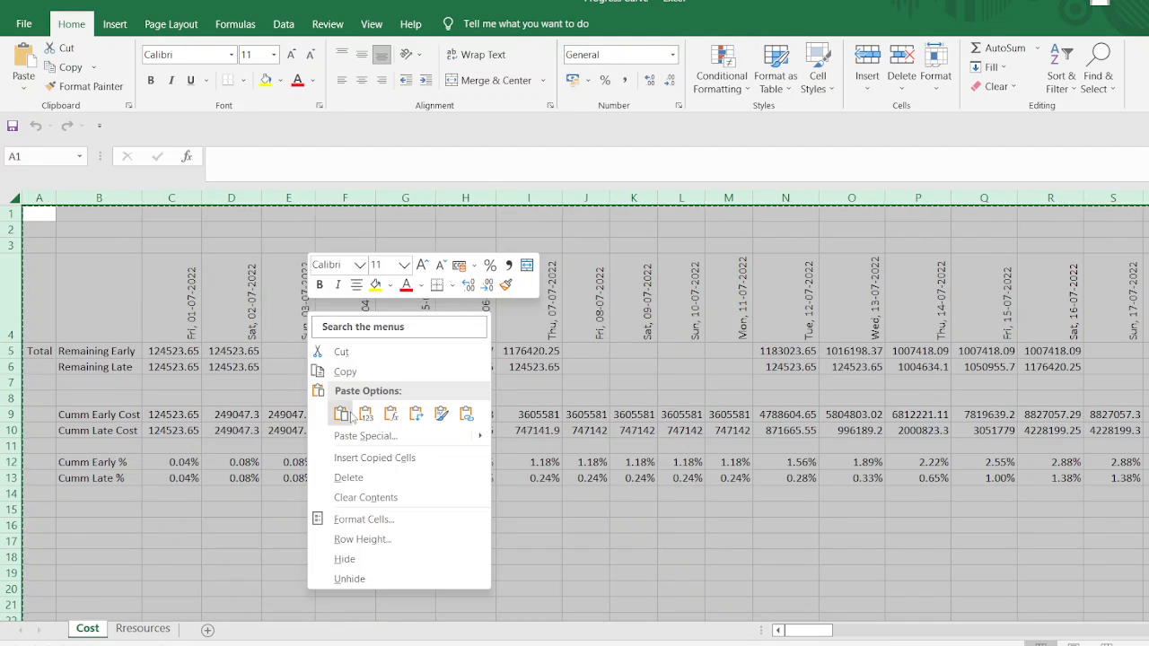
pyautogui.click(341, 413)
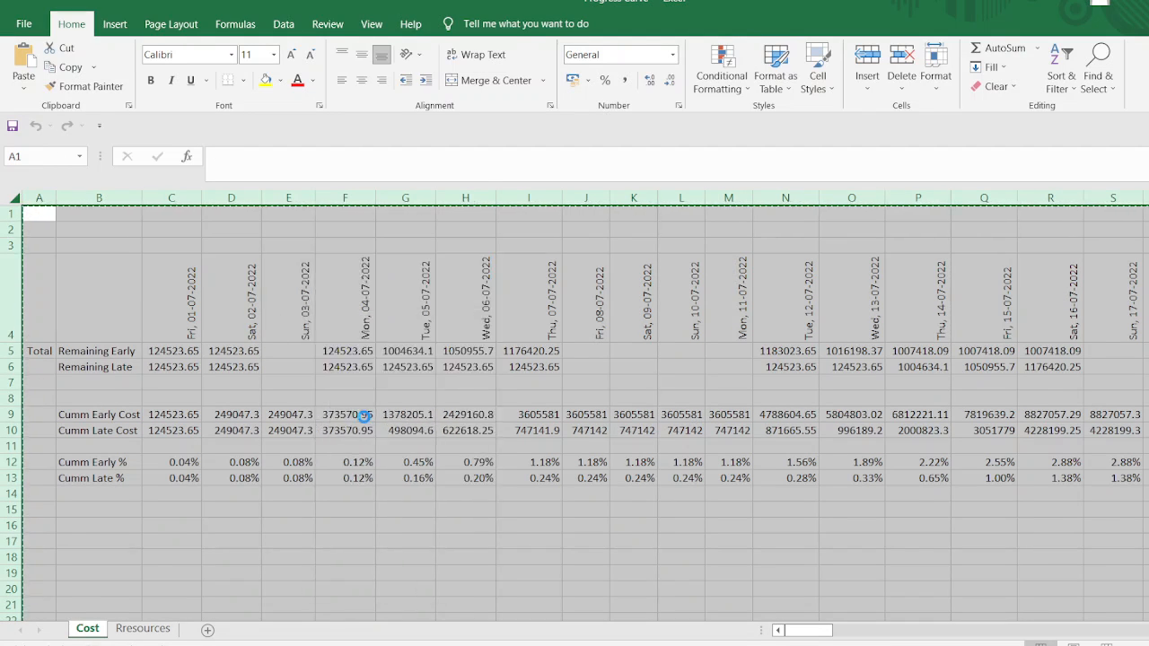
pyautogui.click(528, 510)
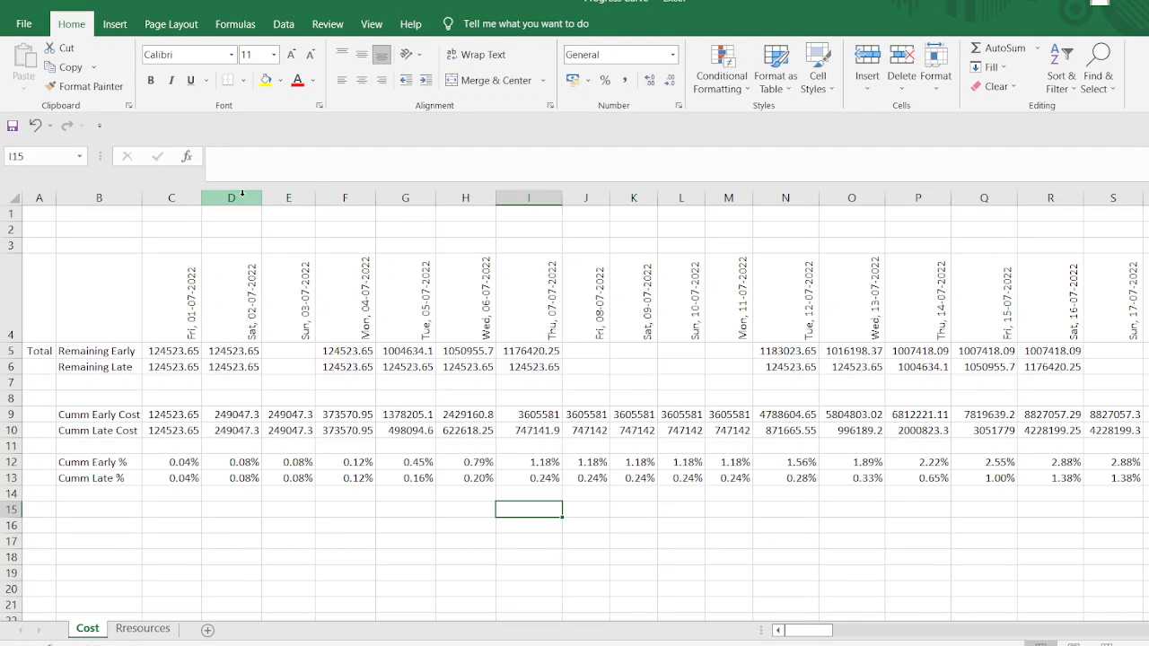
# Step: Hide the daily columns in blocks, leaving weekly Wednesday dates from 01-07-2022 to 31-12-2022
pyautogui.moveTo(230, 198); pyautogui.dragTo(344, 198)
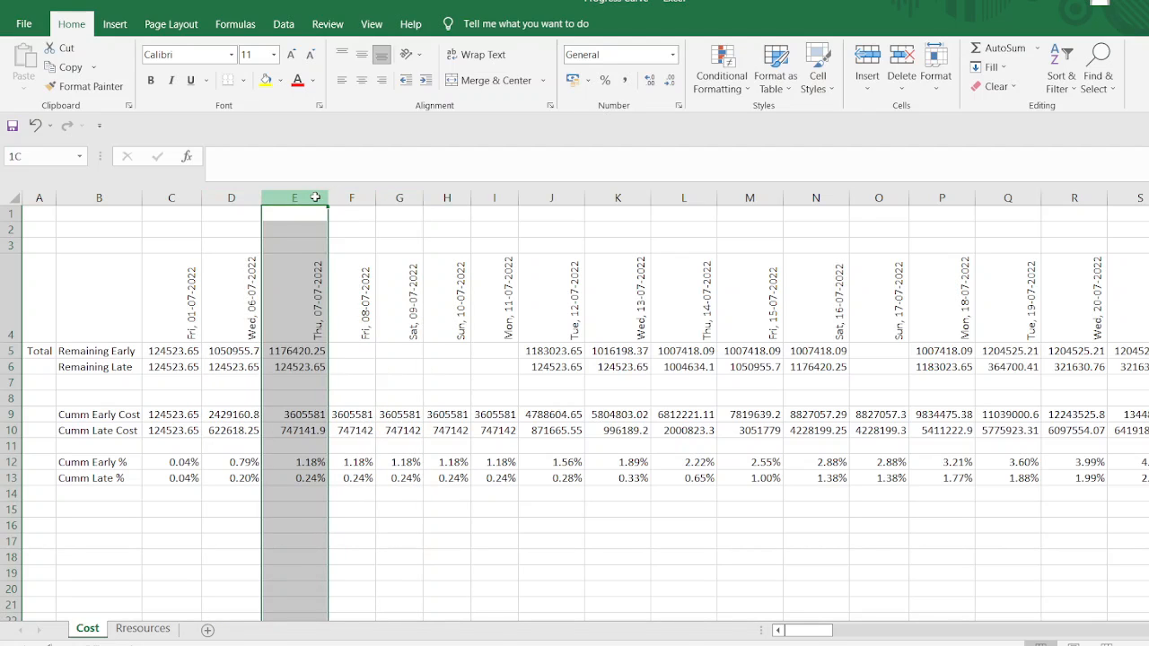
pyautogui.moveTo(295, 214); pyautogui.dragTo(551, 213)
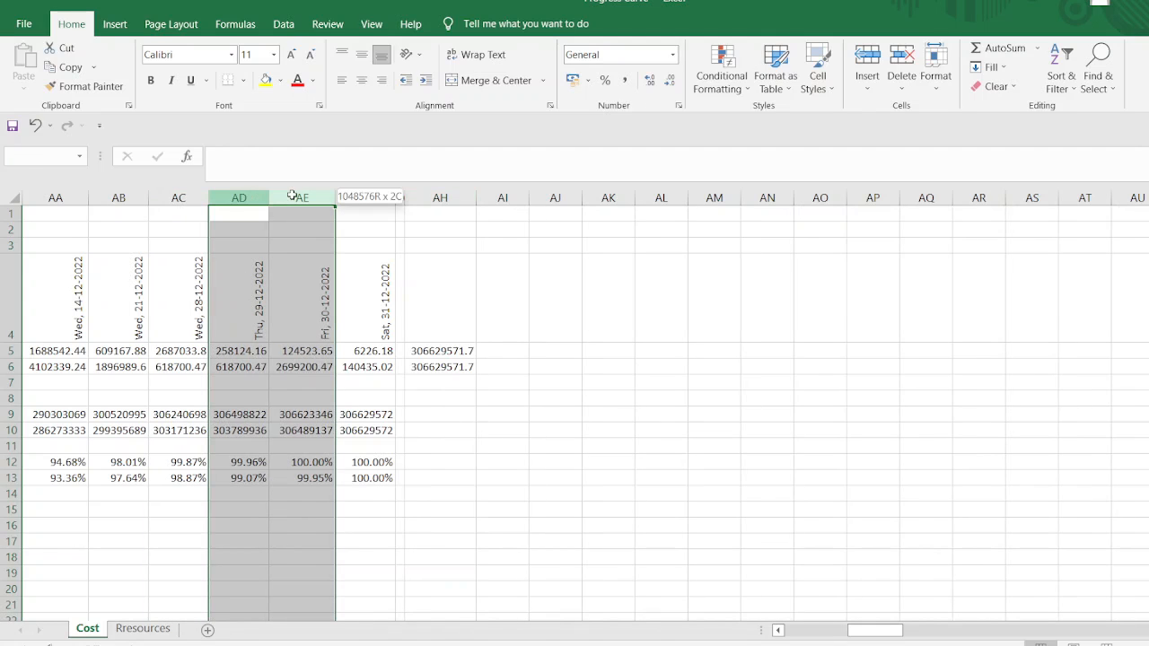
pyautogui.moveTo(338, 196); pyautogui.dragTo(278, 195)
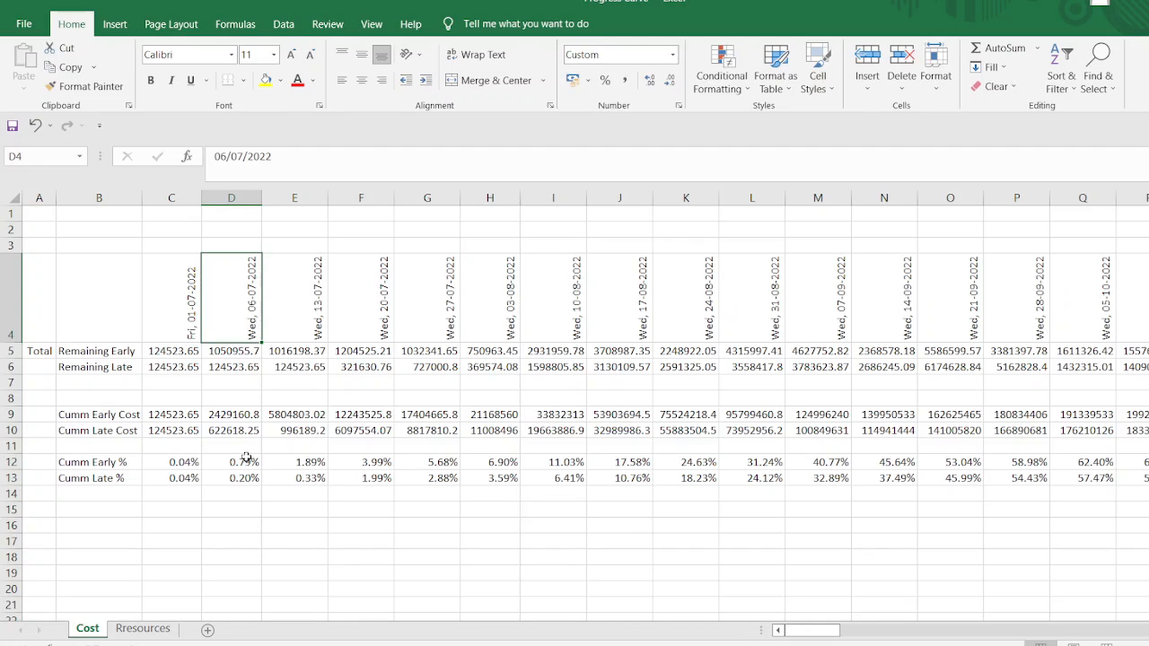
# Step: Check the weekly Cumm Early % and Cumm Late % values in D12 and D13
pyautogui.click(231, 461)
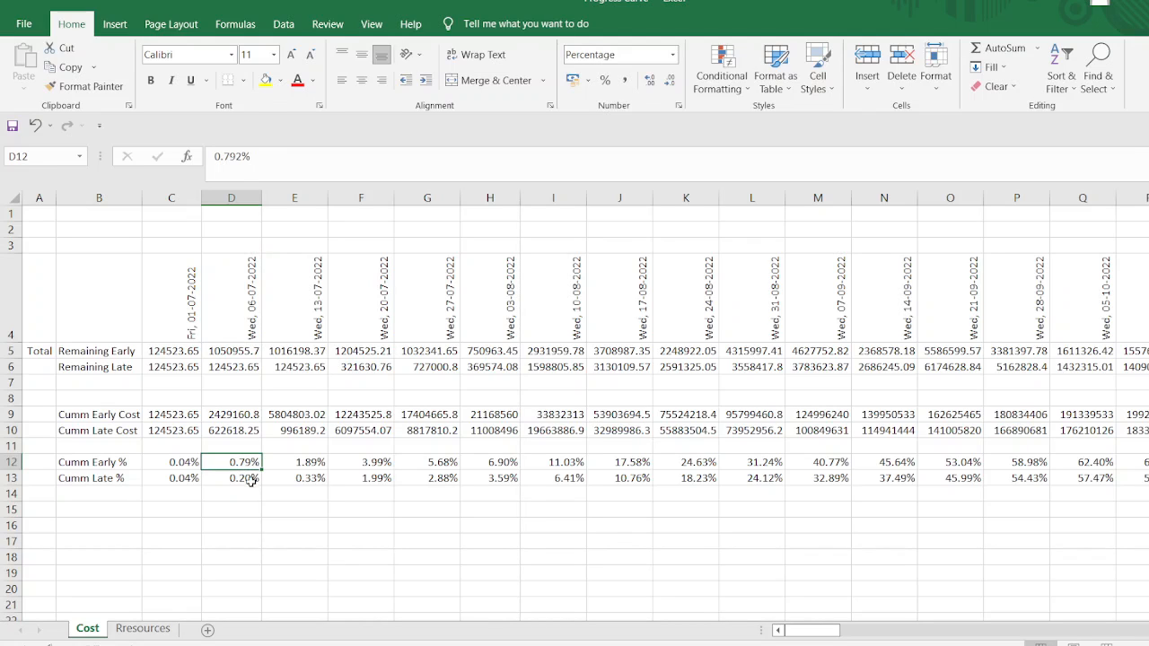
pyautogui.click(229, 477)
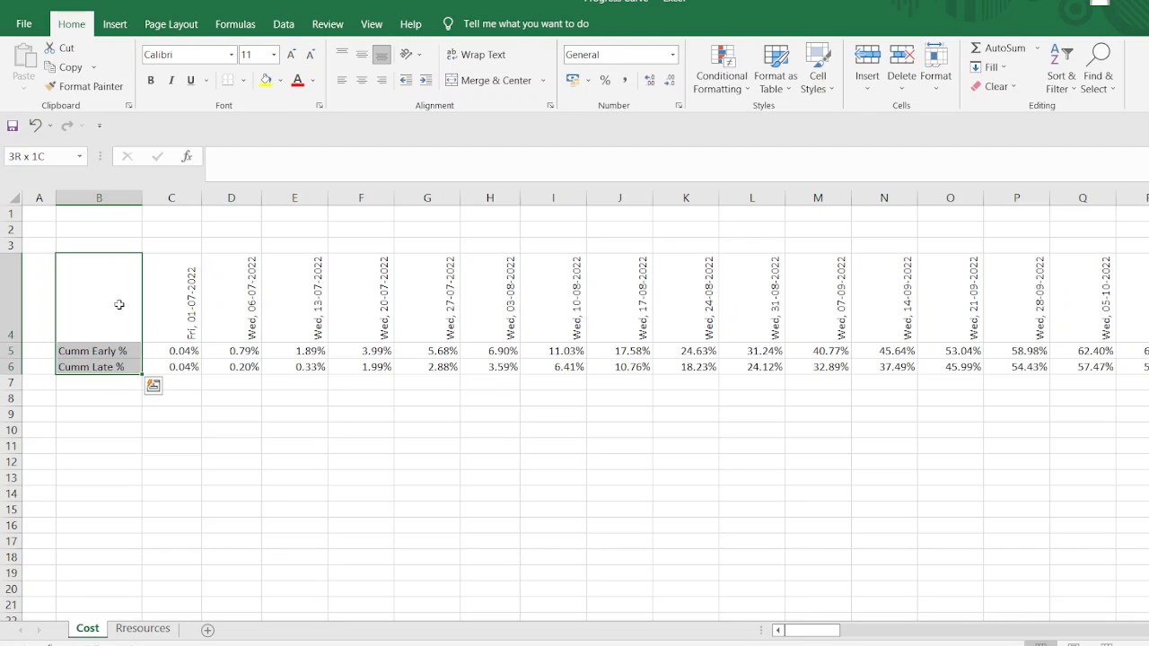
pyautogui.hscroll(3)
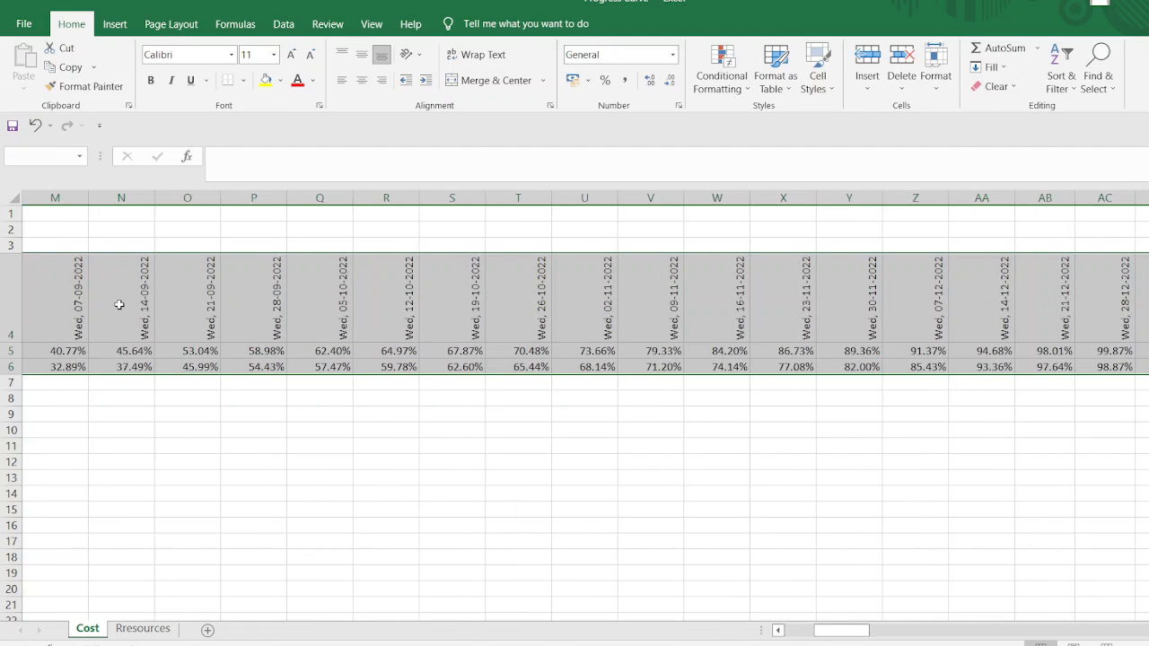
pyautogui.hscroll(3)
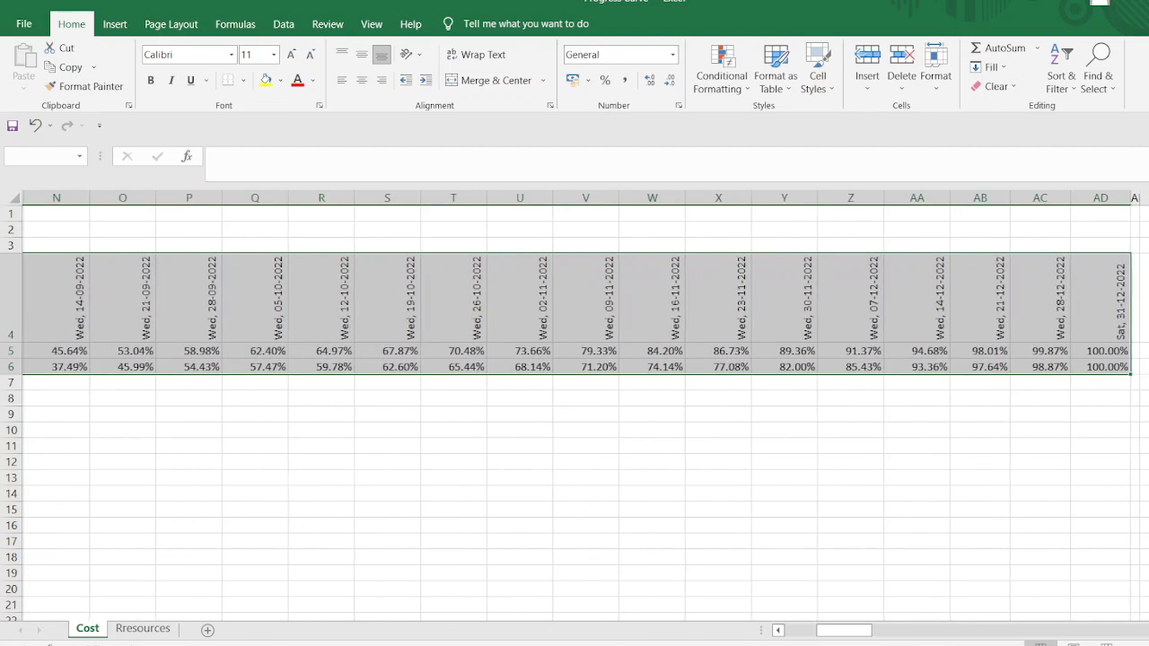
pyautogui.hscroll(3)
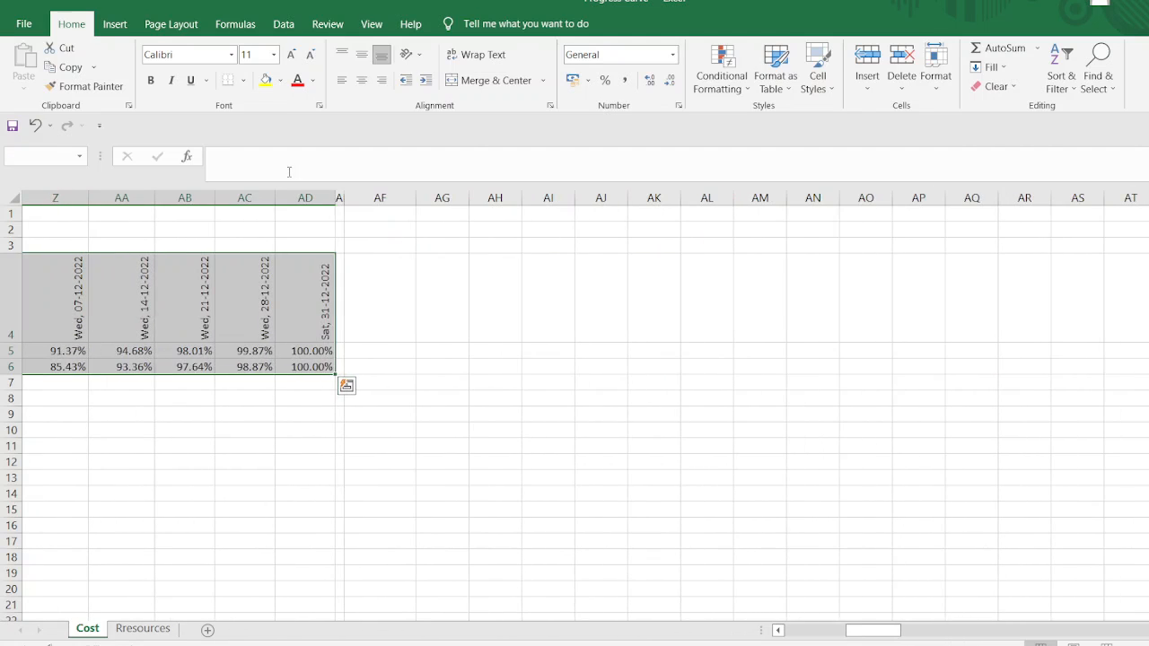
pyautogui.moveTo(289, 172)
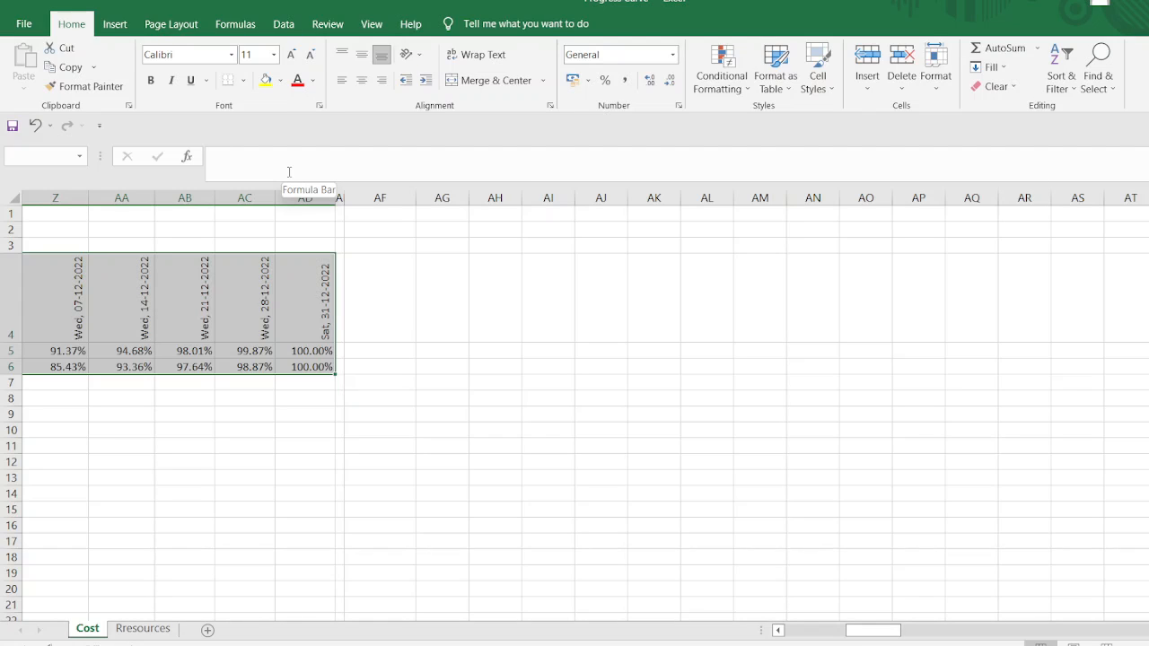
pyautogui.hscroll(-3)
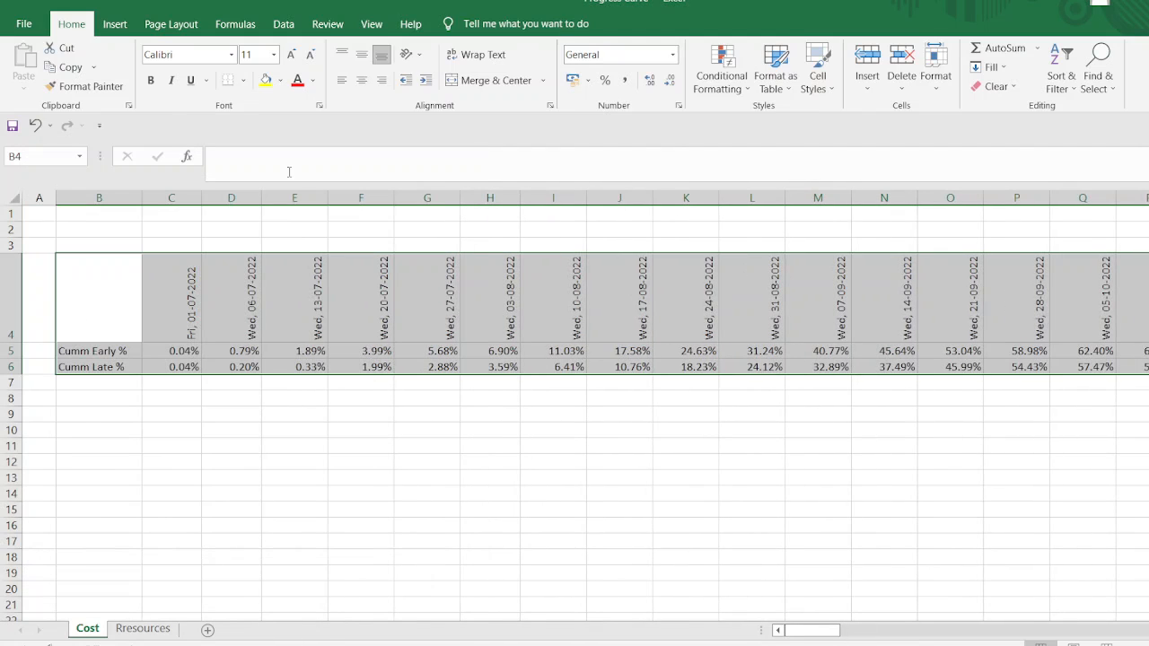
# Step: Add outline and inside borders to the weekly percentage table via Format Cells
pyautogui.press('ctrl+1')
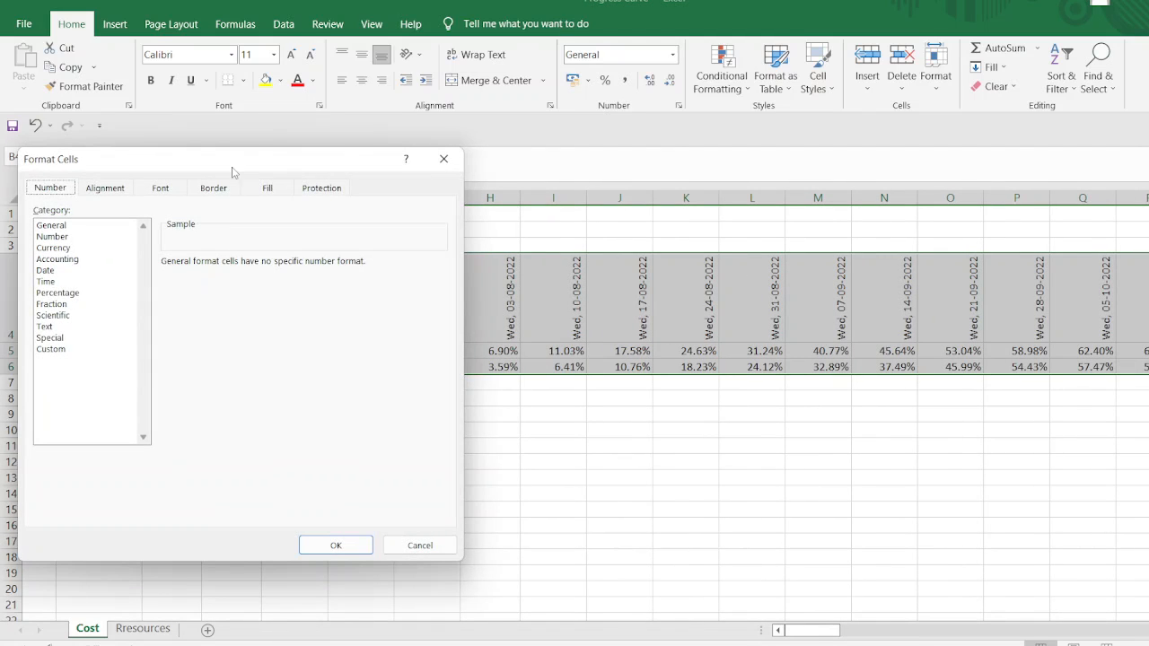
pyautogui.click(212, 188)
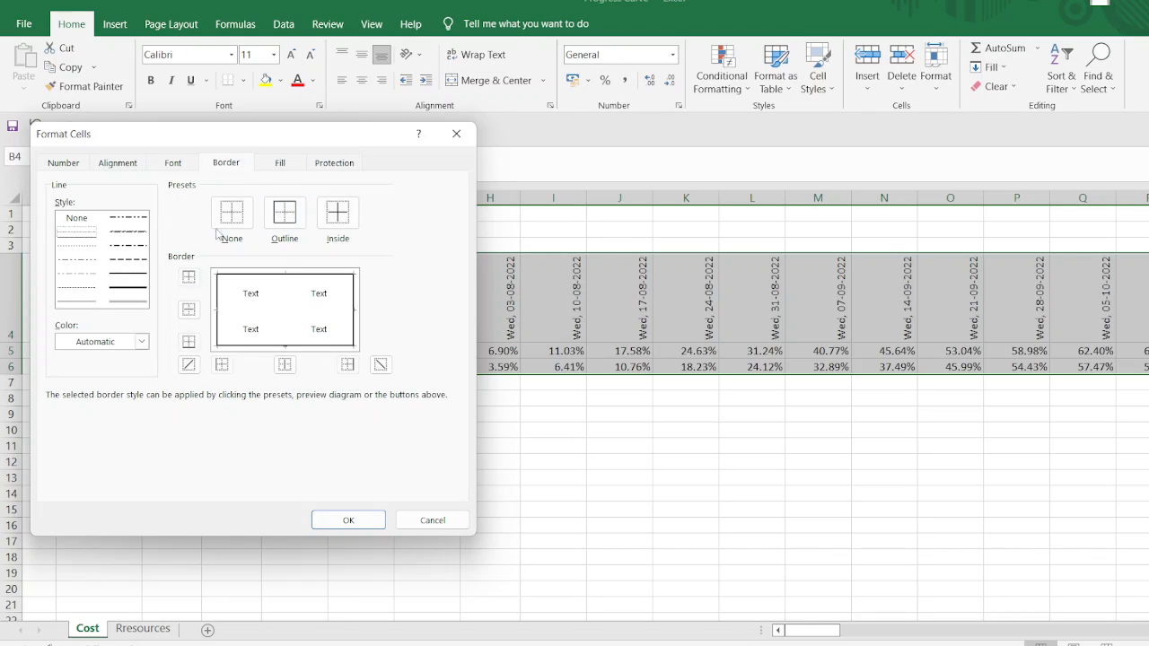
pyautogui.click(349, 521)
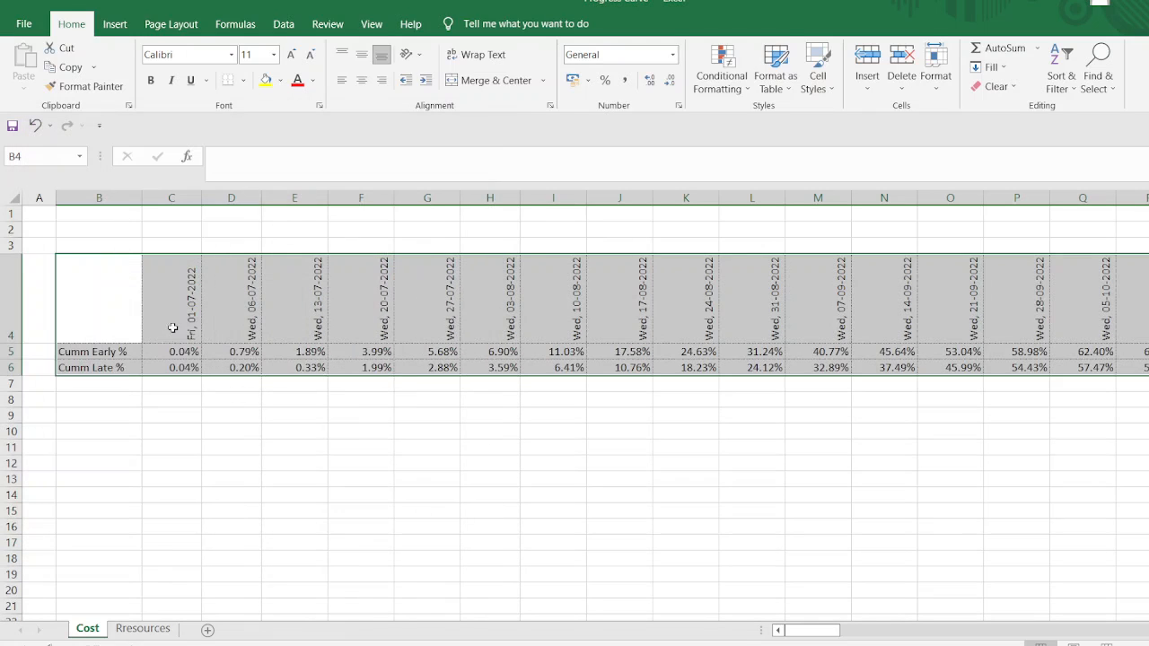
# Step: Fill the table's header row green, then switch it to light green
pyautogui.hscroll(3)
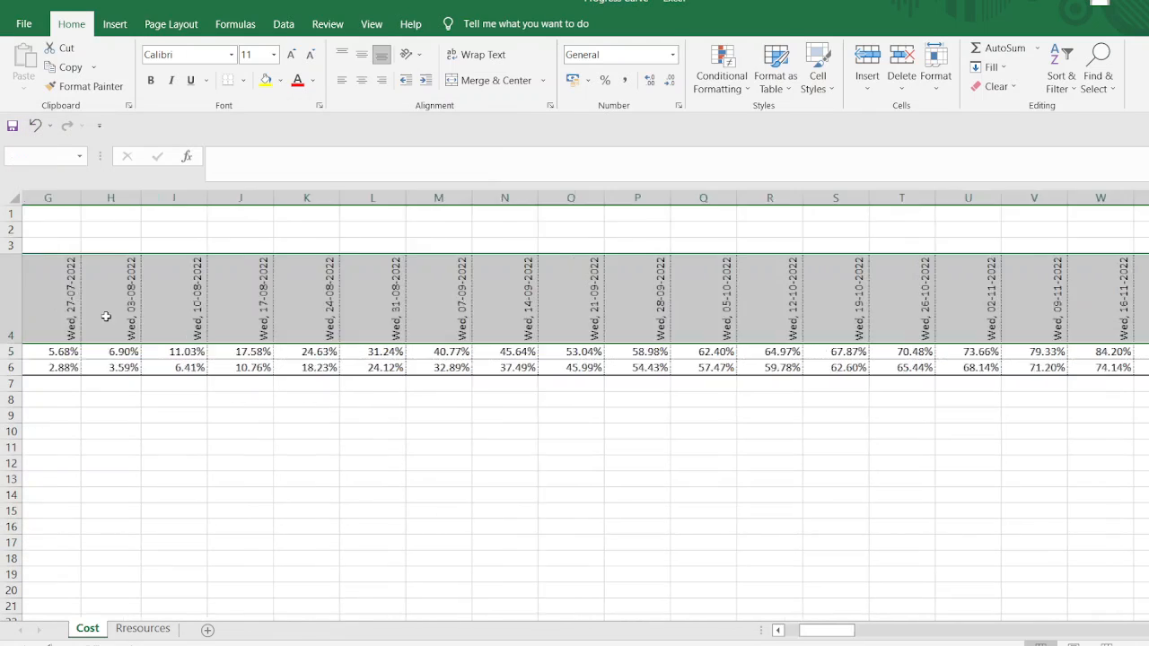
pyautogui.hscroll(3)
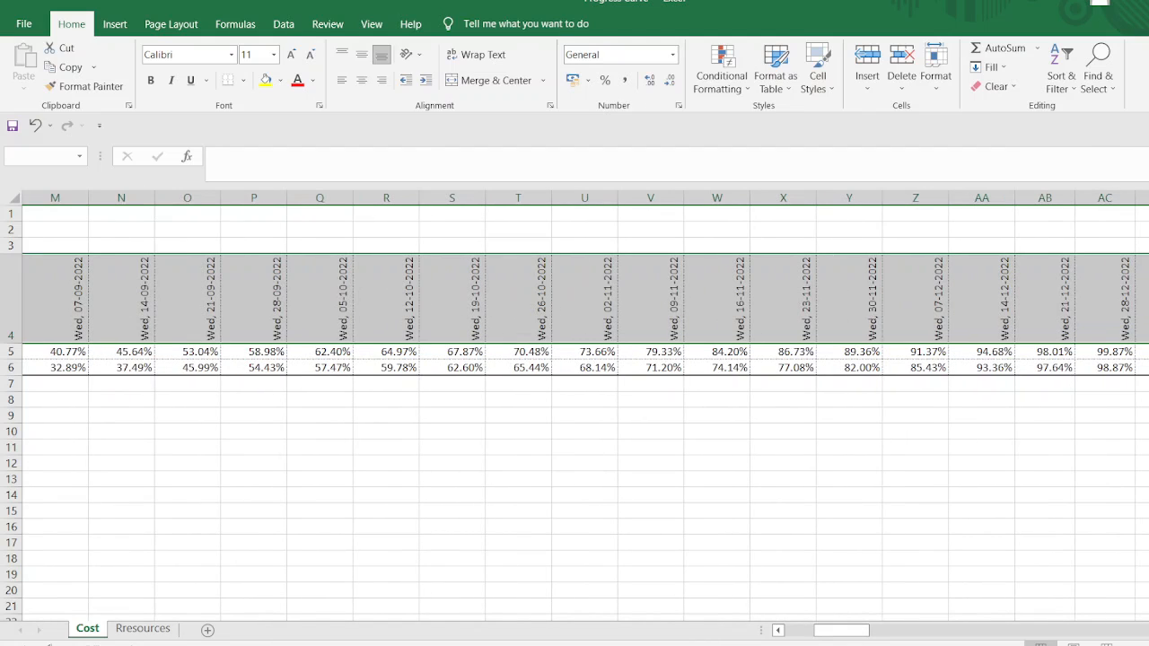
pyautogui.hscroll(3)
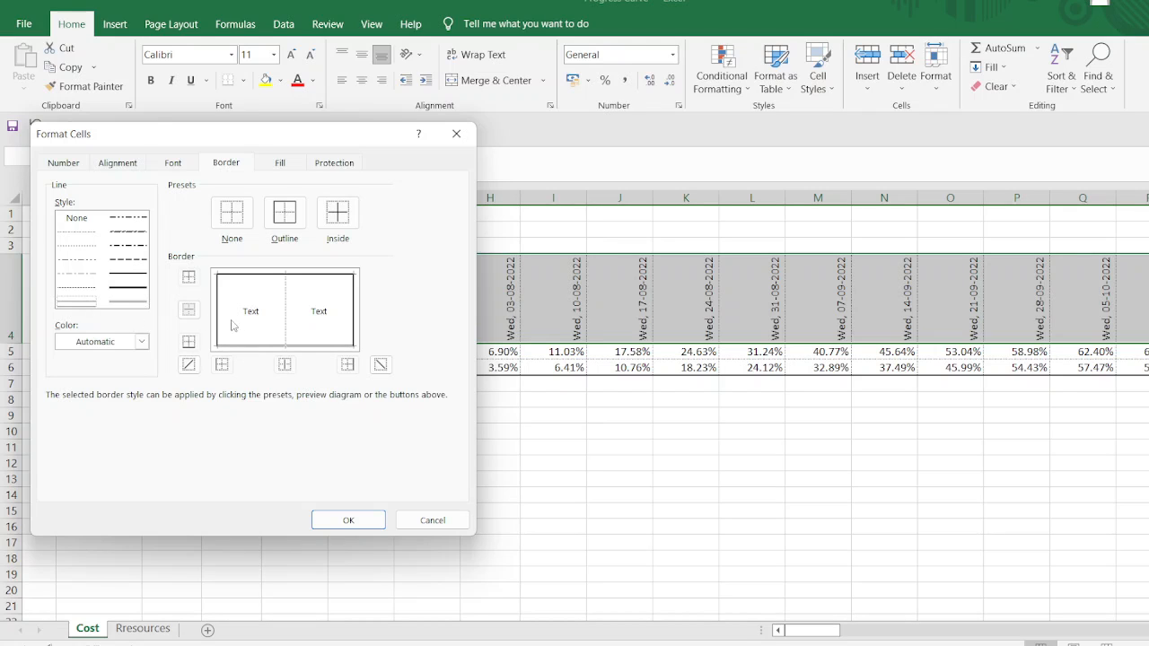
pyautogui.click(280, 161)
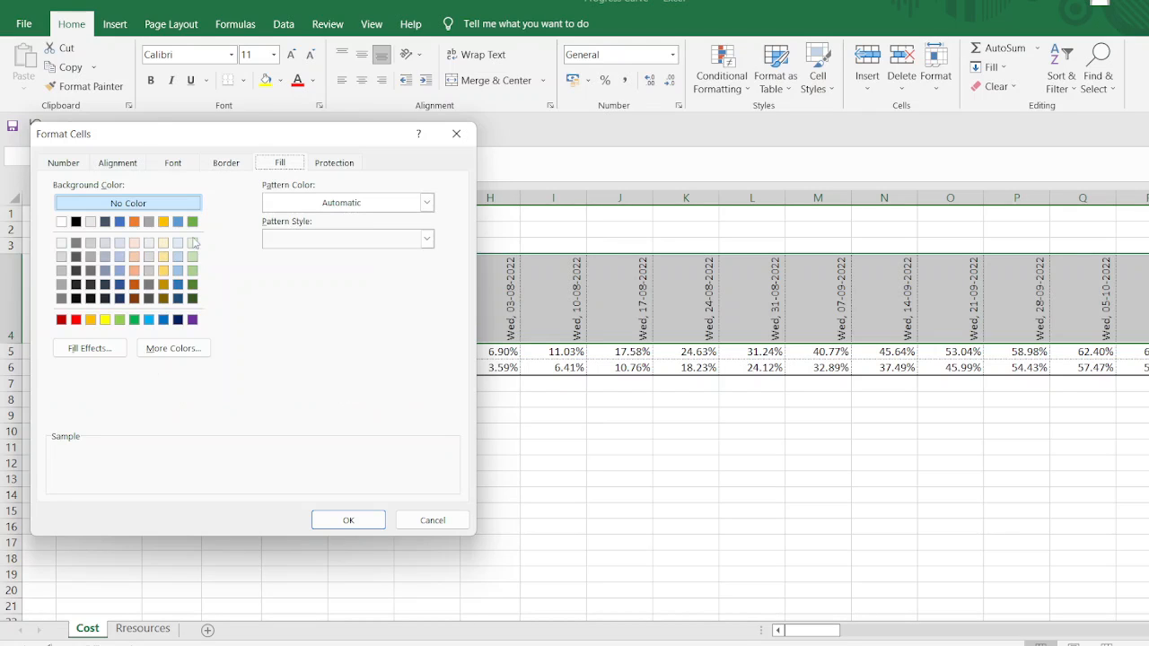
pyautogui.click(133, 320)
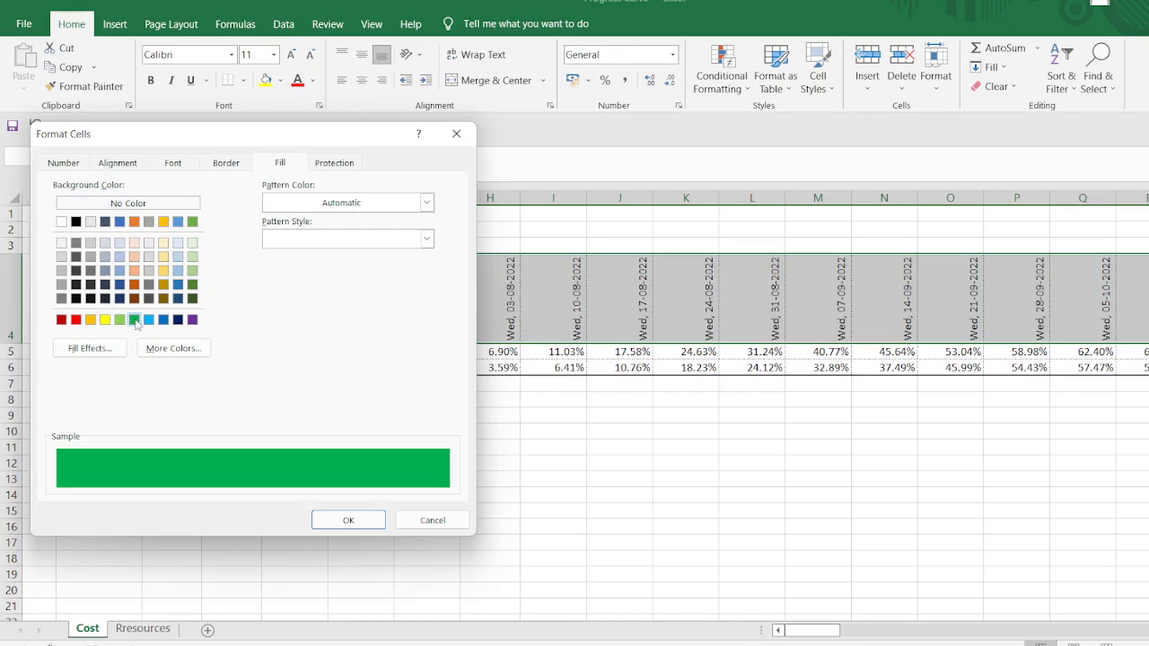
pyautogui.click(348, 521)
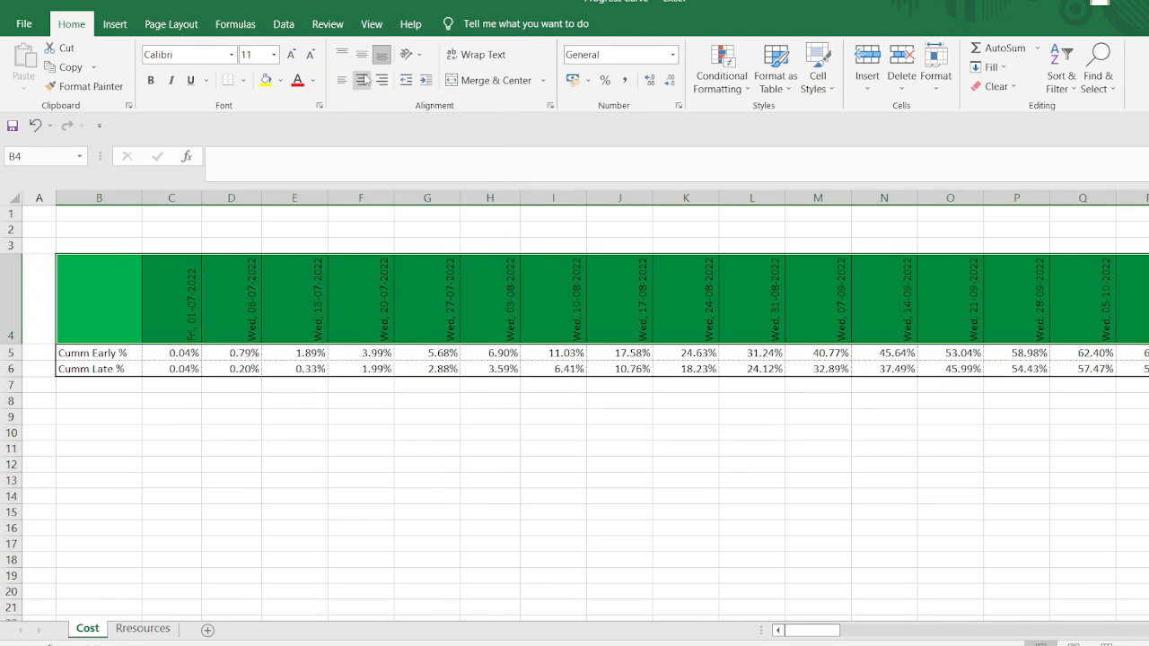
pyautogui.click(280, 79)
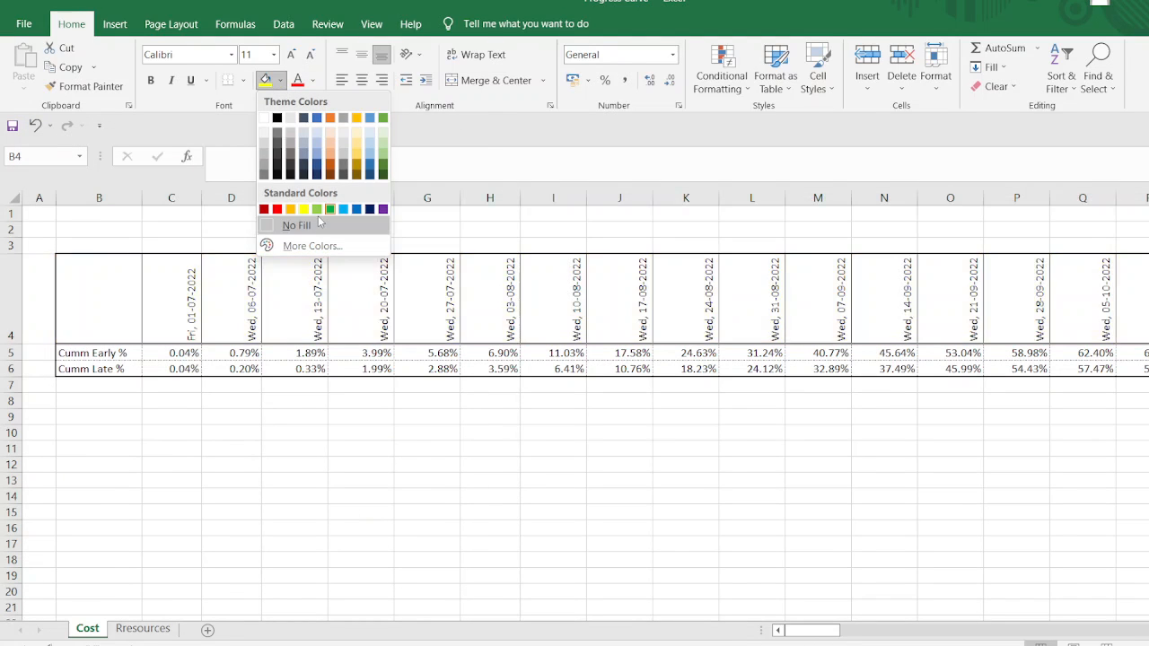
pyautogui.click(316, 209)
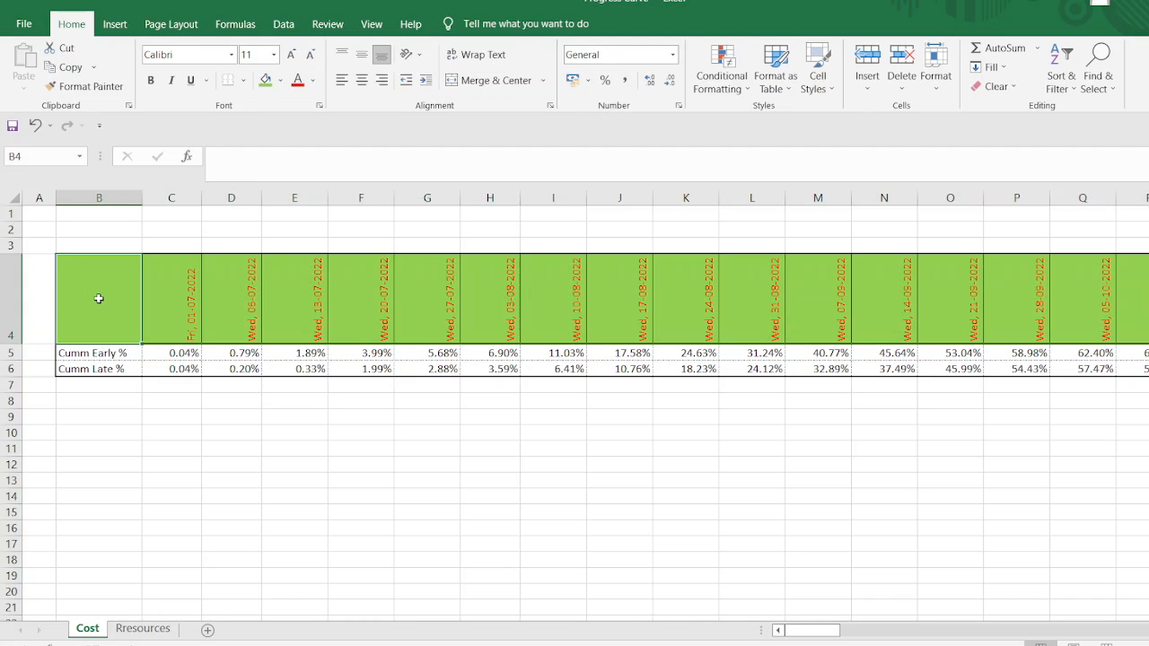
# Step: Label the corner header cell Description/Dates and make the header text centred and wrapped
pyautogui.write('Description')
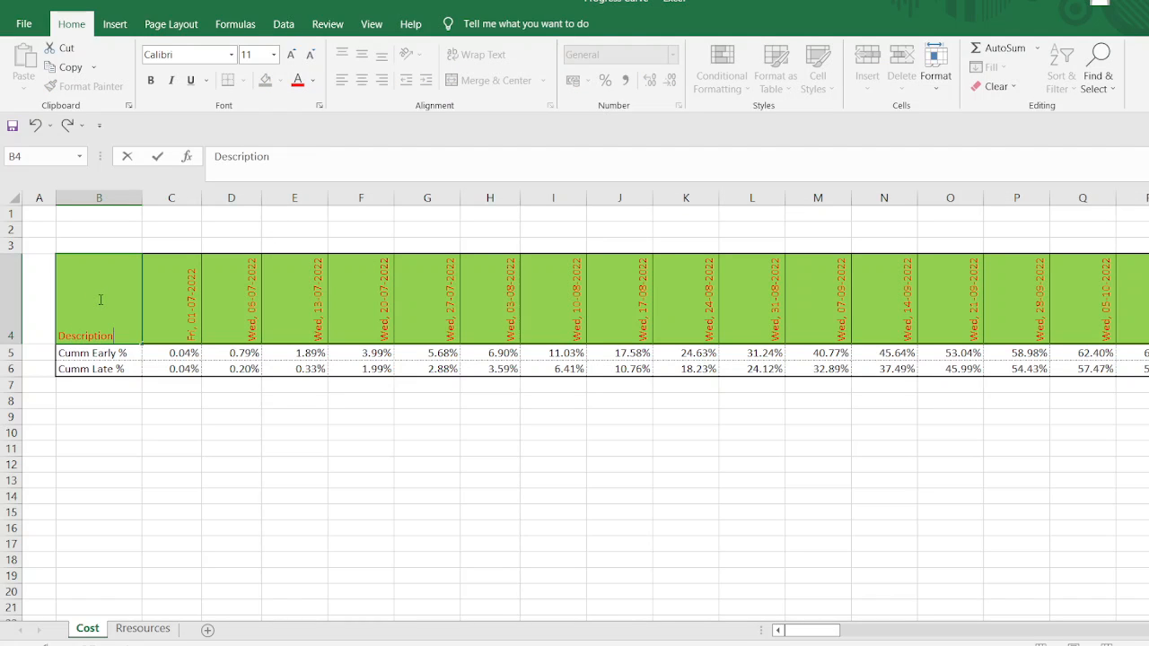
pyautogui.write('/Date')
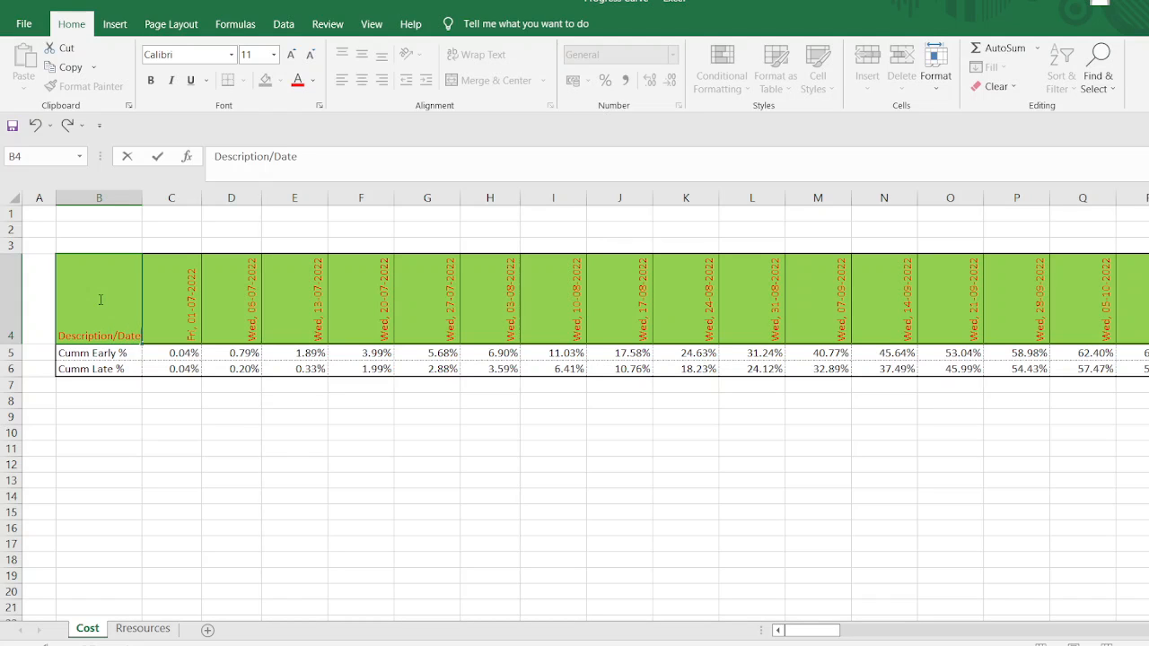
pyautogui.write('s')
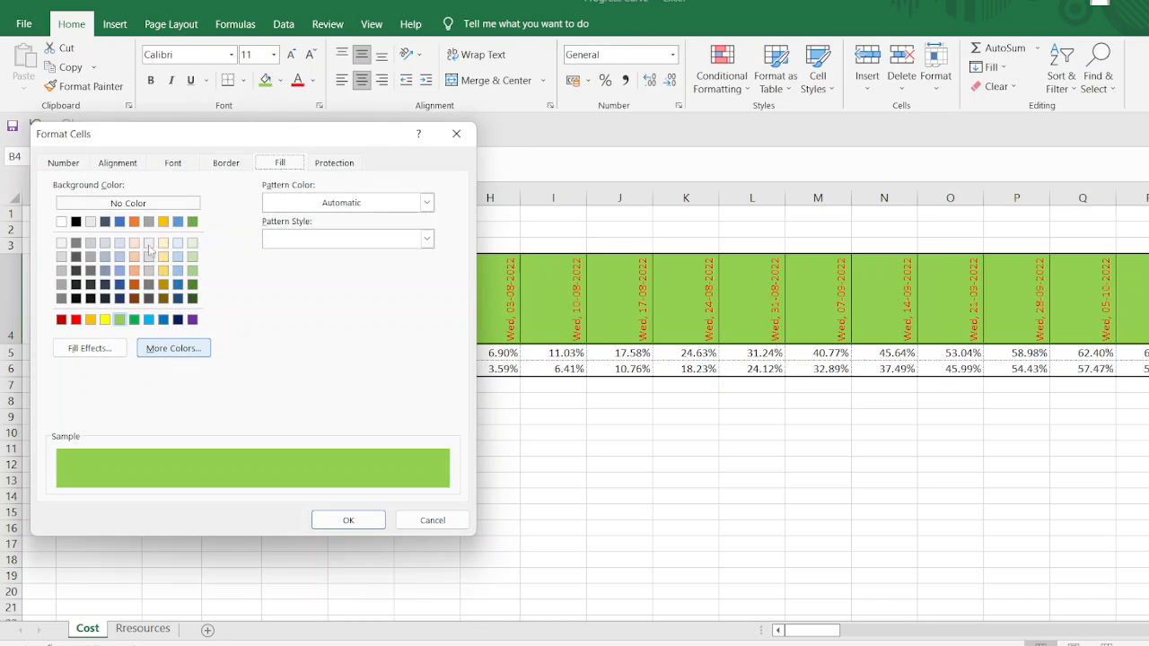
pyautogui.click(117, 161)
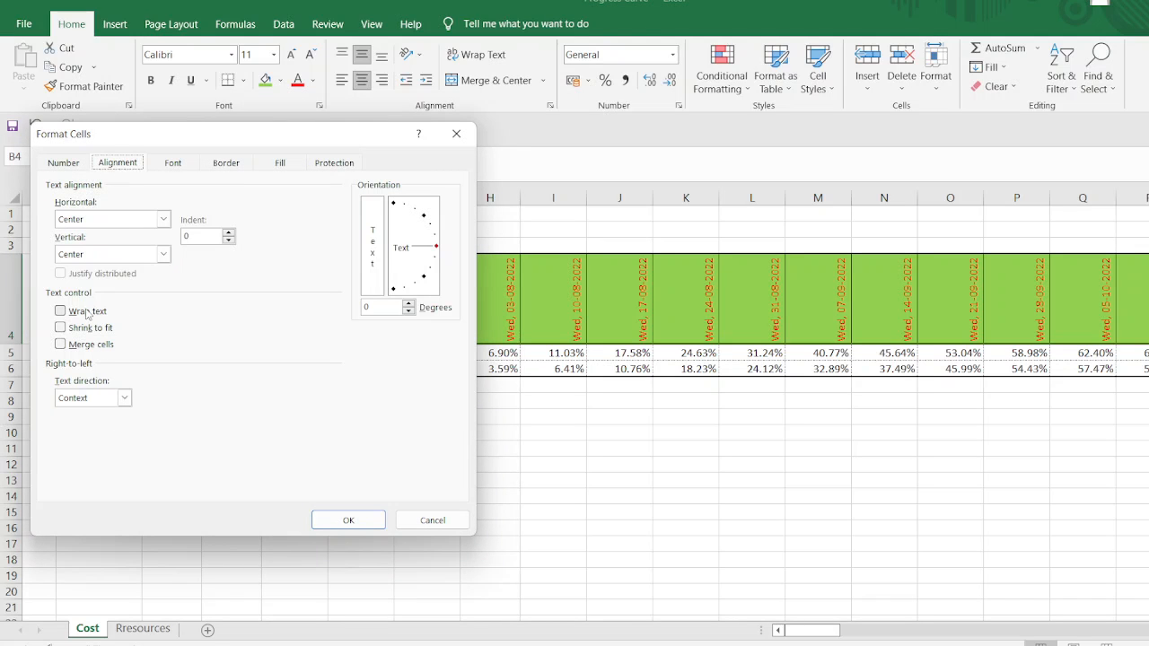
pyautogui.click(349, 521)
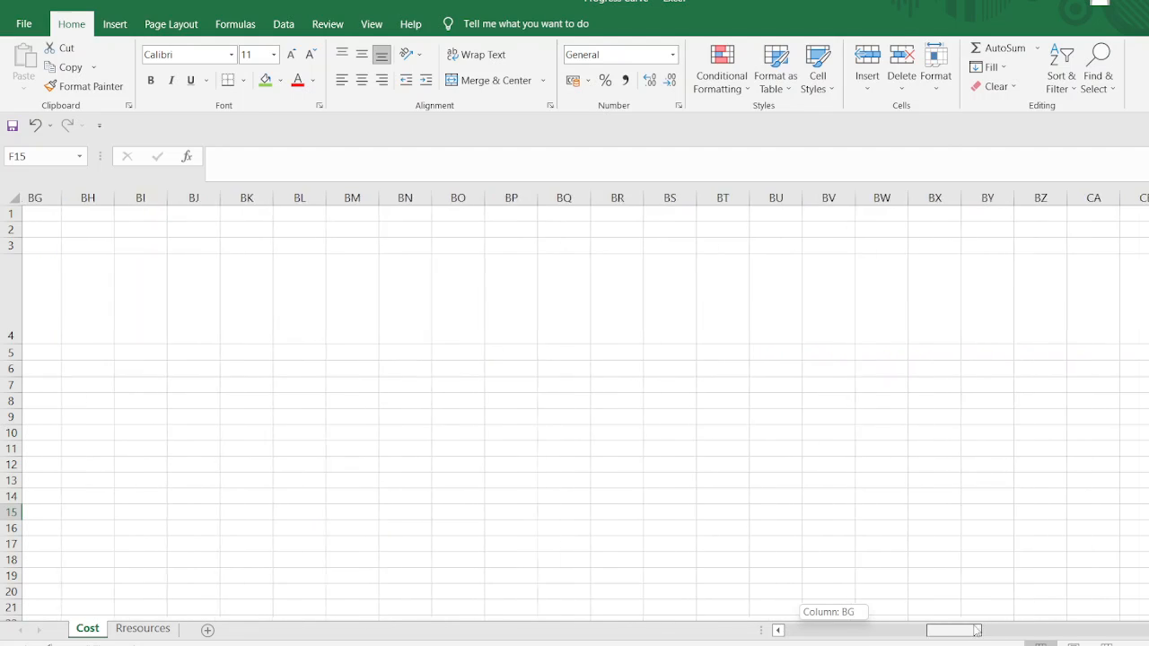
# Step: Insert a line chart of Cumm Early % and Cumm Late % from the Quick Analysis charts
pyautogui.hscroll(-3)
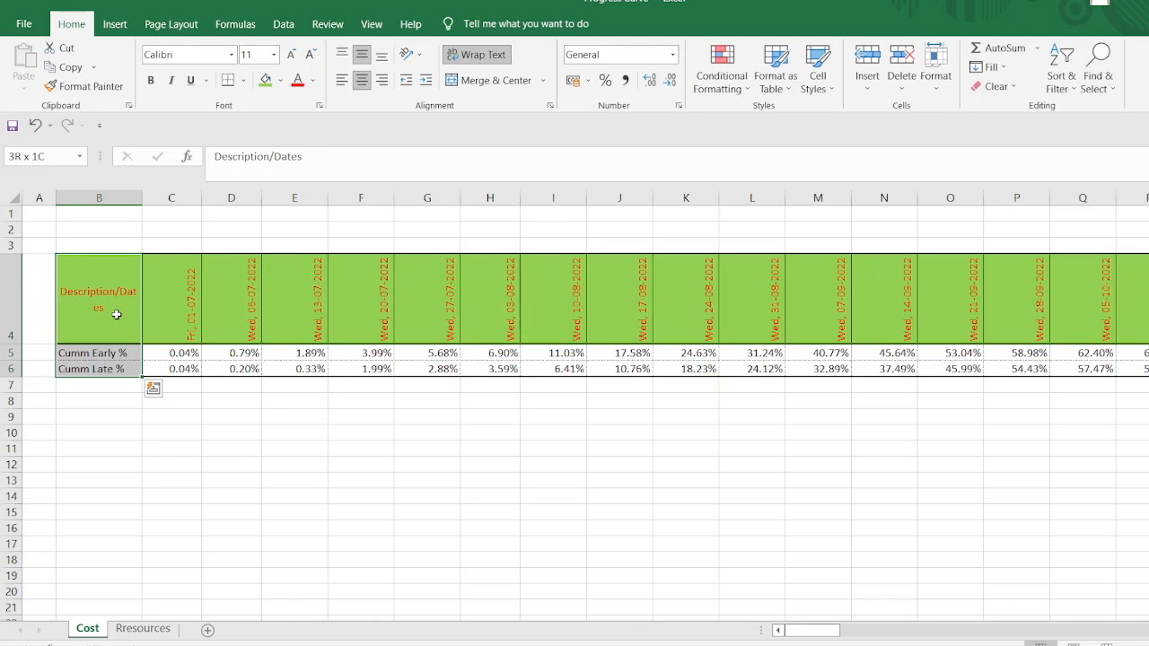
pyautogui.hscroll(3)
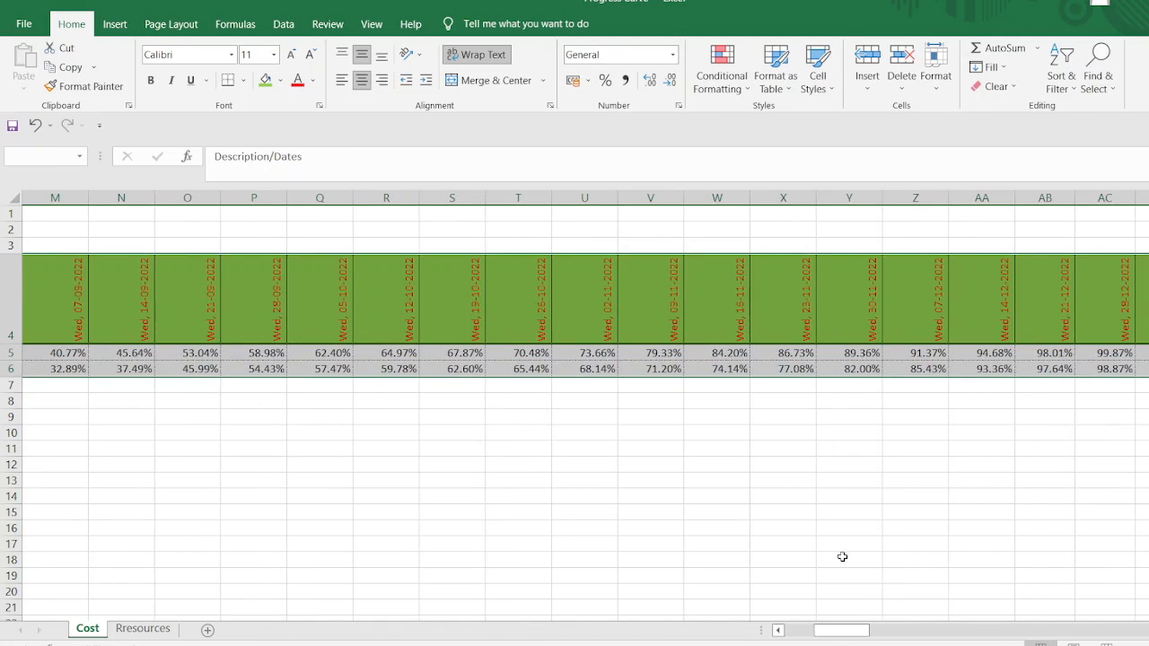
pyautogui.hscroll(3)
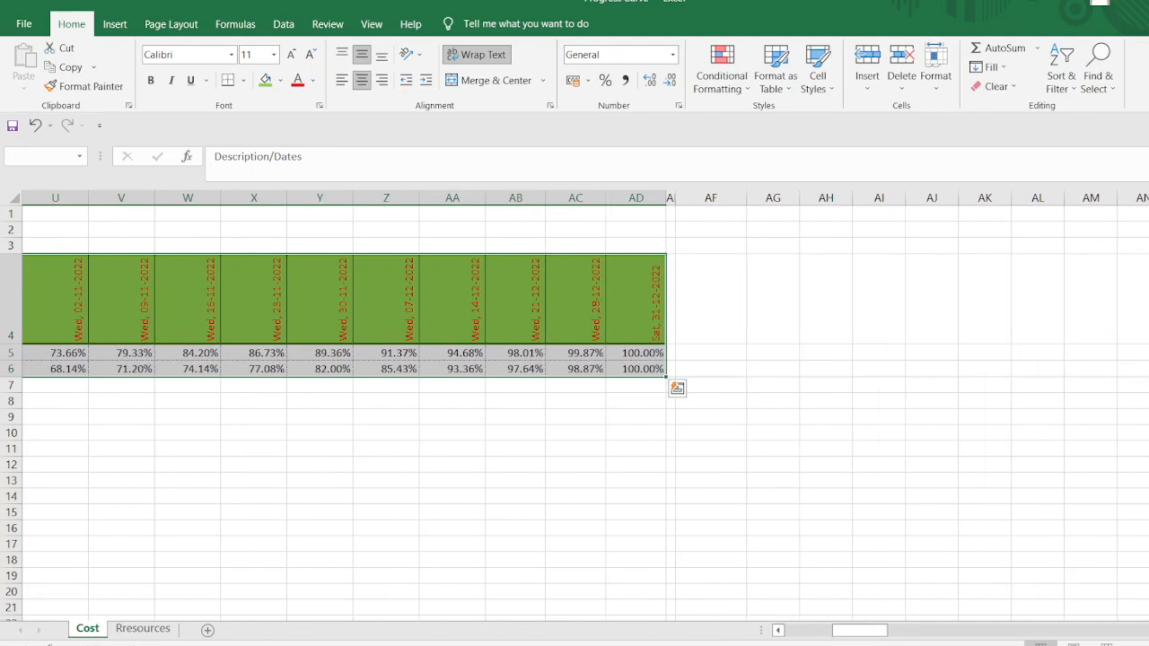
pyautogui.moveTo(679, 388)
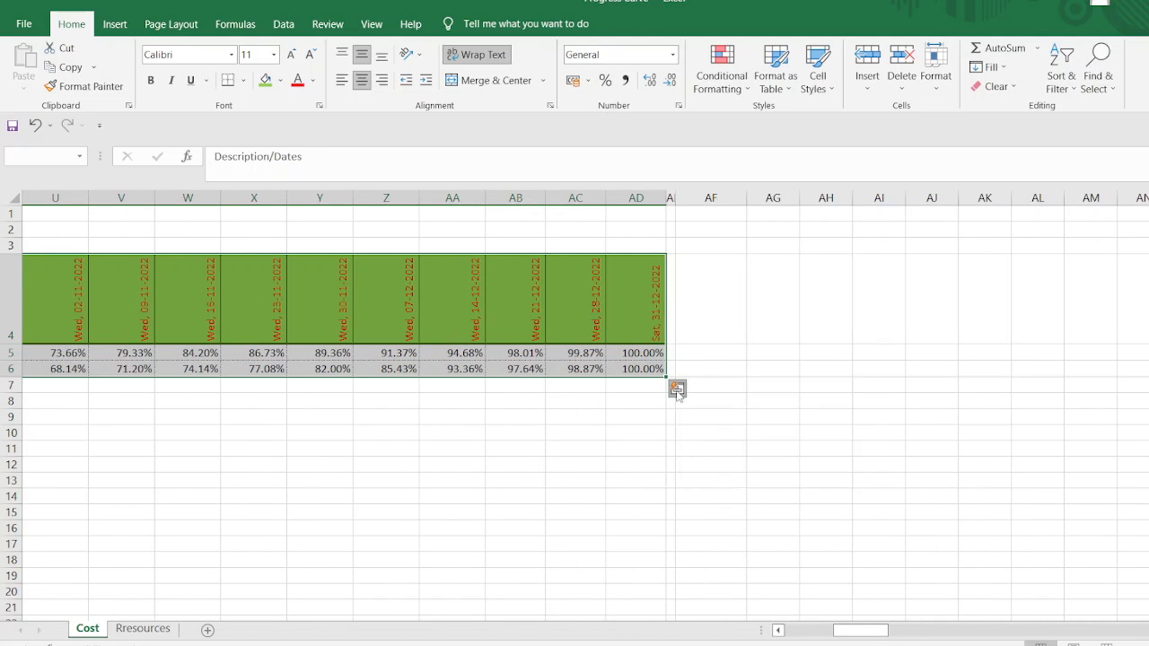
pyautogui.click(677, 388)
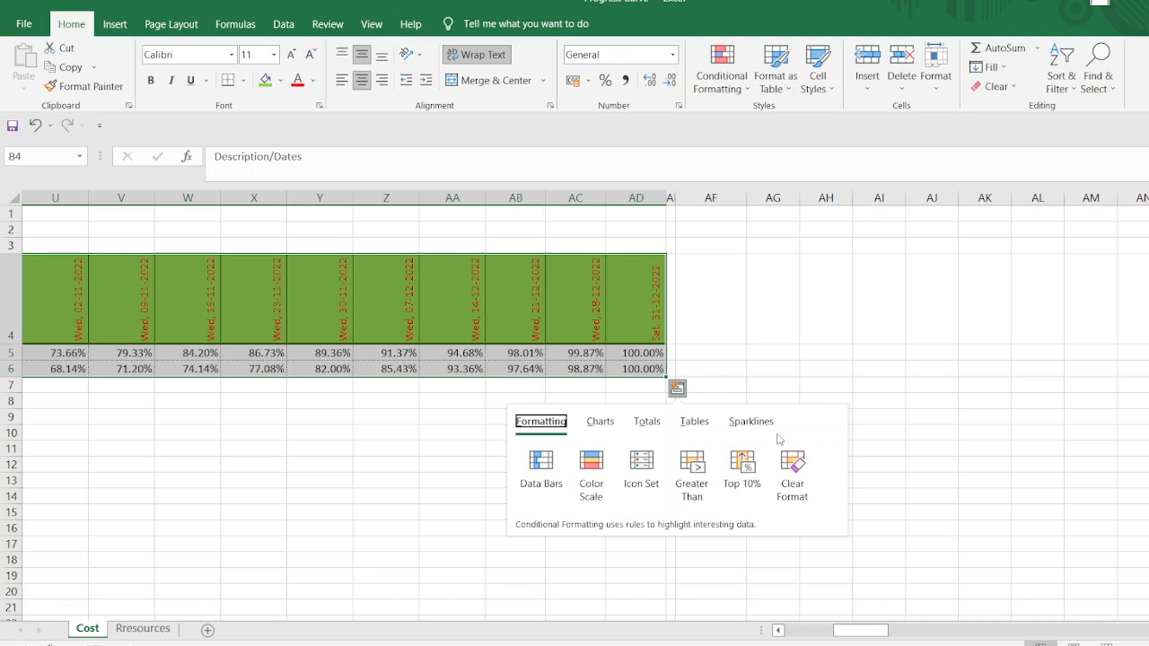
pyautogui.click(599, 422)
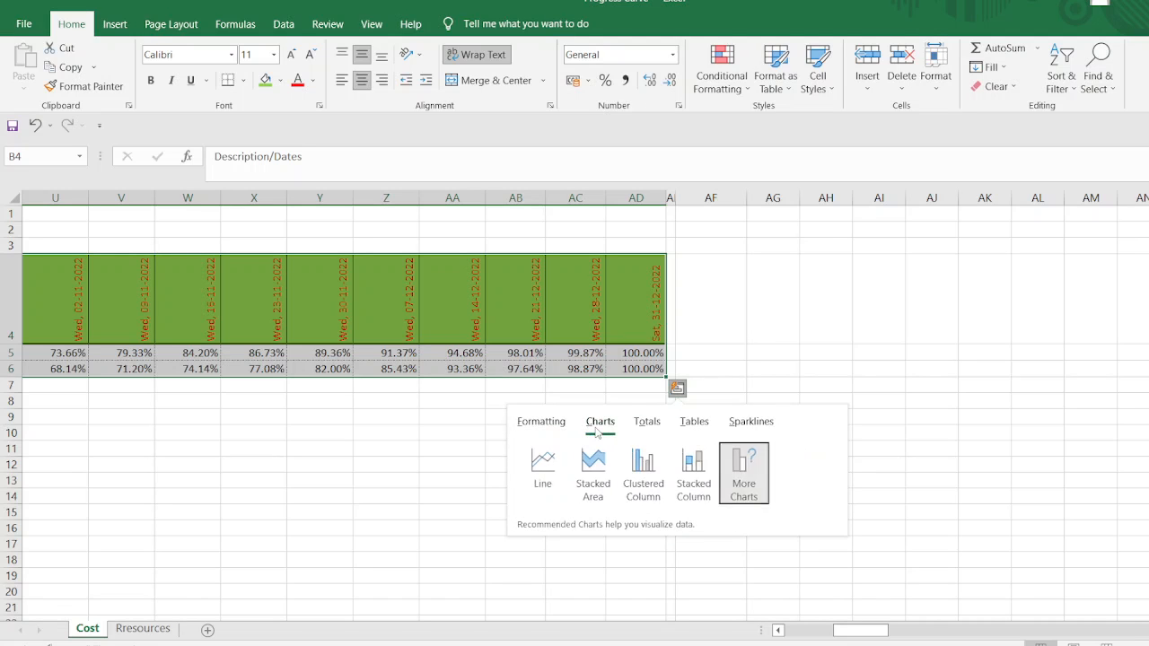
pyautogui.click(543, 467)
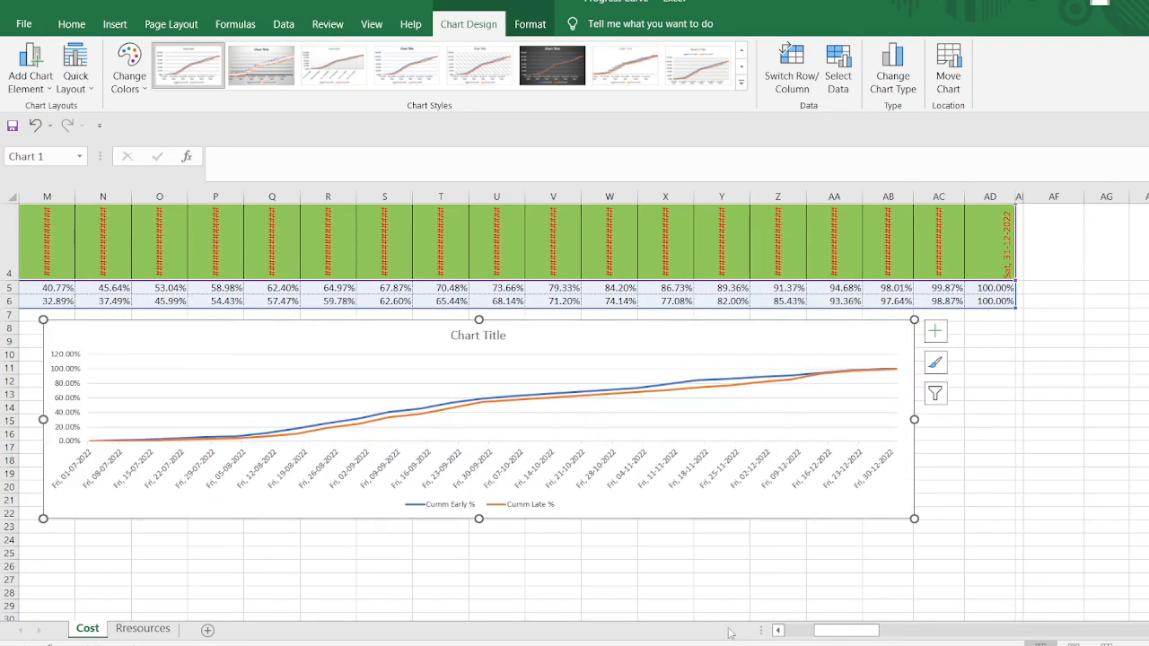
pyautogui.moveTo(837, 618)
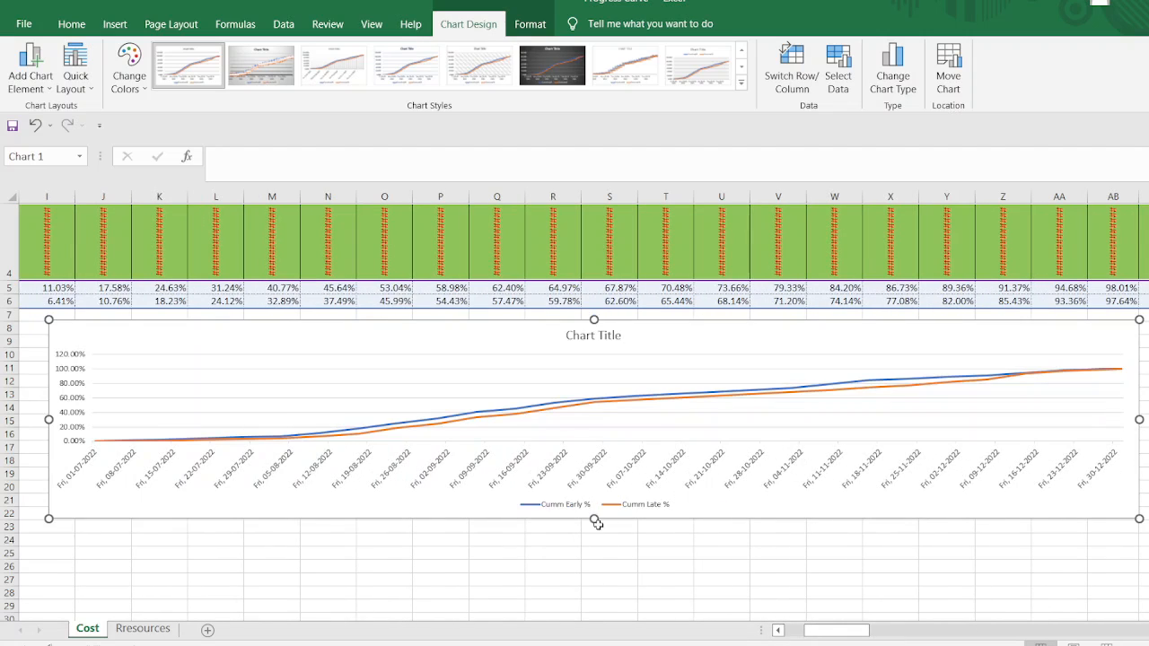
# Step: Enlarge the chart and title it PLANNED PROGRESS CURVE BASED ON BoQ COST in red
pyautogui.moveTo(592, 519); pyautogui.dragTo(589, 614)
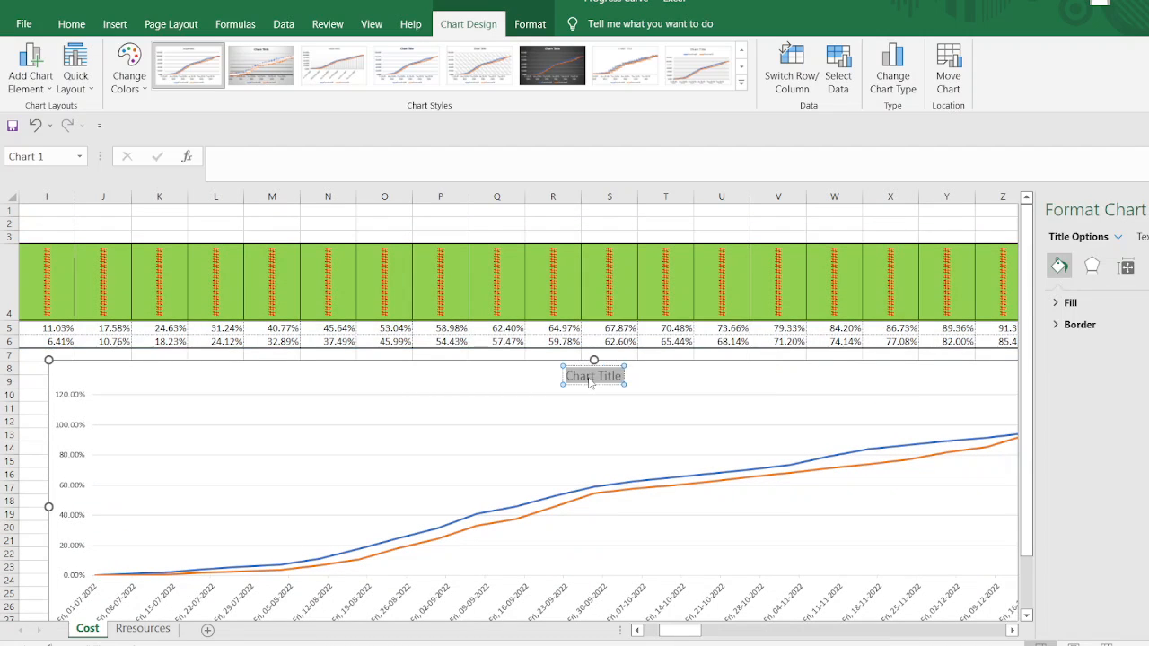
pyautogui.write('PLANNED PROGRESS CURVE BASED ON BoQ COST')
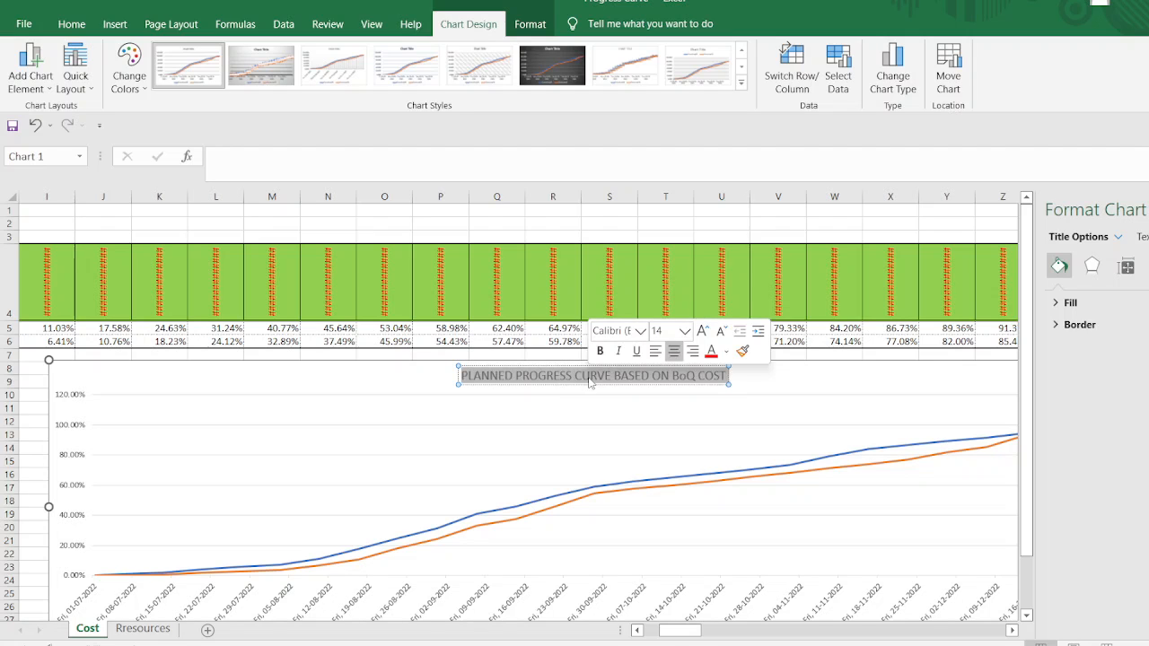
pyautogui.click(72, 24)
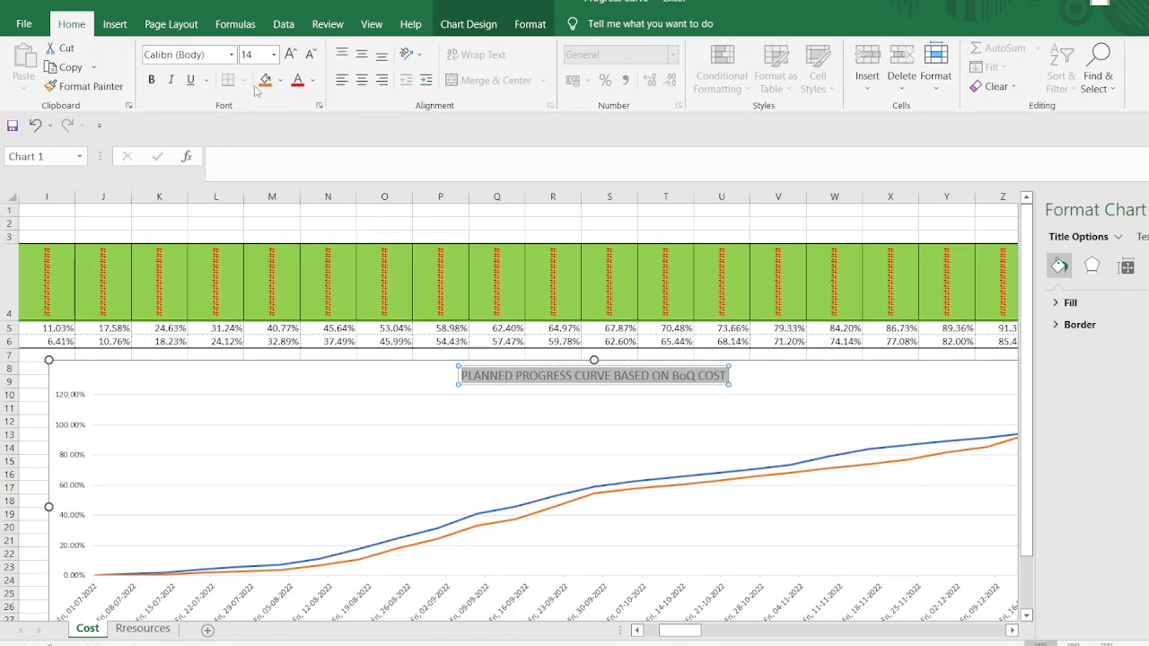
pyautogui.click(296, 79)
pyautogui.write('p')
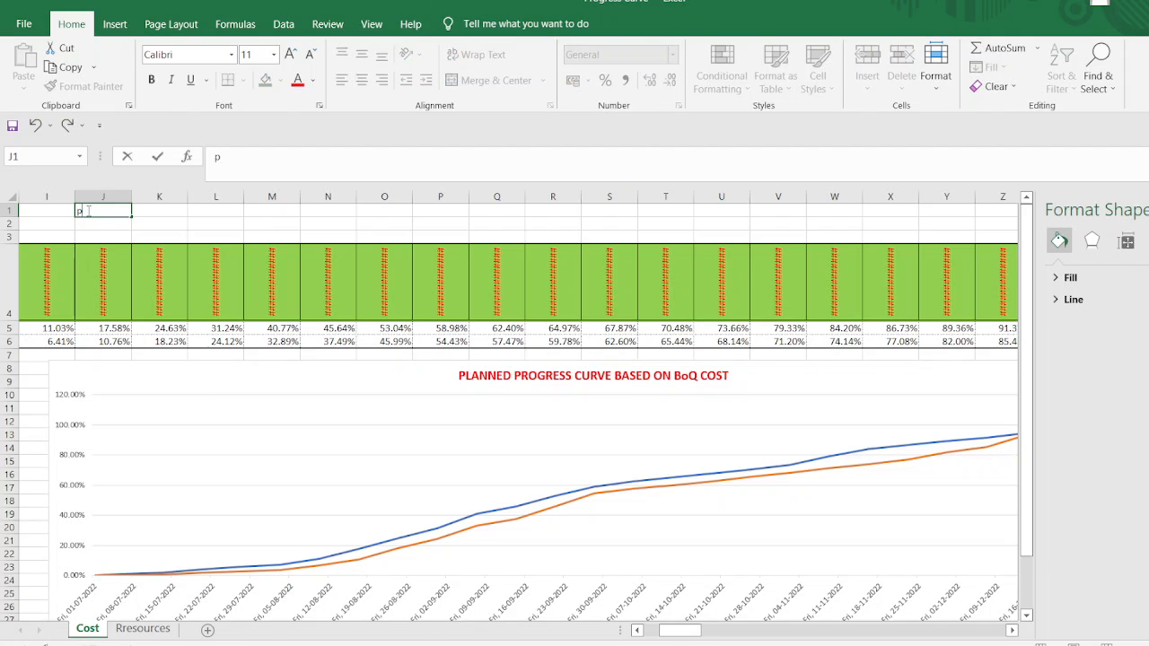
# Step: Enter PROJECT NAME: in J1 and CLIENT NAME: in J2 above the Cost table
pyautogui.write('ROJECT NAME:')
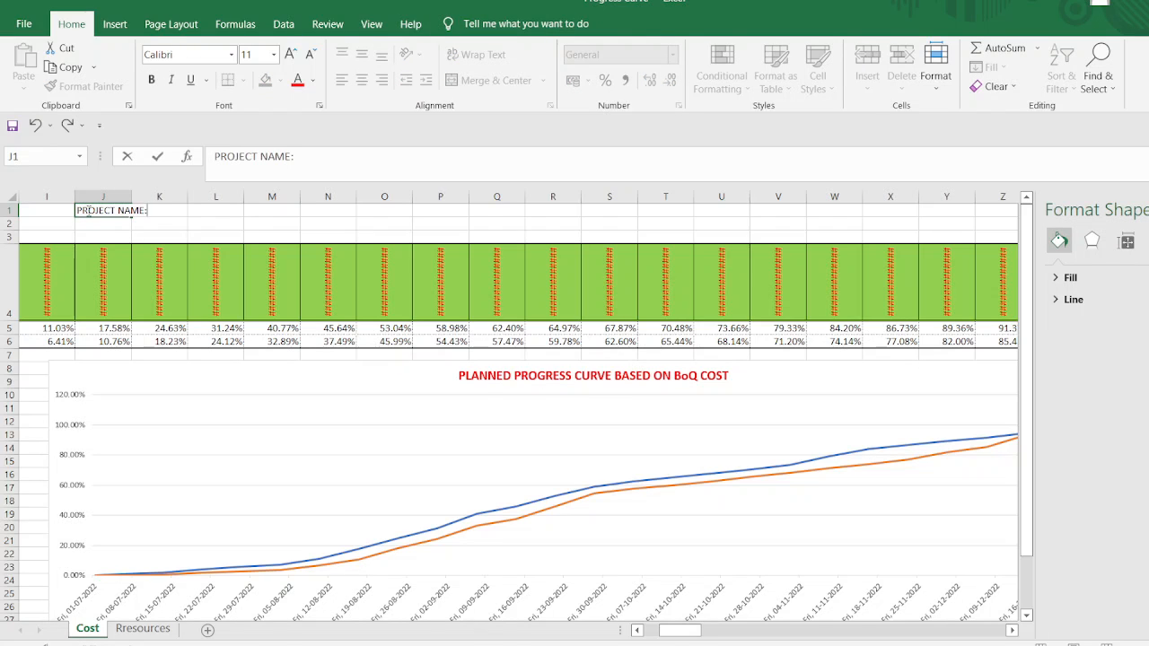
pyautogui.write('C')
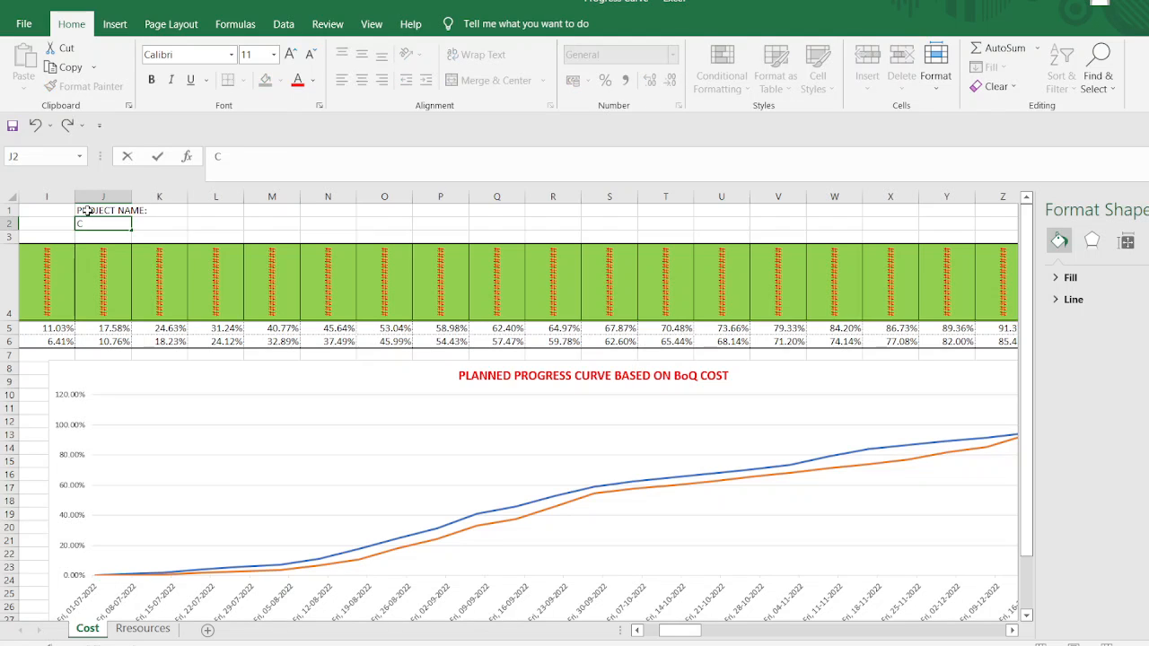
pyautogui.write('LIENT NA,M')
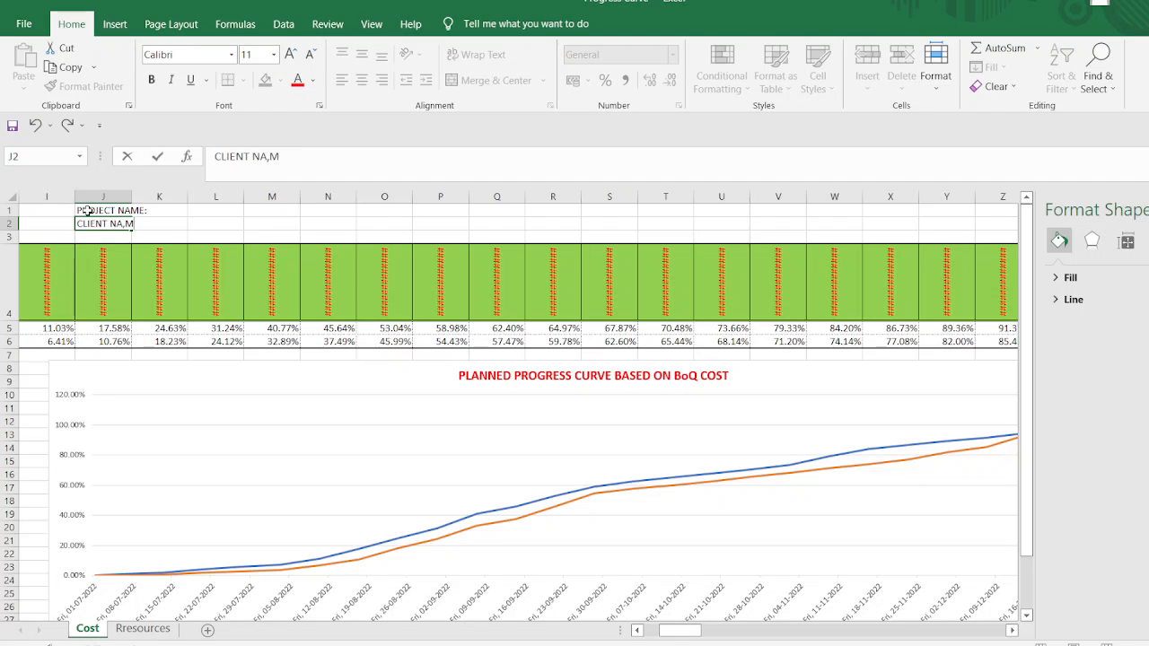
pyautogui.write('CLIENT NAME:')
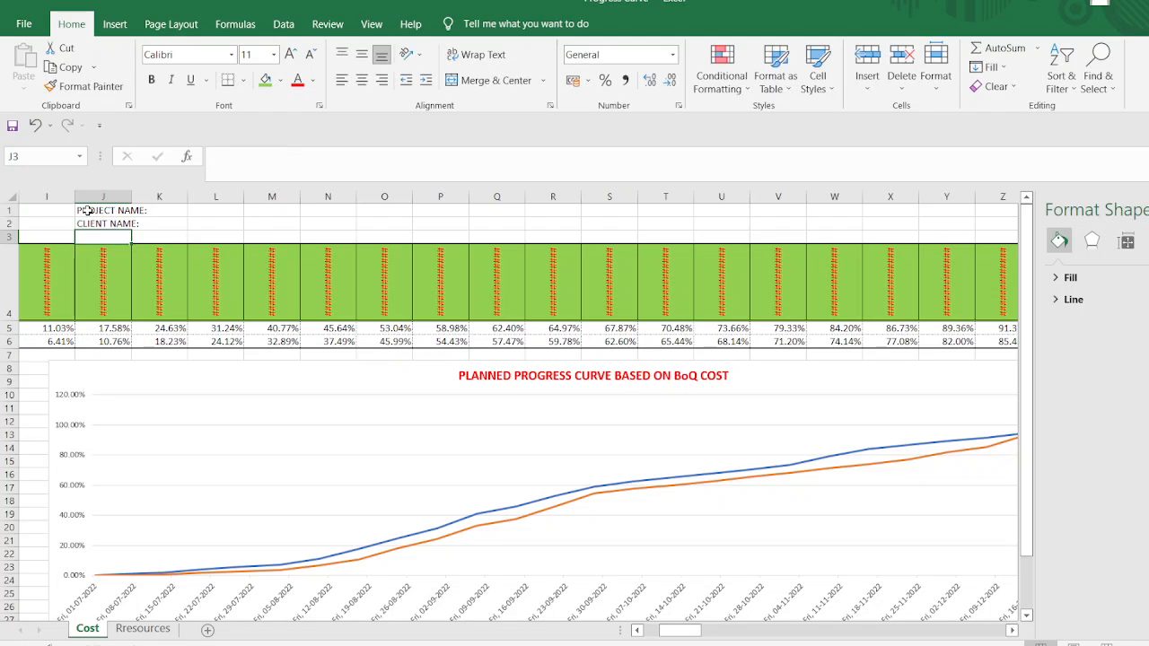
pyautogui.moveTo(994, 639)
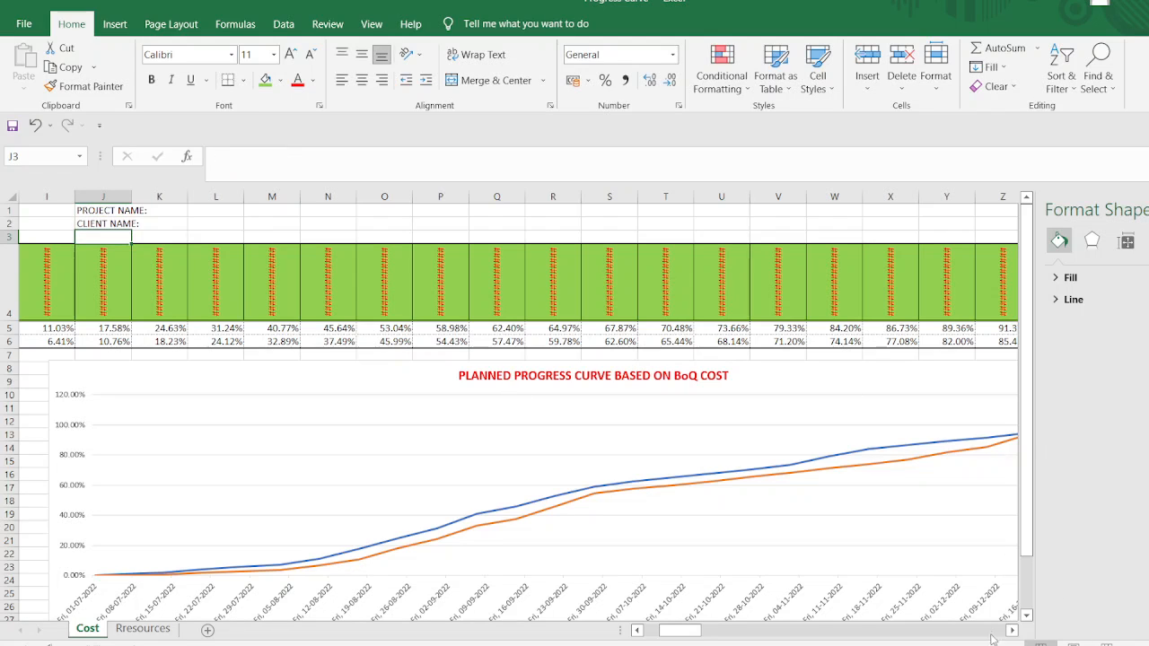
# Step: Give the chart's percentage axis a solid line and set the chart area's border style
pyautogui.hscroll(3)
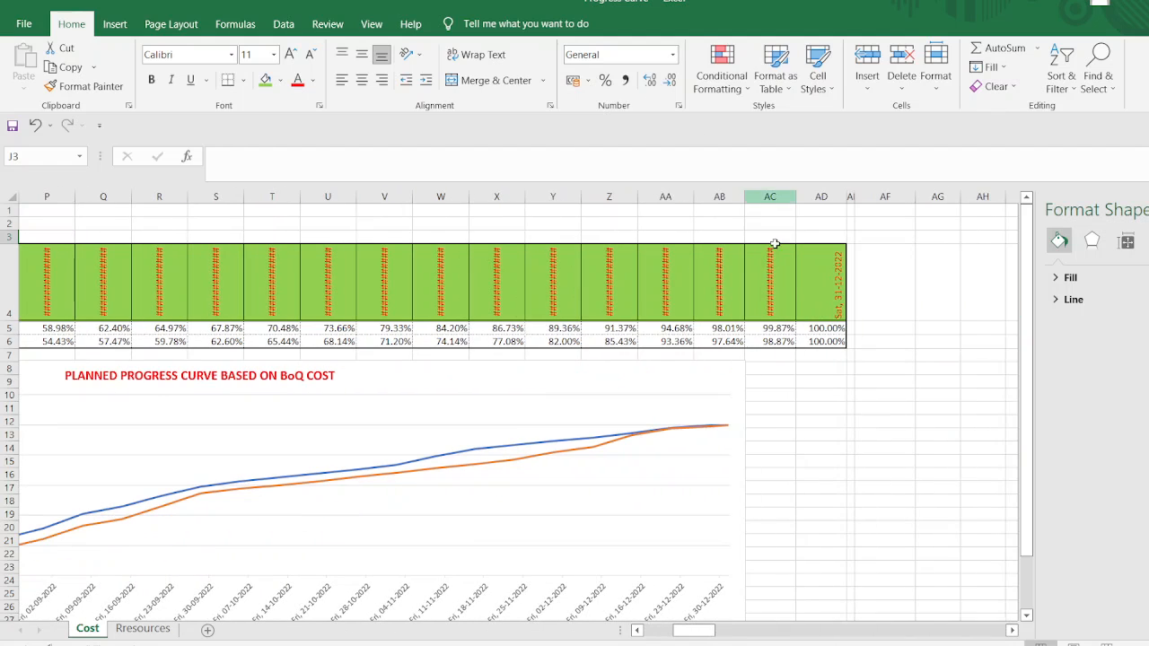
pyautogui.click(768, 210)
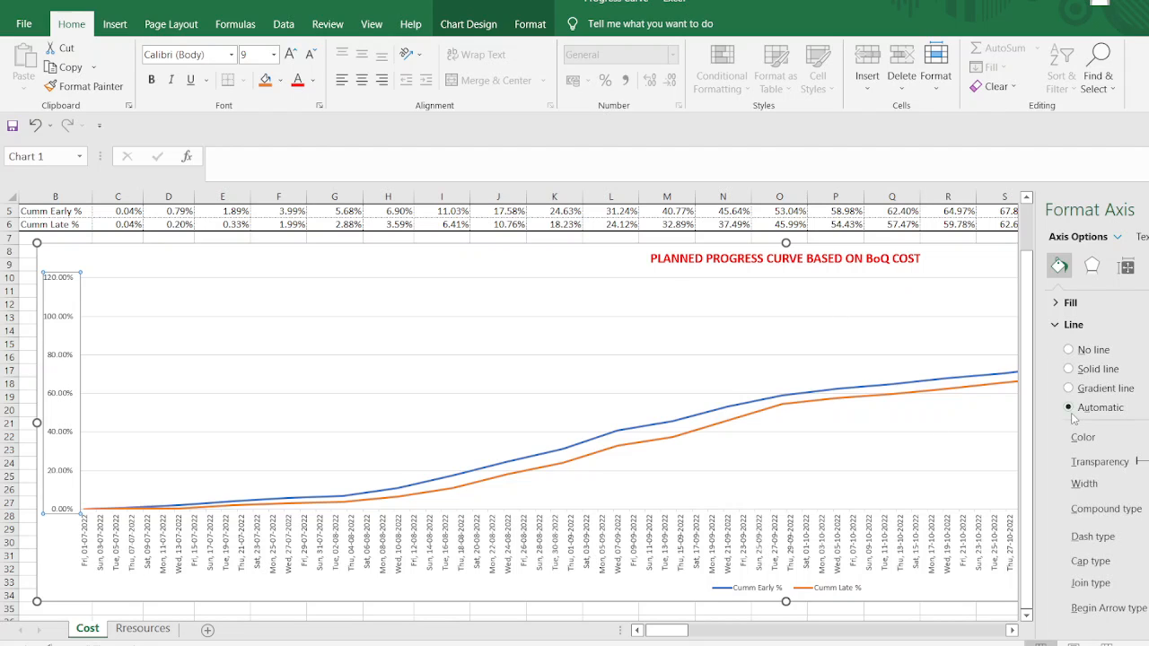
pyautogui.click(1068, 369)
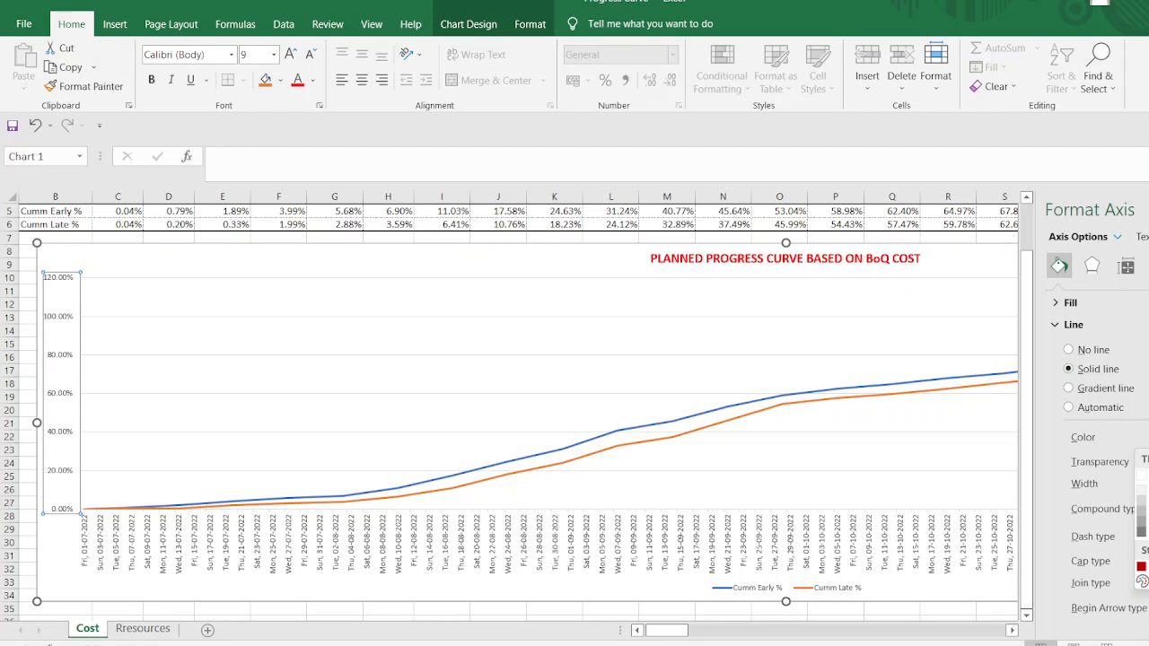
pyautogui.scroll(-3)
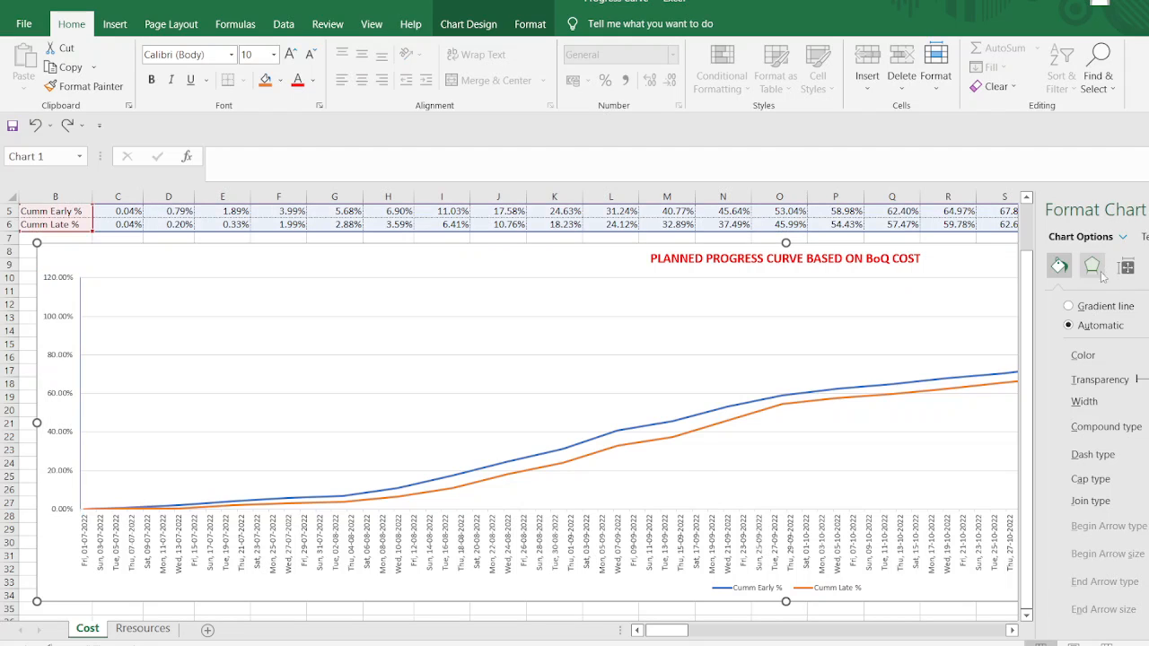
pyautogui.click(1059, 266)
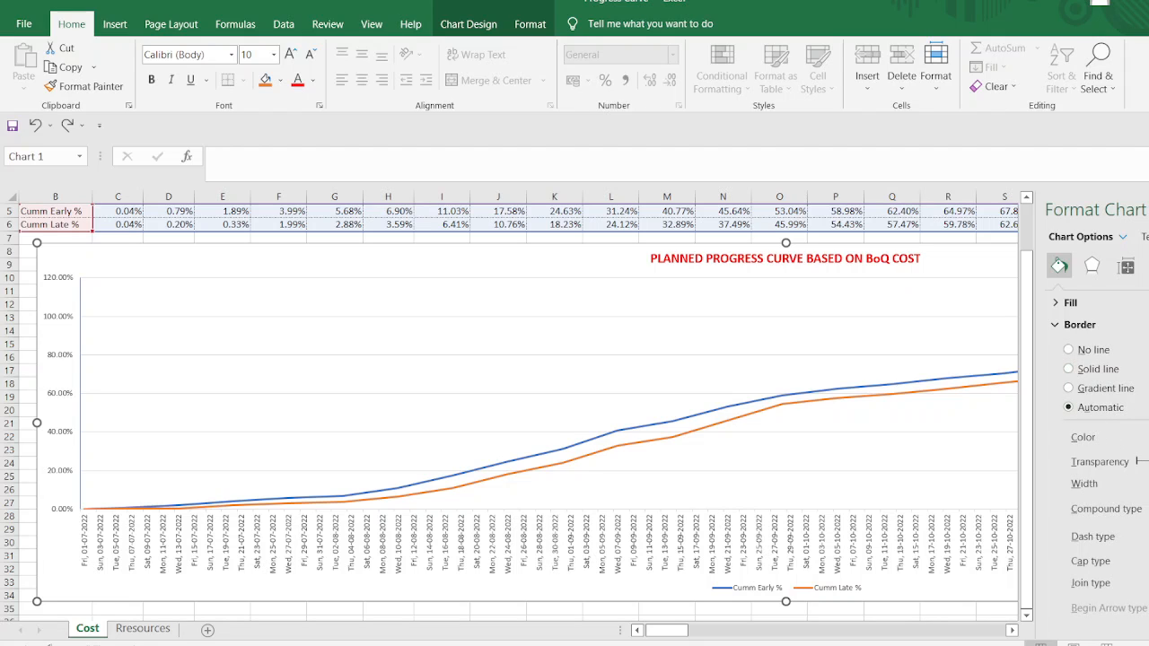
pyautogui.click(1068, 370)
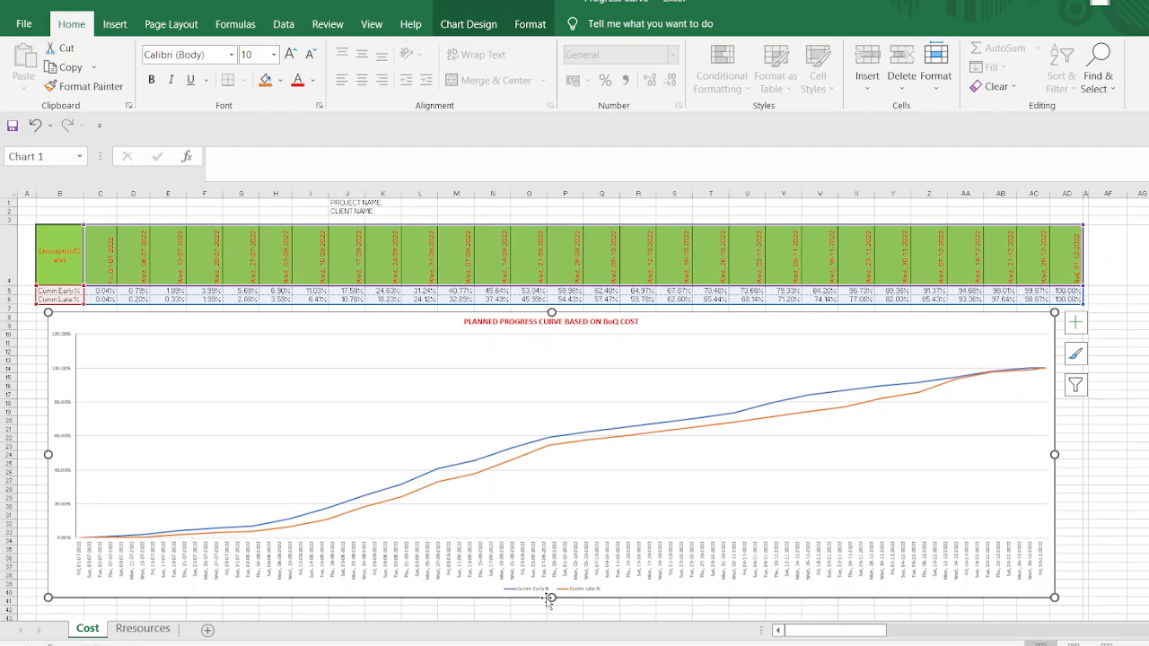
pyautogui.moveTo(548, 589)
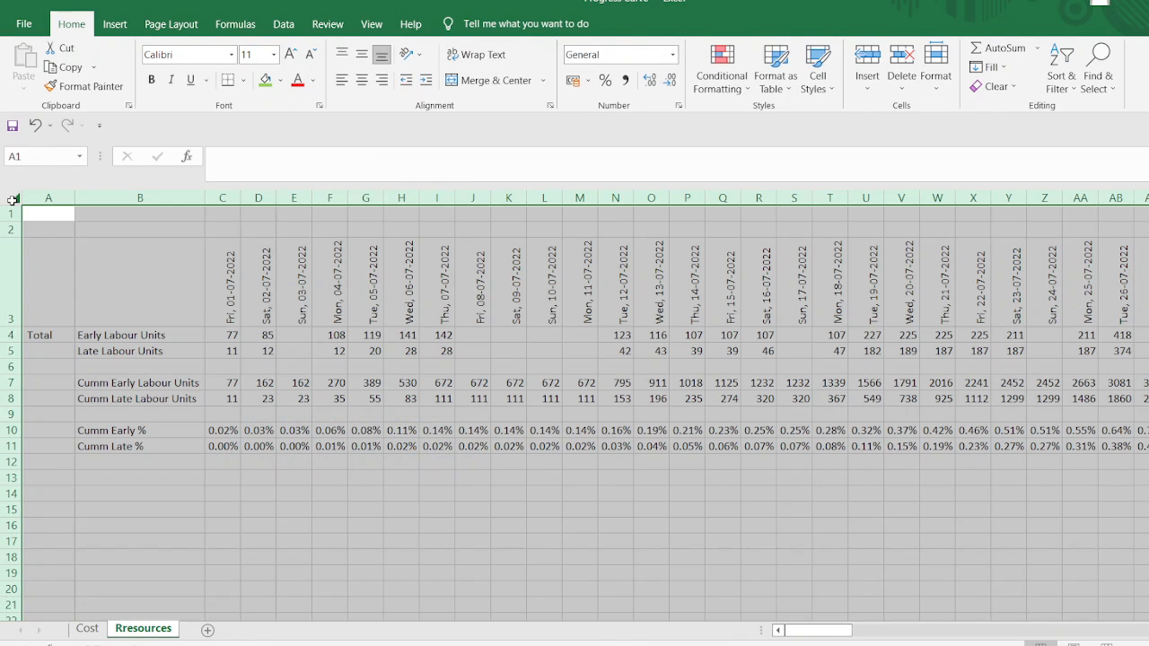
# Step: Delete the labour unit rows so only Cumm Early % and Cumm Late % remain across weekly dates
pyautogui.rightClick(296, 340)
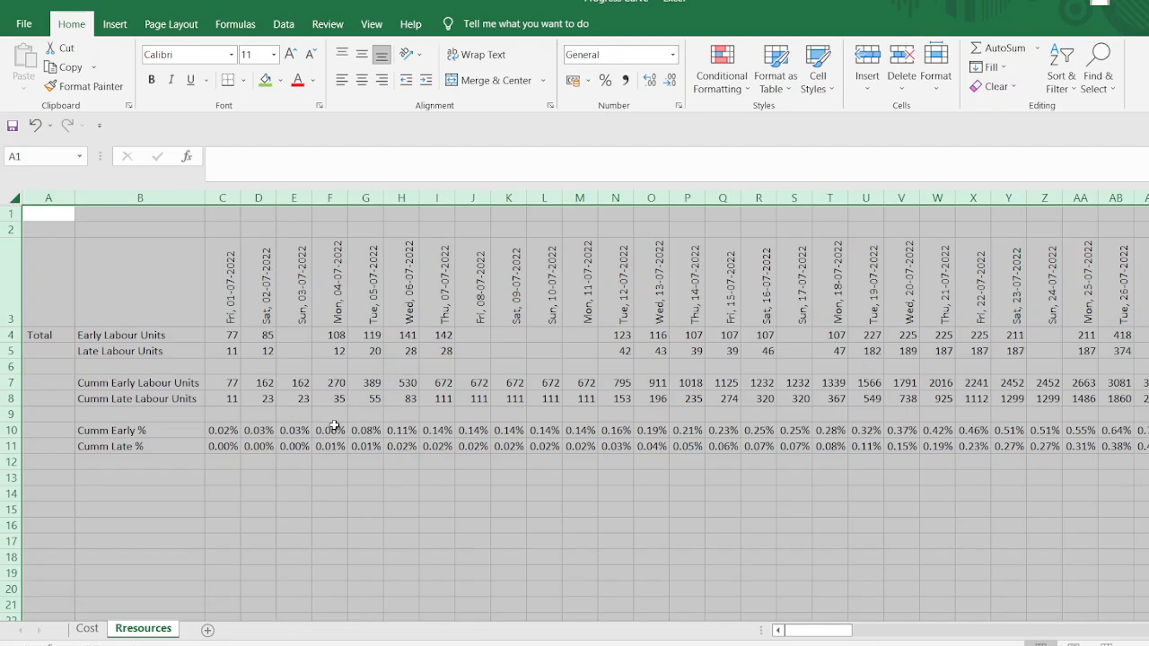
pyautogui.rightClick(334, 423)
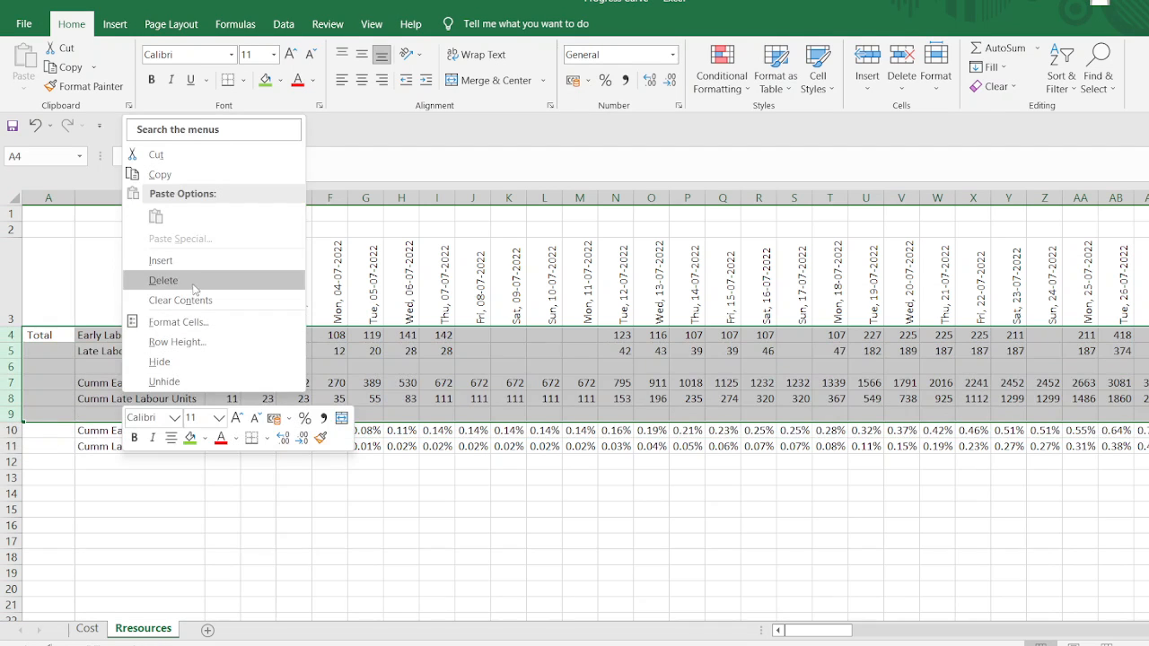
pyautogui.click(163, 280)
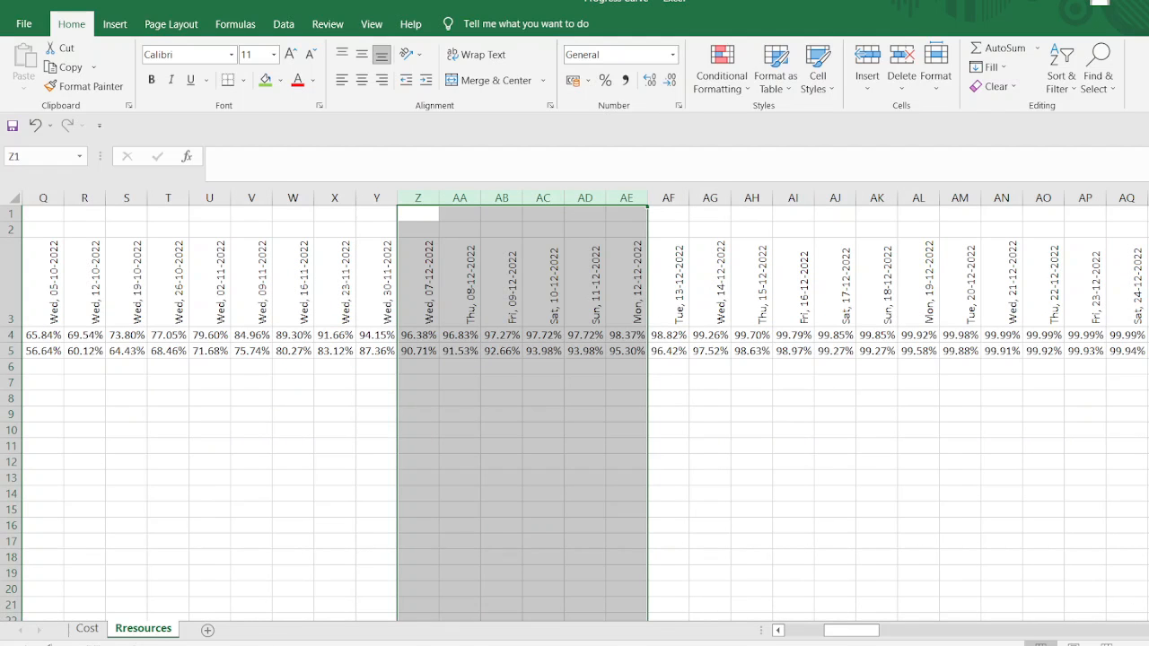
pyautogui.hscroll(3)
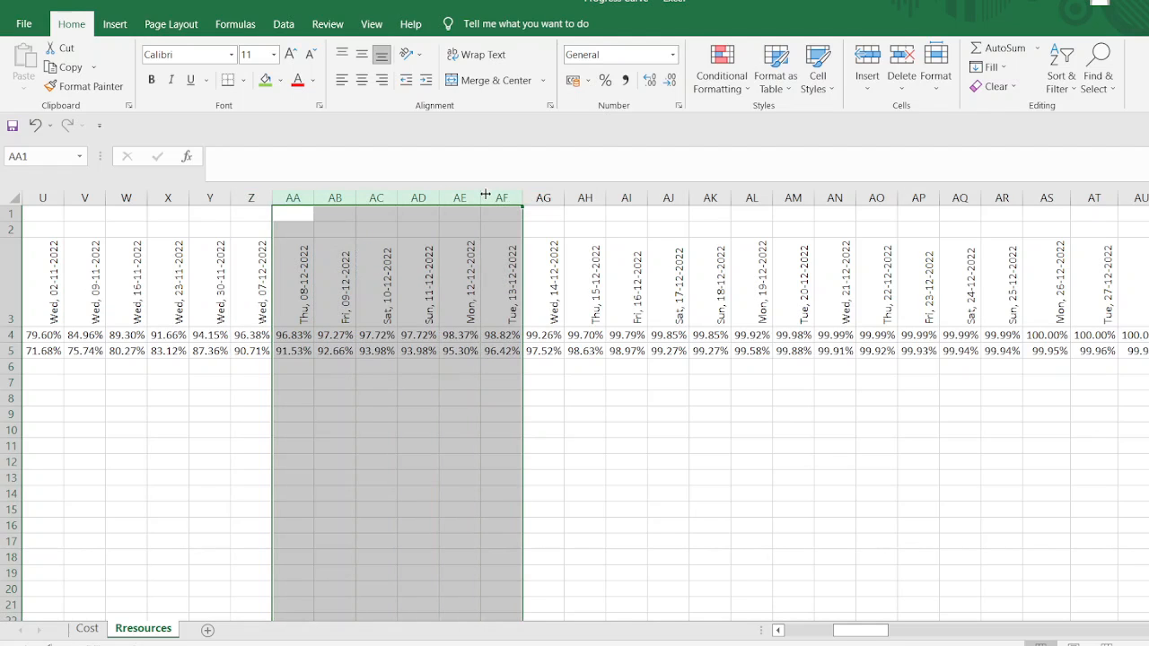
pyautogui.hscroll(3)
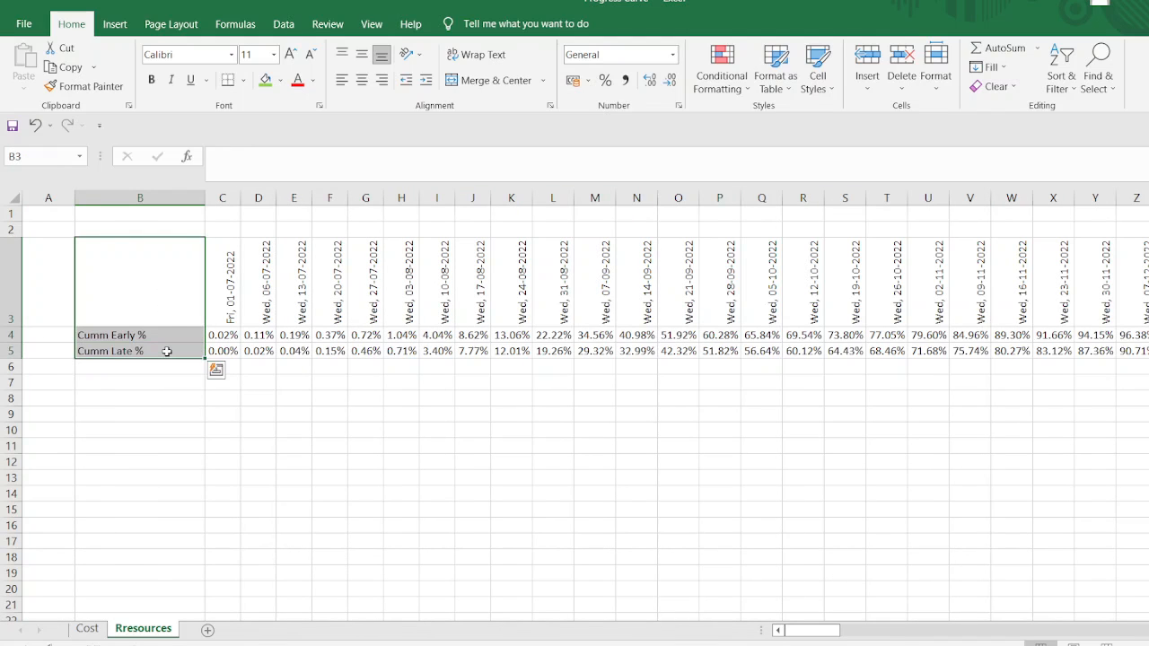
# Step: Apply outline and inside borders to the Resources date header cells and return to the Cost sheet
pyautogui.hscroll(3)
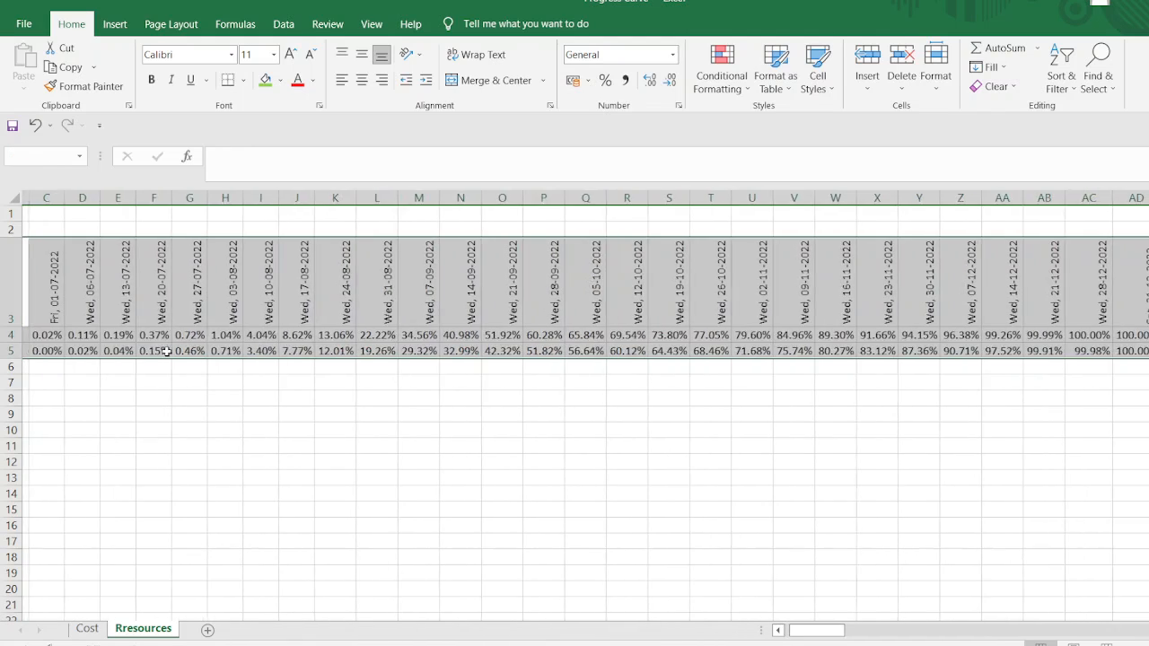
pyautogui.hscroll(3)
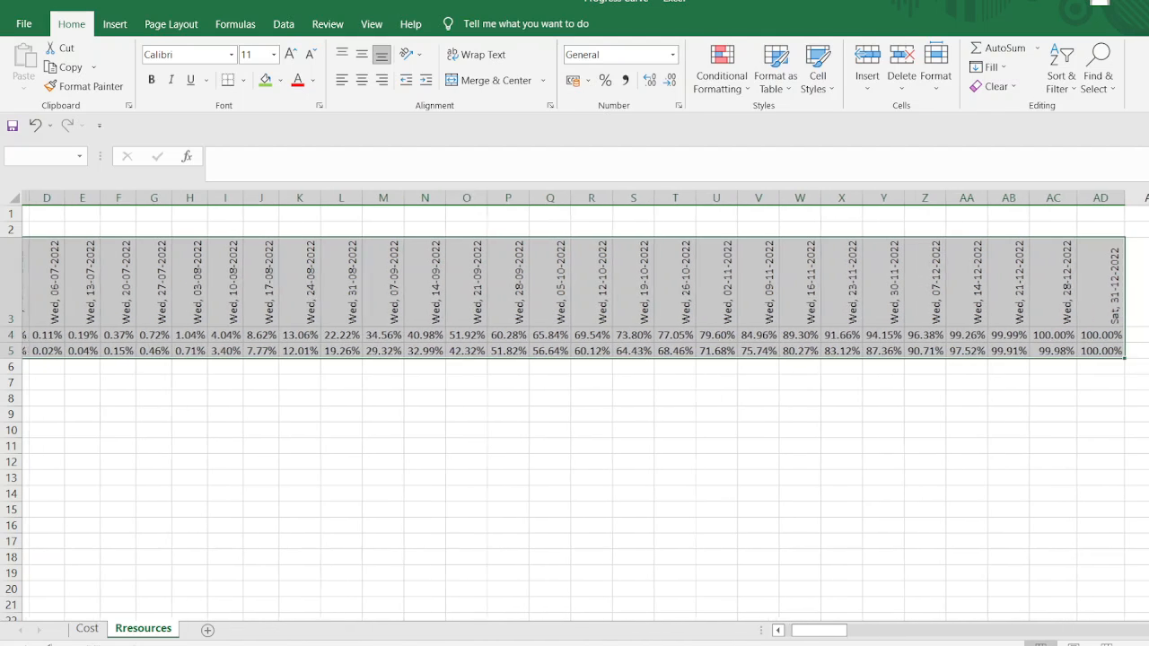
pyautogui.hscroll(3)
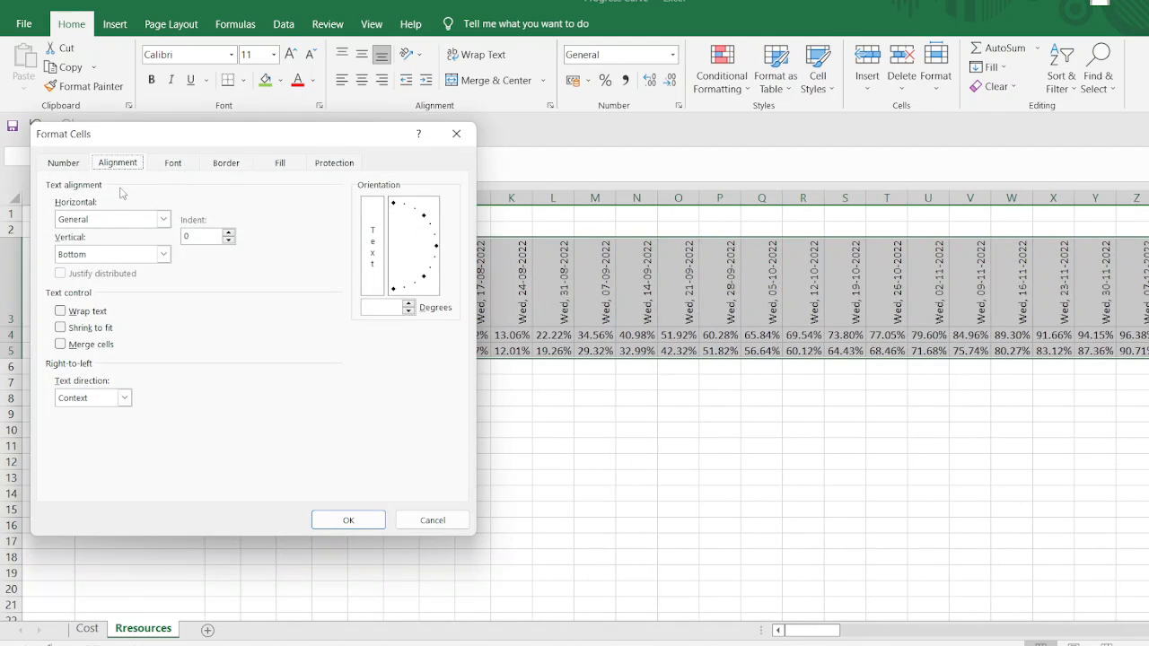
pyautogui.click(226, 161)
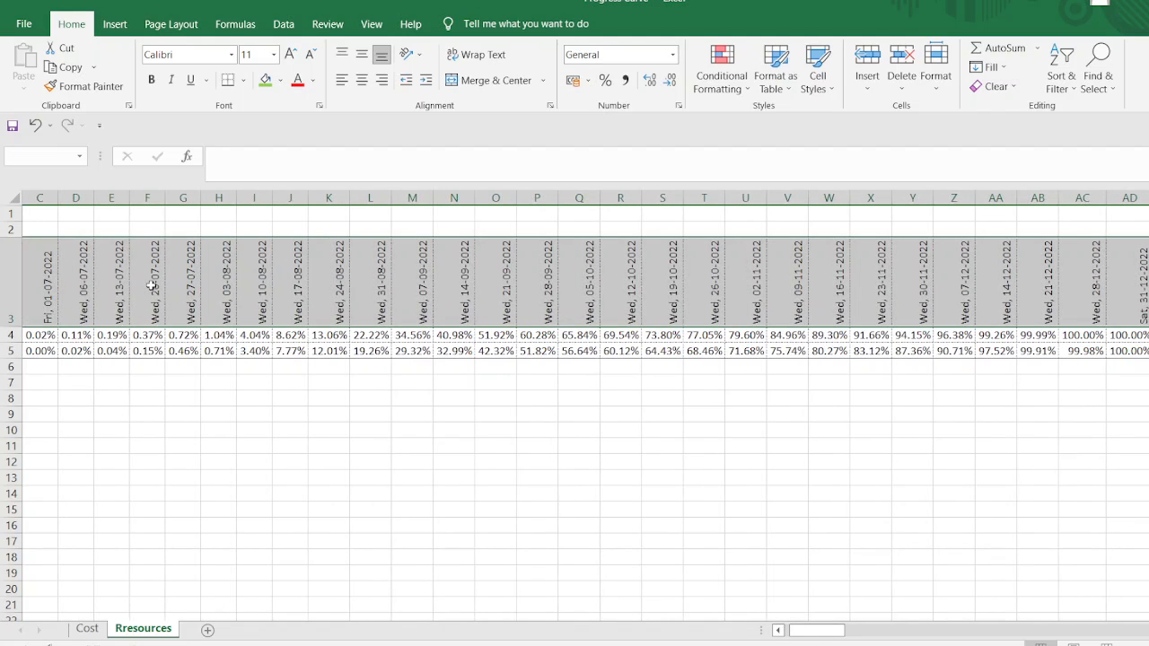
pyautogui.hscroll(3)
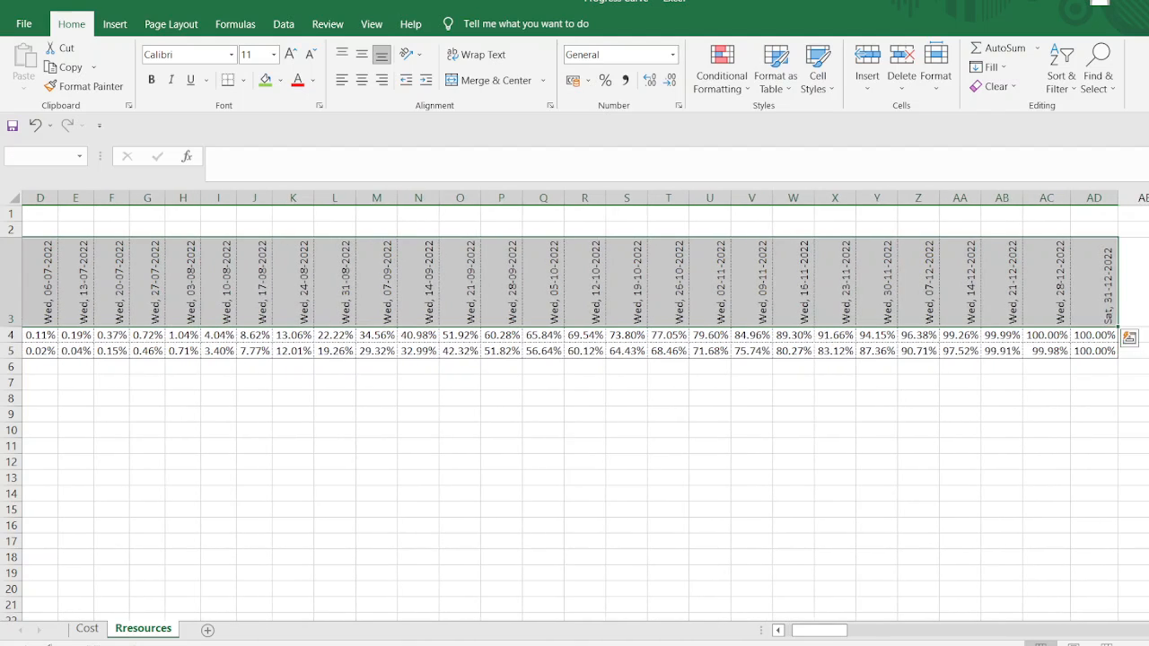
pyautogui.hscroll(3)
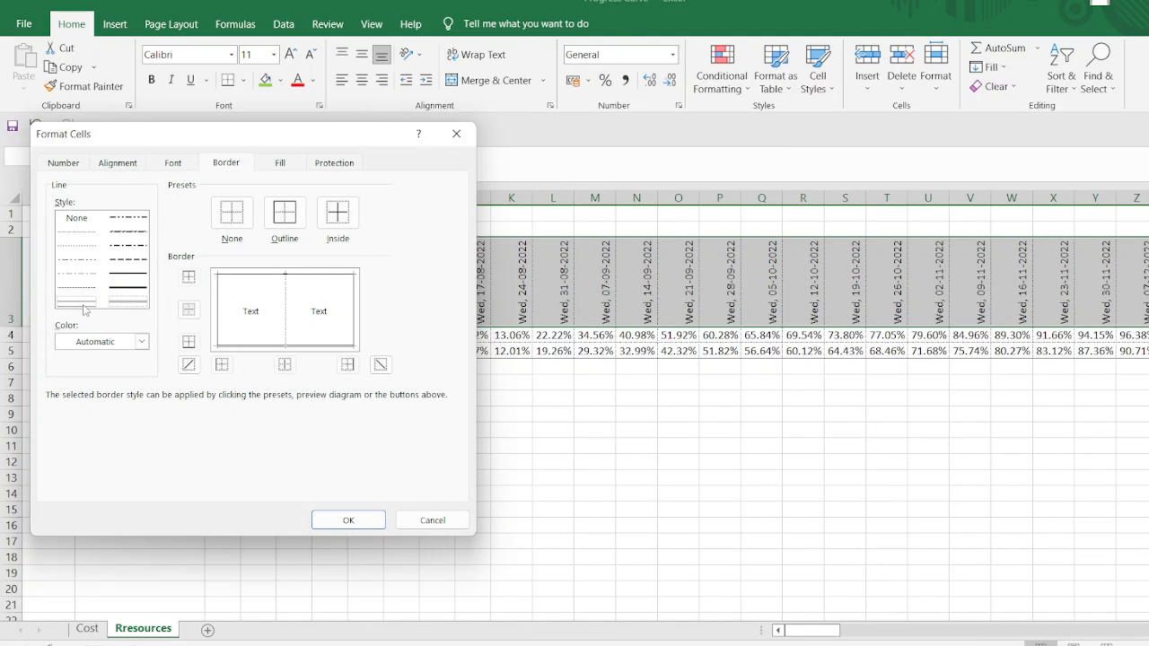
pyautogui.click(348, 520)
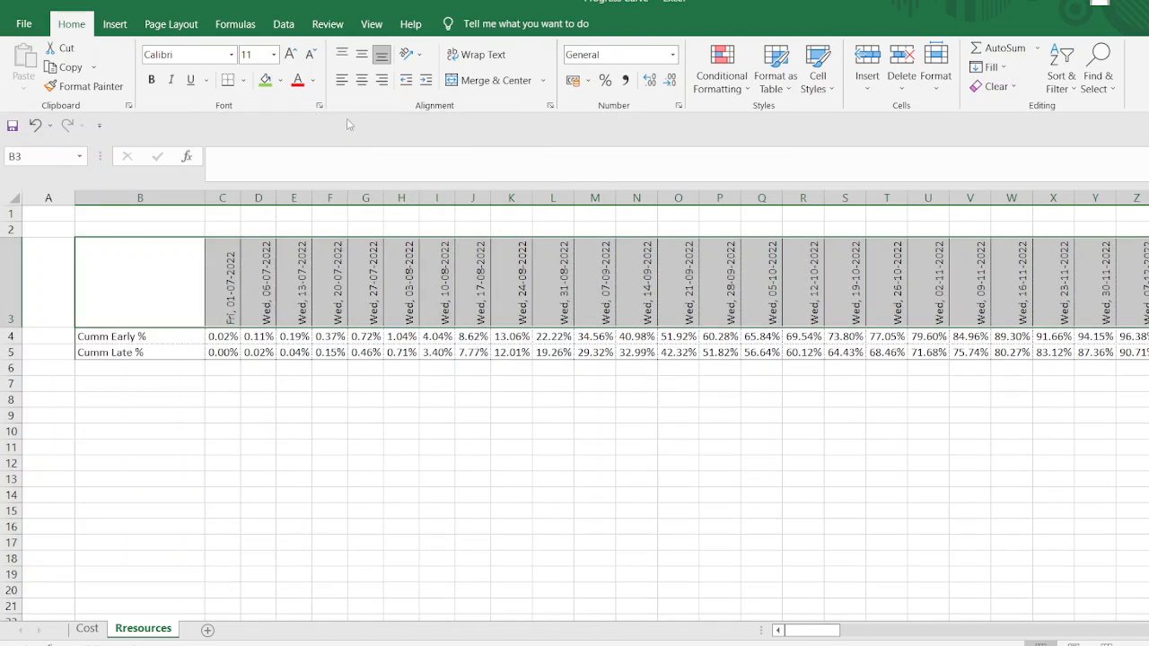
pyautogui.click(262, 81)
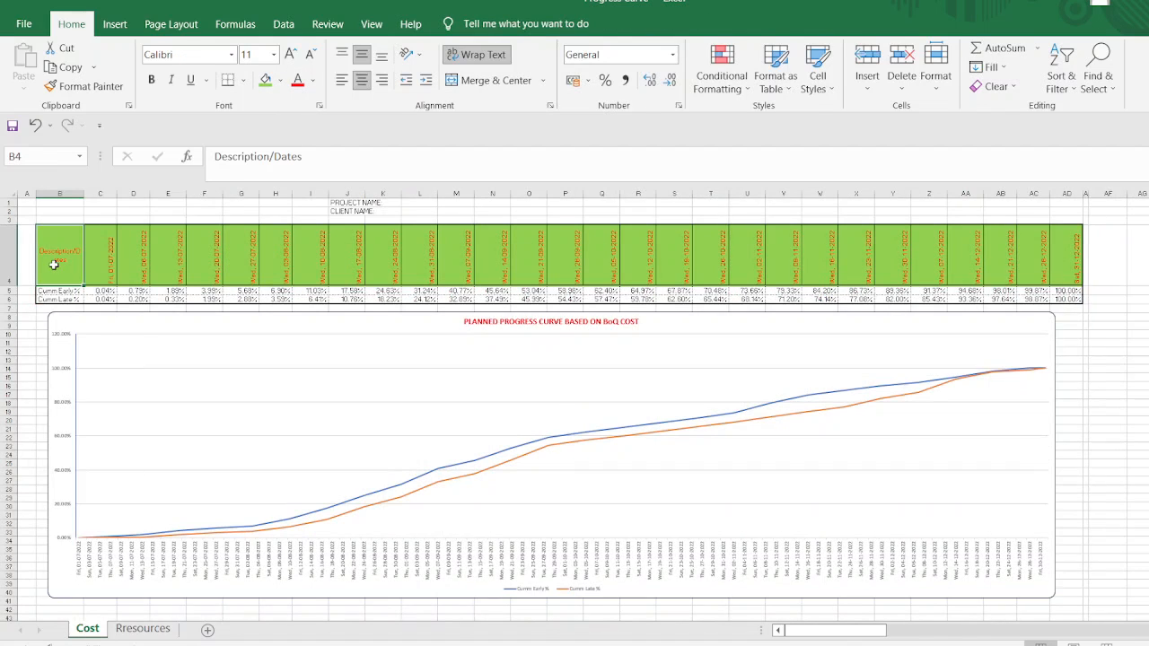
# Step: Paint the Cost sheet's green header style onto the Resources header and label B3 Description/Dates
pyautogui.click(144, 628)
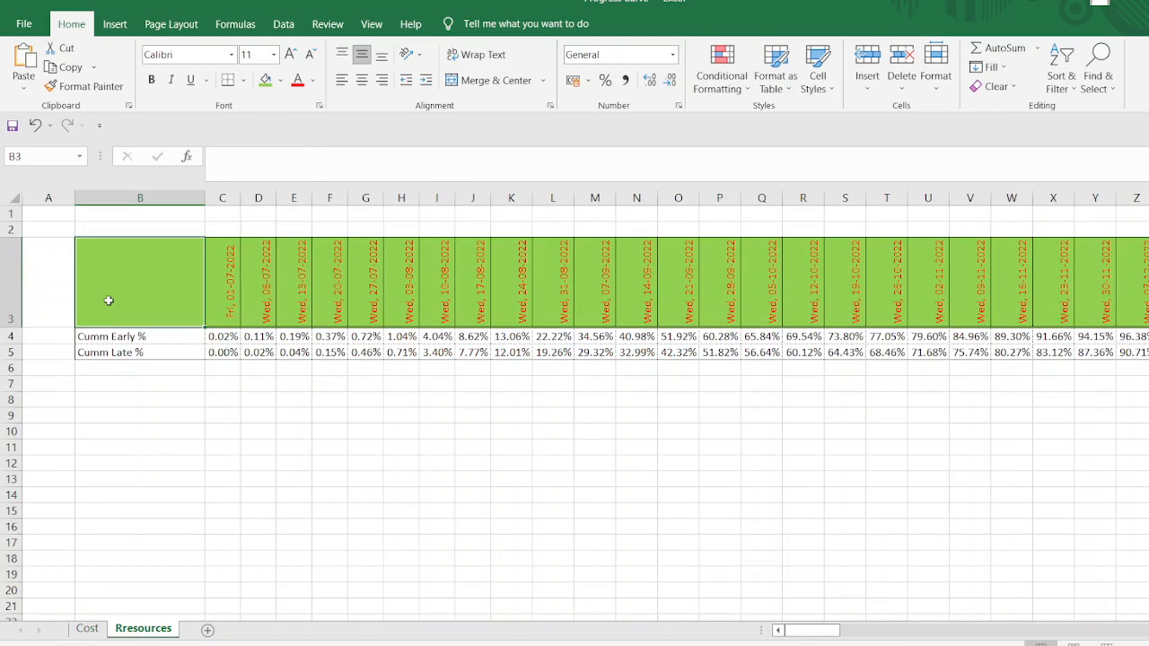
pyautogui.write('Description/Dates')
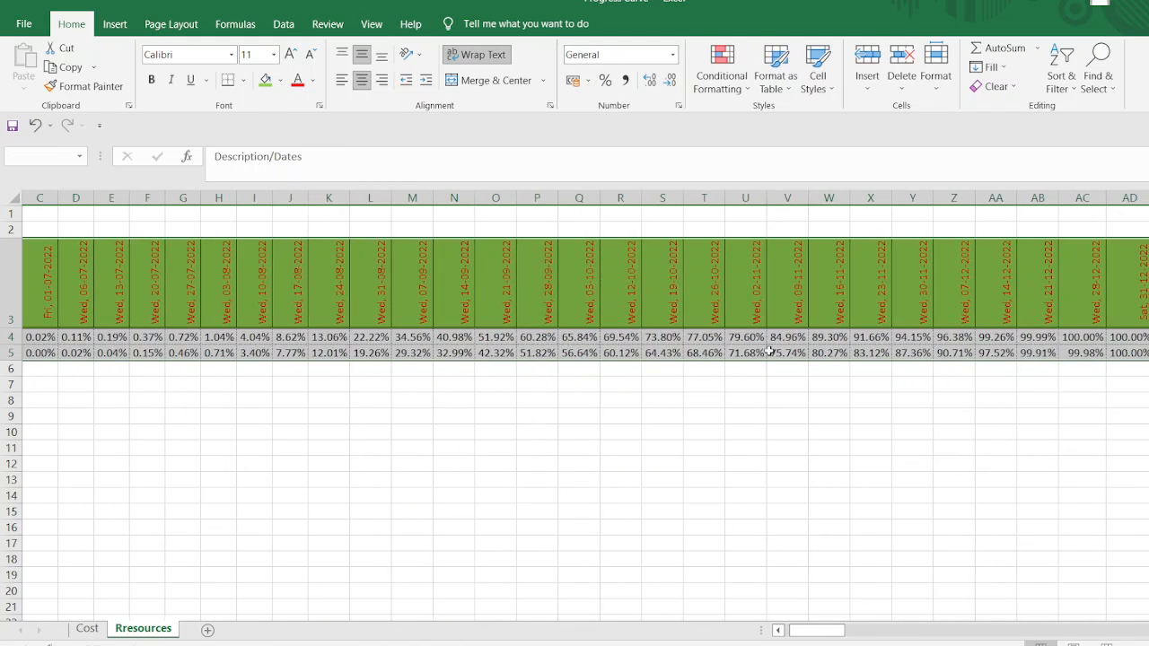
pyautogui.moveTo(769, 350)
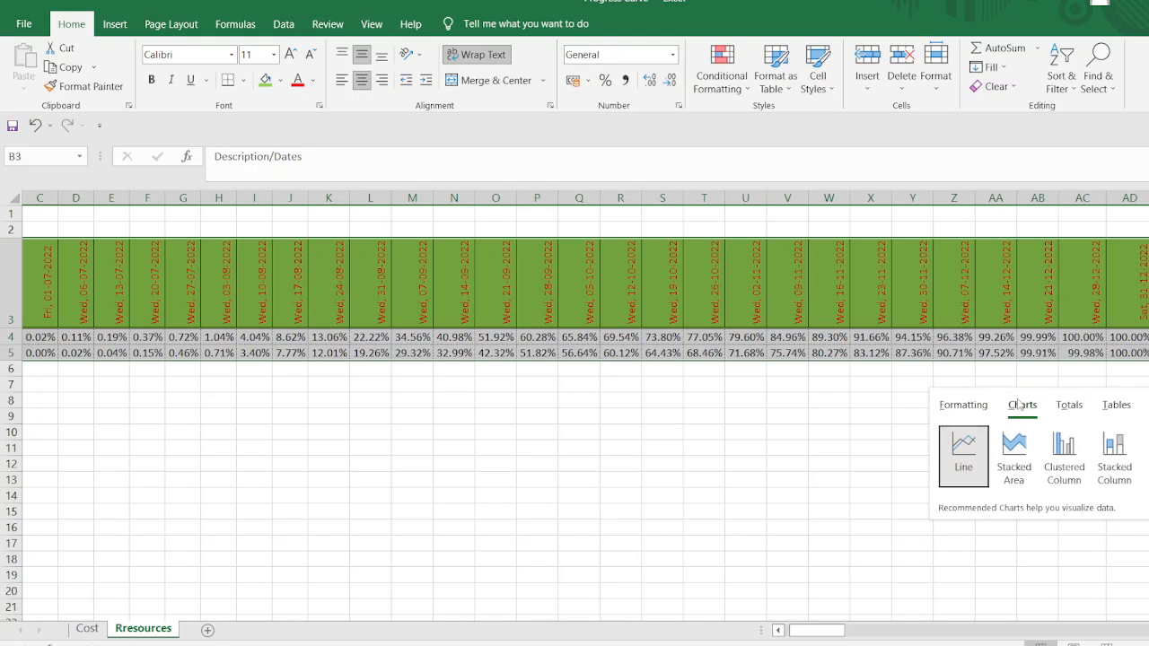
# Step: Insert a Quick Analysis line chart of Cumm Early % and Cumm Late % below the Resources table
pyautogui.click(962, 449)
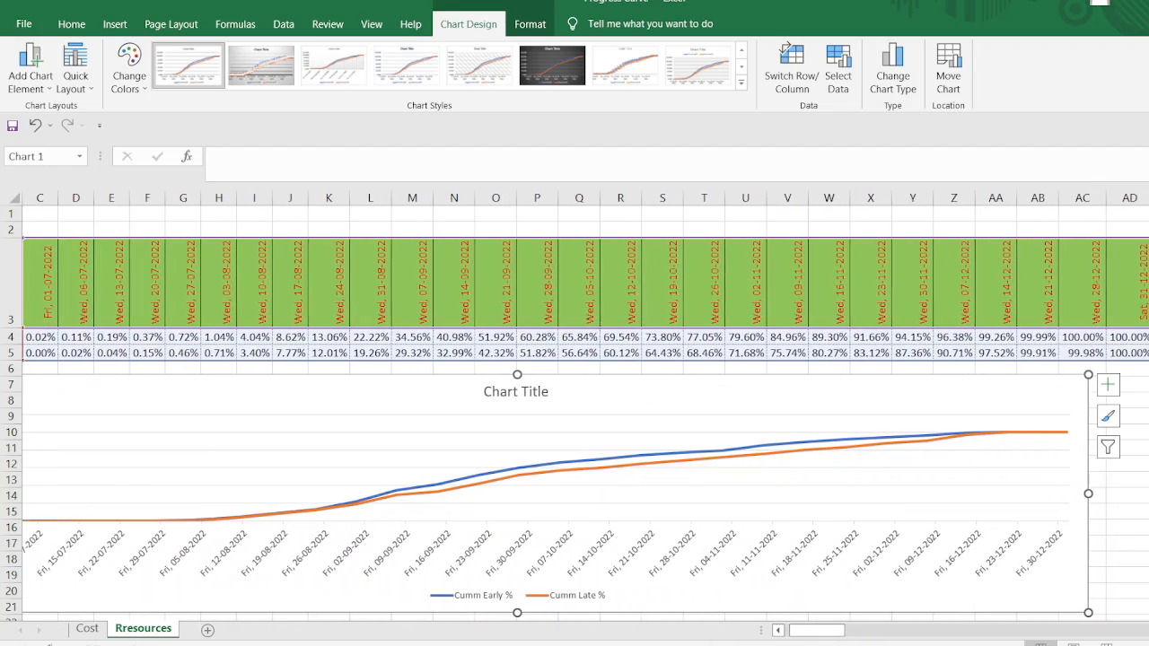
pyautogui.scroll(-3)
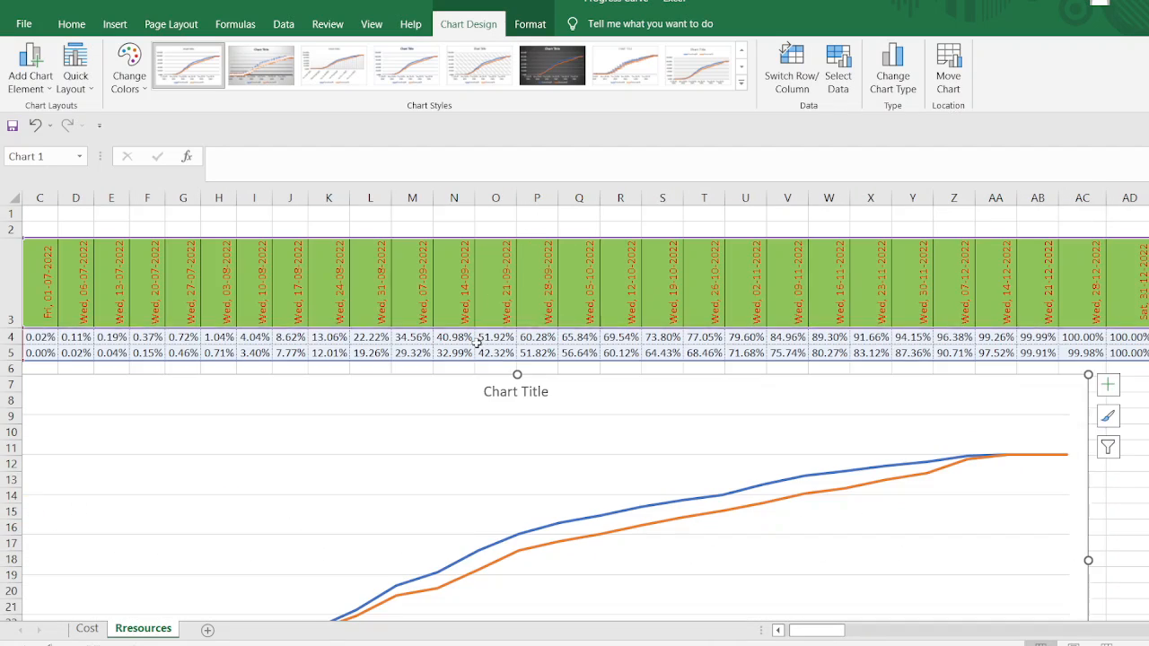
# Step: Retitle the chart 'PLANNED PROGRESS CURVE BASED ON RESOURCES / EFFORTS' in red size-20 bold Stencil
pyautogui.click(515, 391)
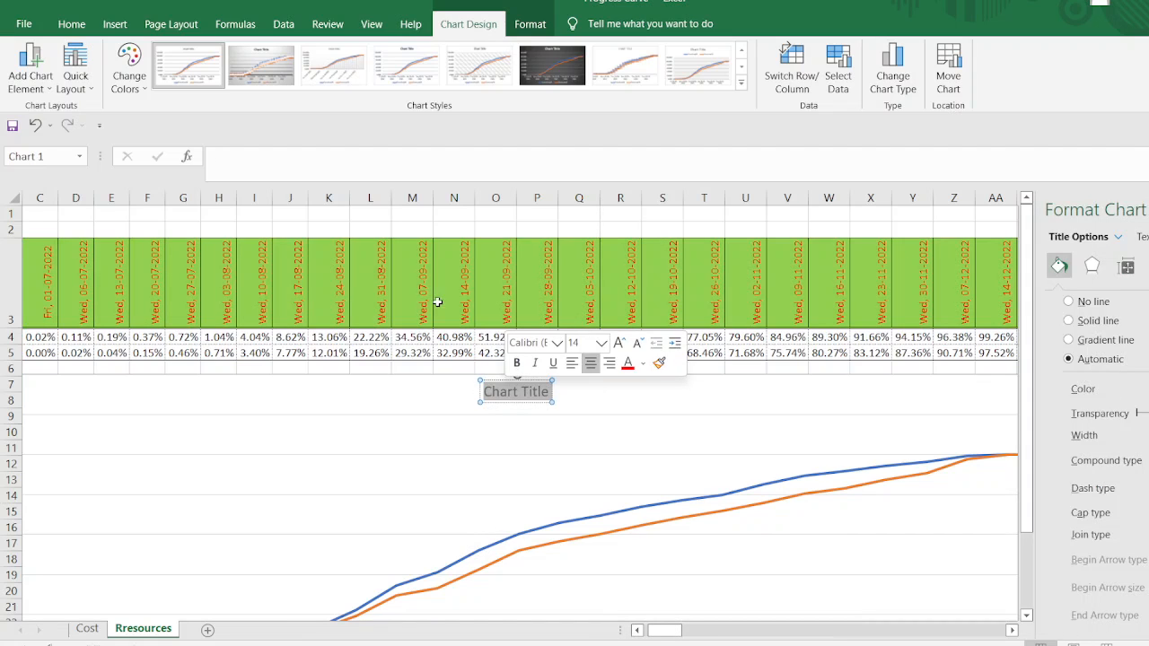
pyautogui.click(72, 24)
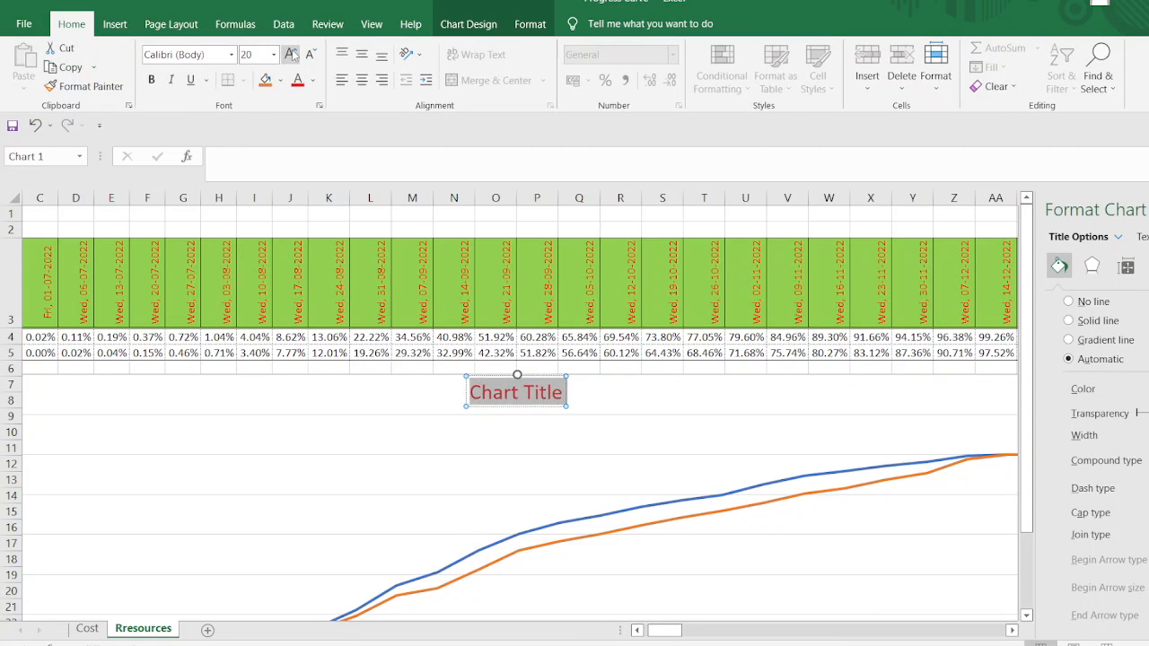
pyautogui.write('PLANNED PROGRESS C')
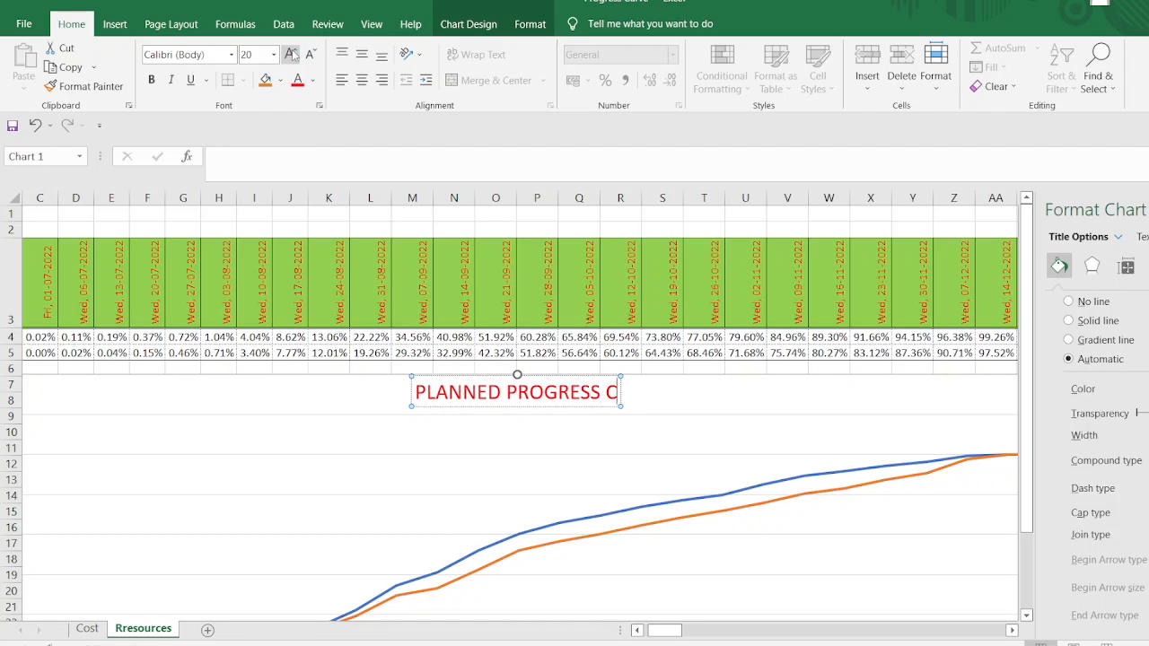
pyautogui.write('UERVE')
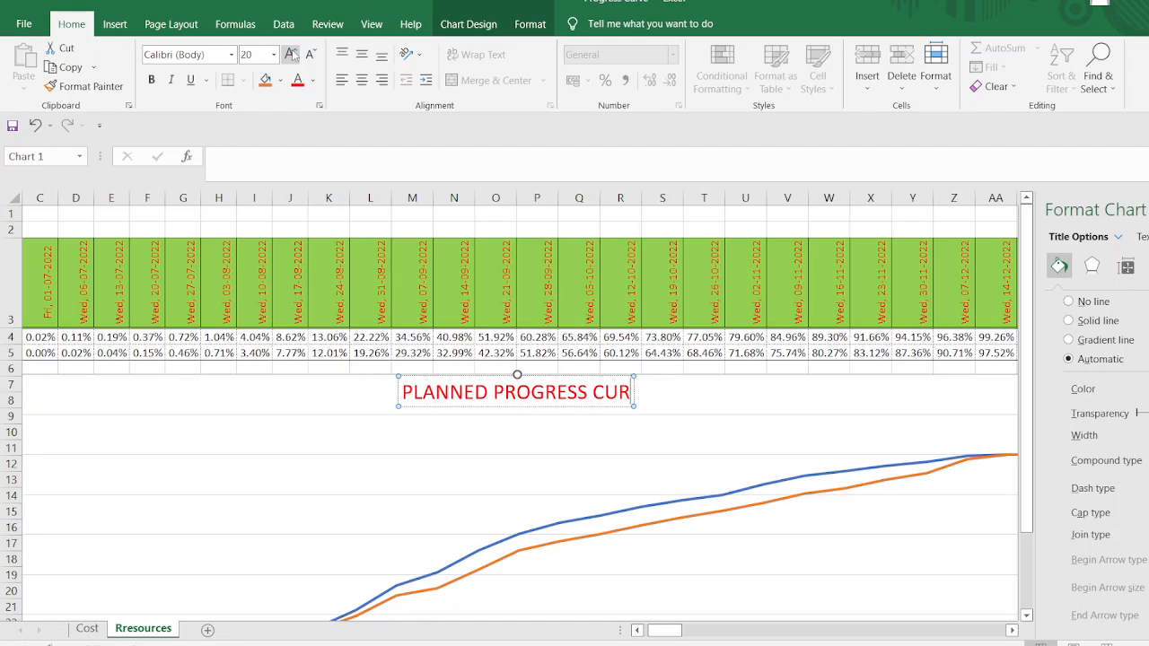
pyautogui.write('VE BASED ON R')
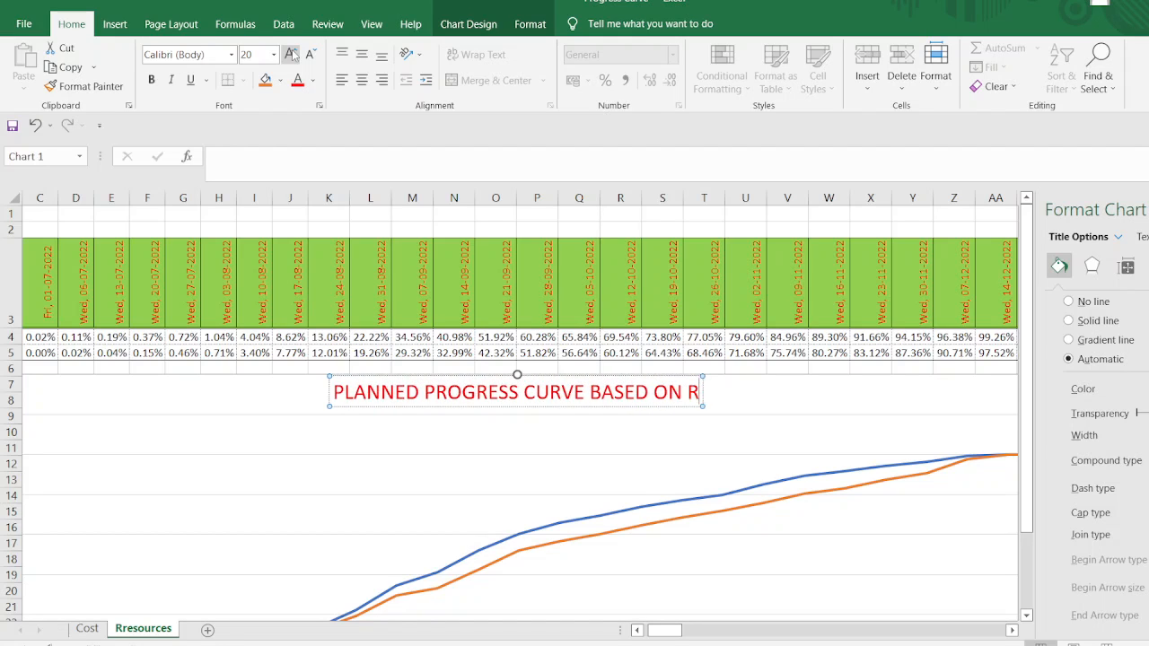
pyautogui.write('RESOURCES / EFFORTS')
pyautogui.click(189, 54)
pyautogui.write('Stencil')
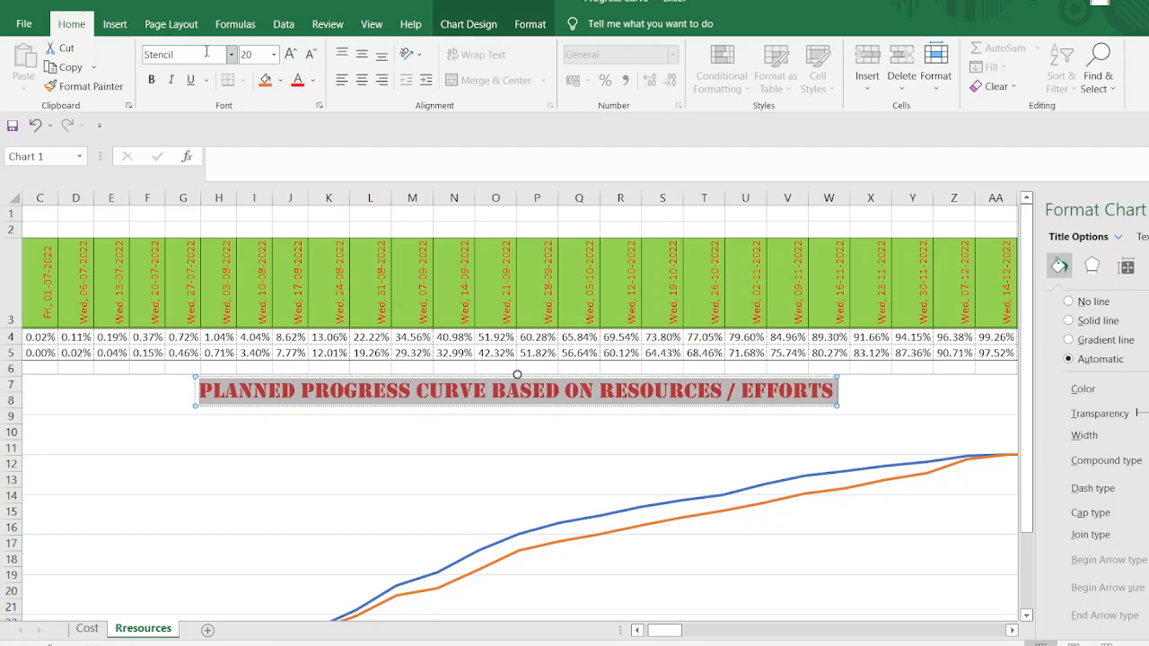
pyautogui.click(593, 440)
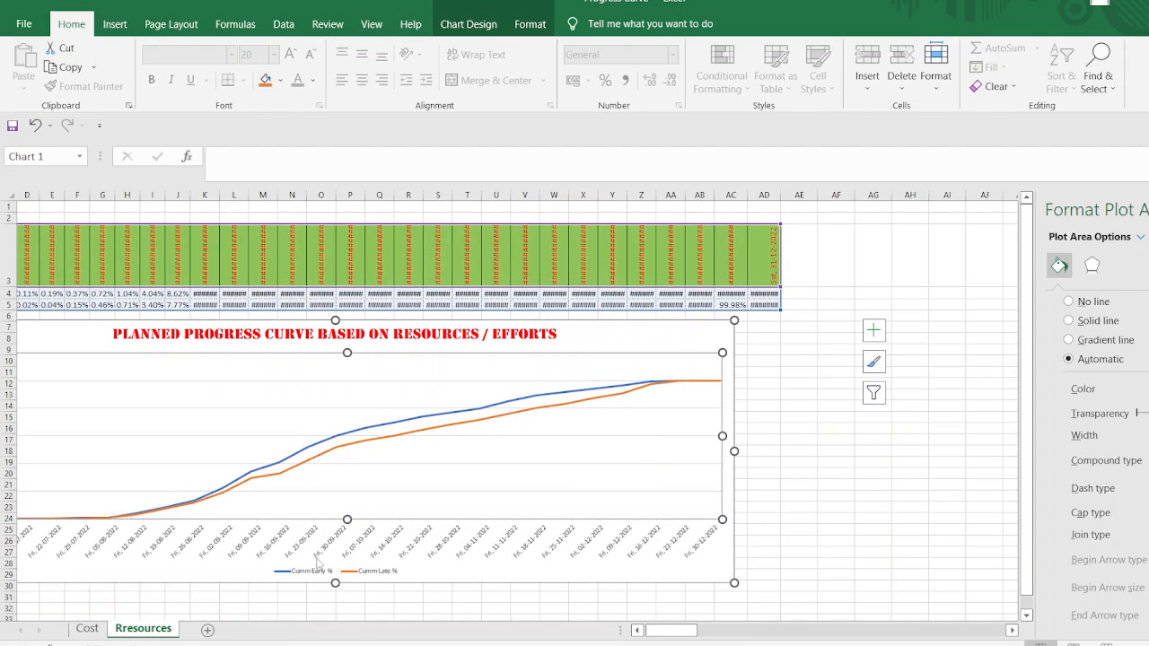
pyautogui.moveTo(323, 584)
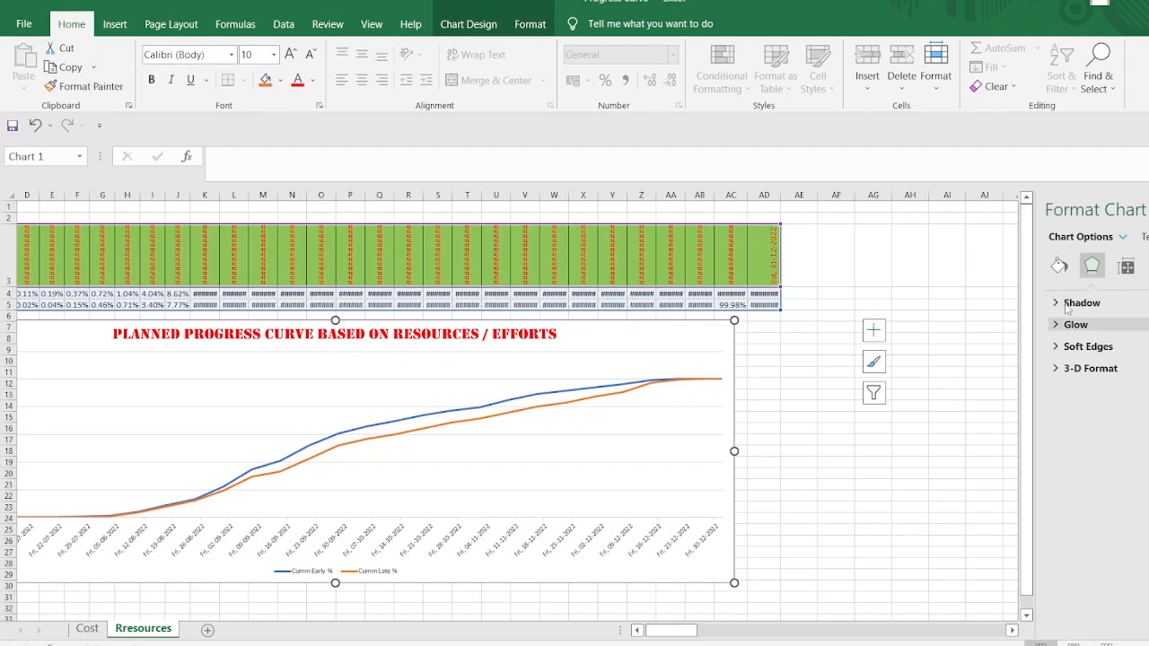
# Step: Give the Resources chart area a solid-line border in Format Chart Area
pyautogui.click(1060, 266)
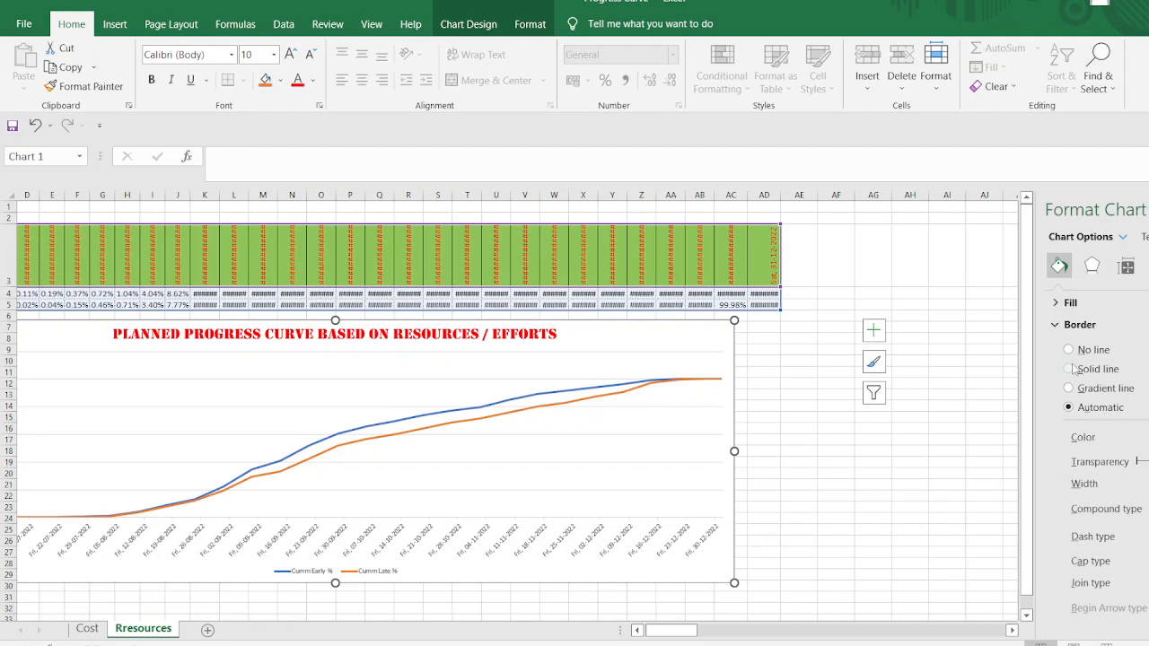
pyautogui.click(1068, 370)
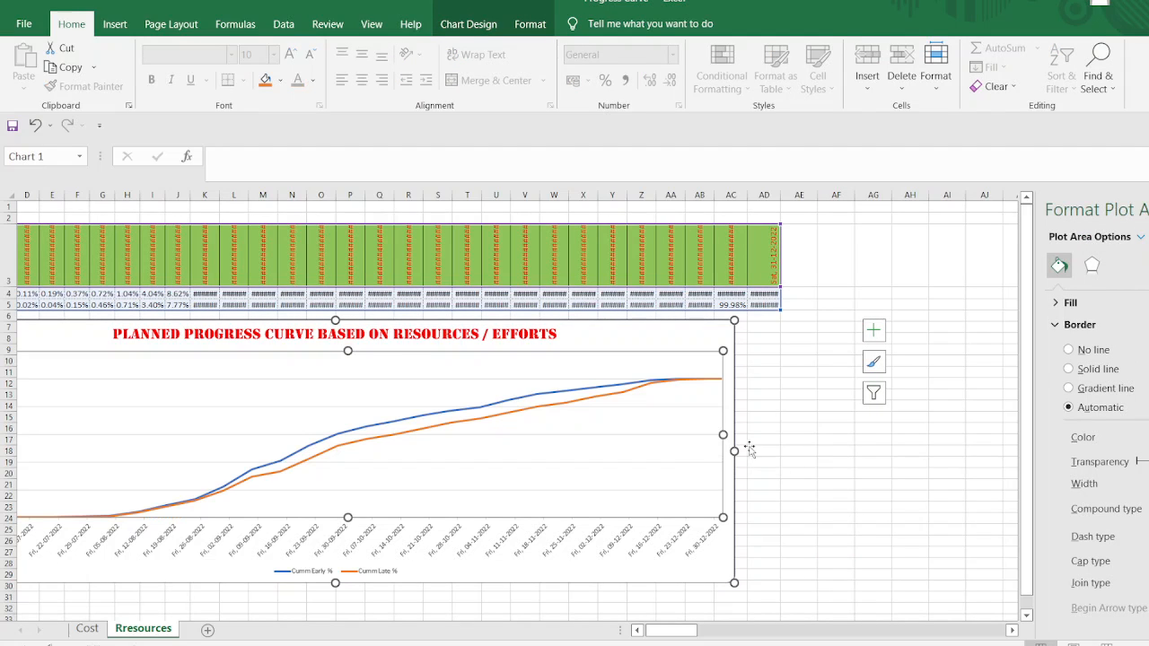
pyautogui.moveTo(747, 452)
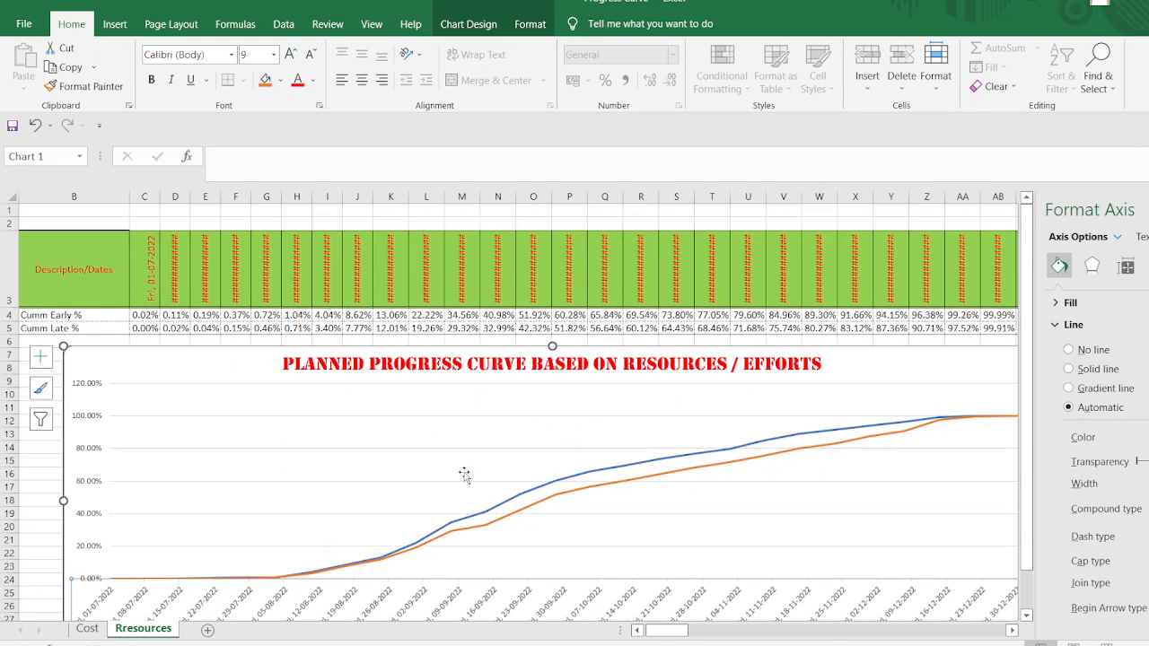
pyautogui.moveTo(122, 438)
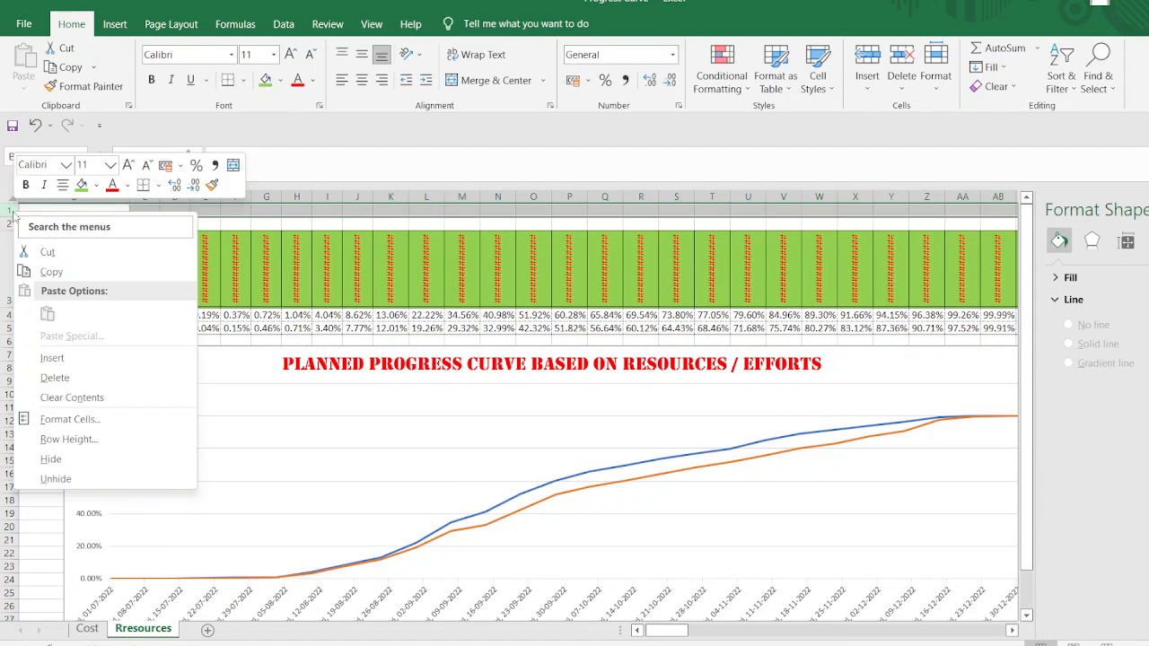
# Step: Paste the PROJECT NAME and CLIENT NAME rows above the Resources table, then show the Cost sheet
pyautogui.click(87, 628)
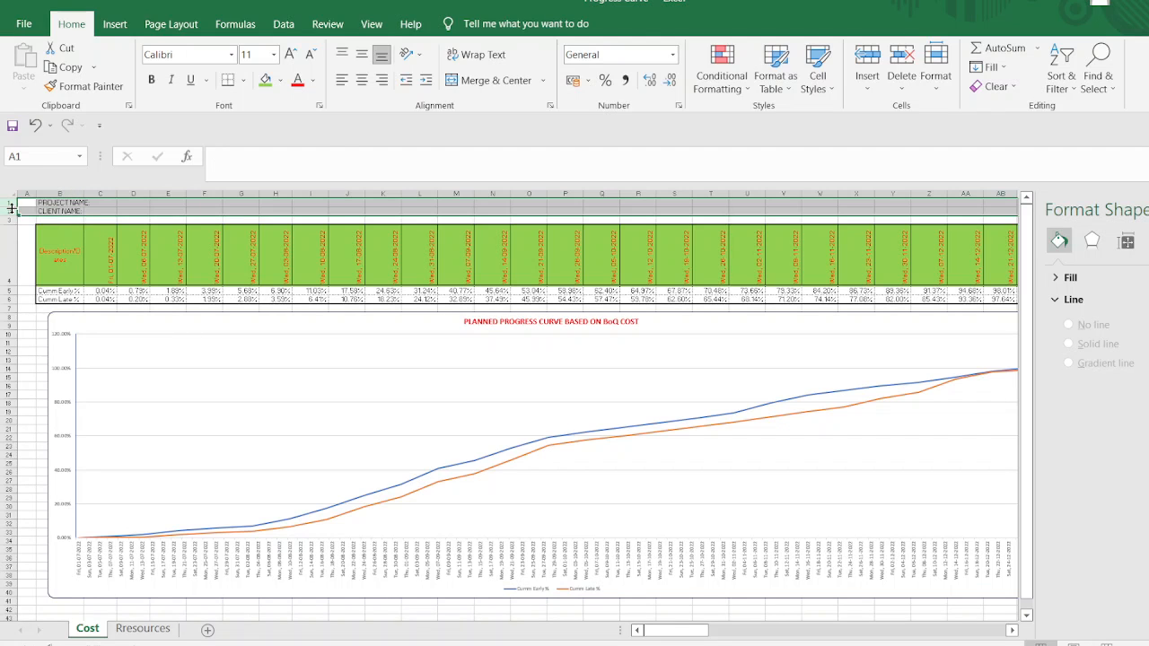
pyautogui.click(144, 628)
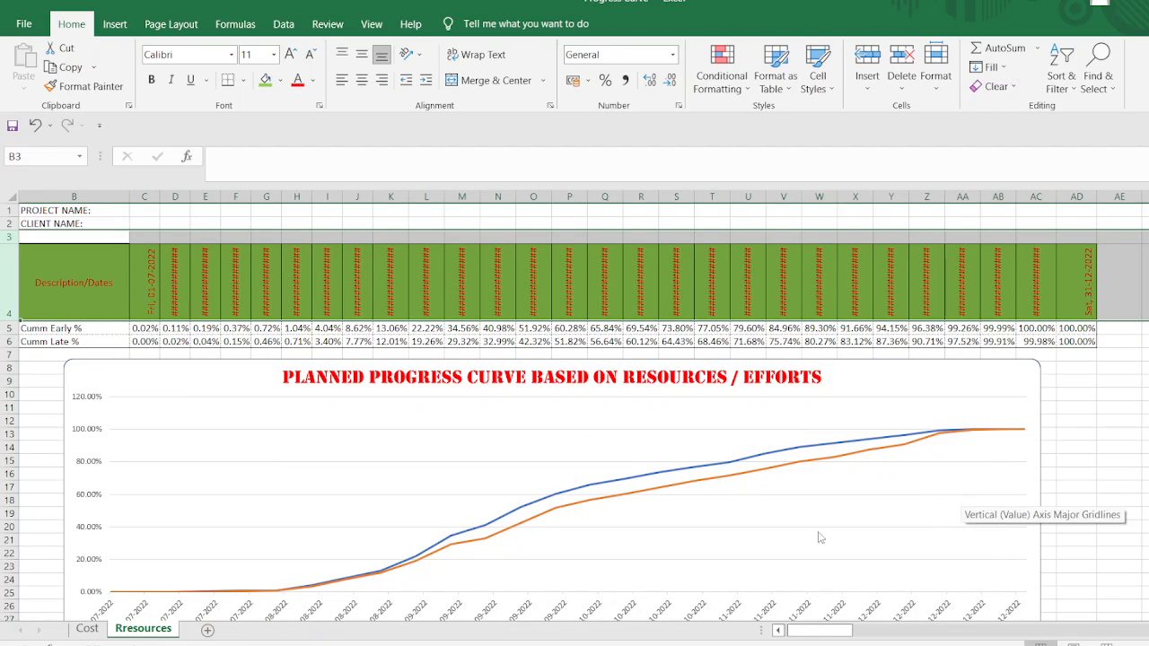
pyautogui.click(86, 629)
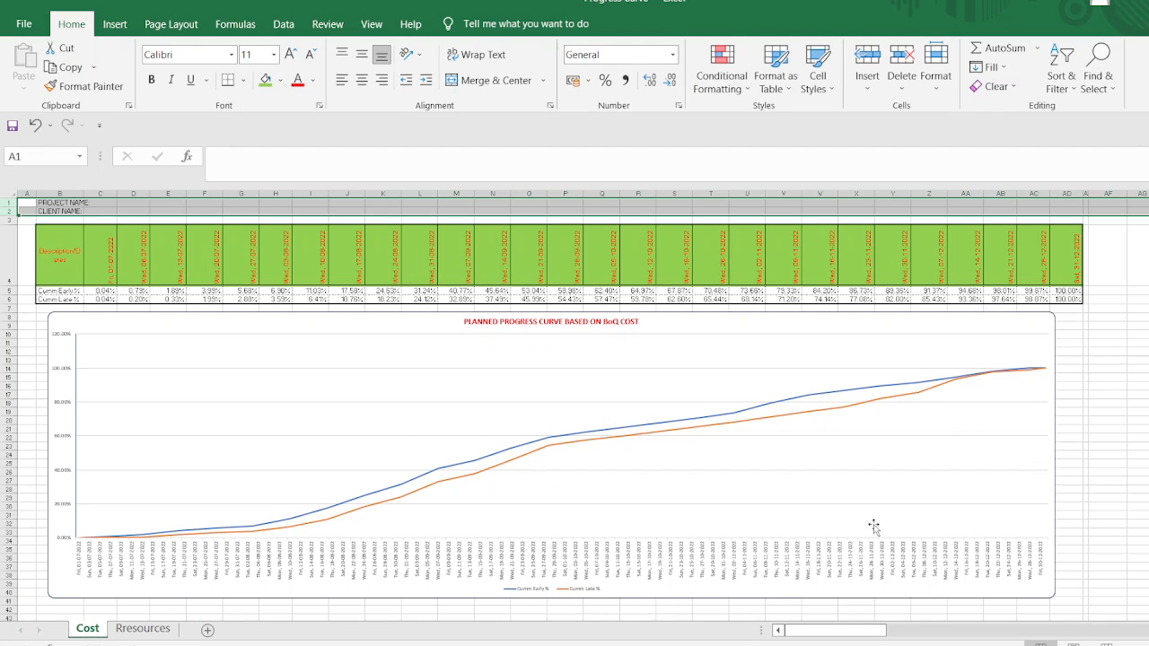
pyautogui.moveTo(889, 528)
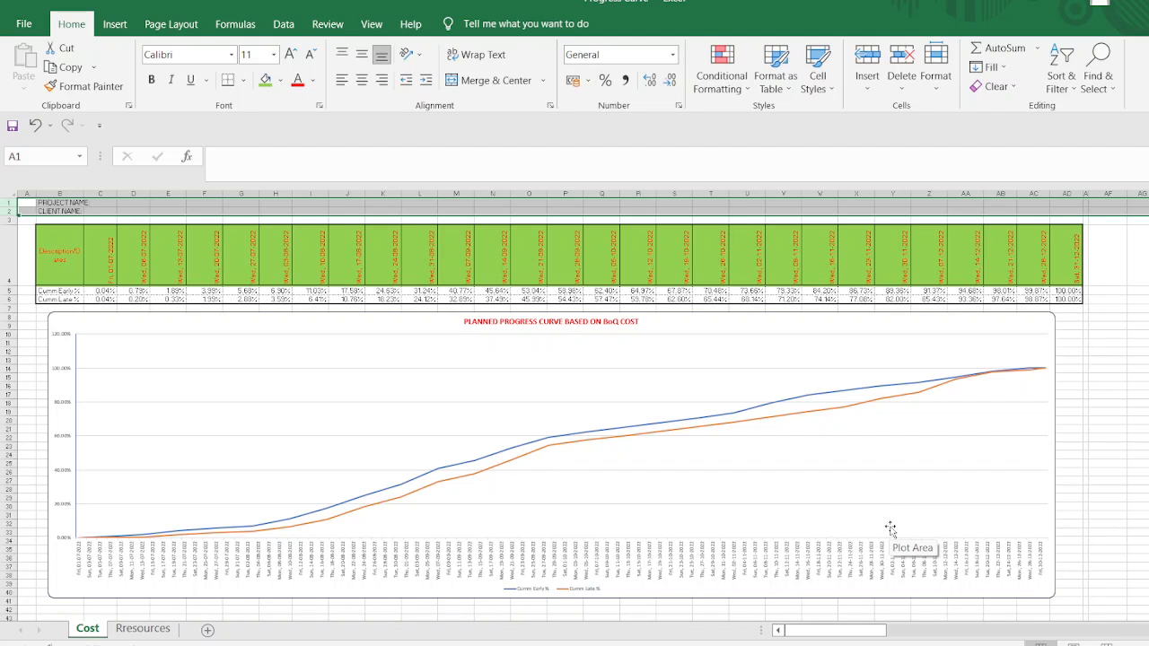
pyautogui.moveTo(871, 501)
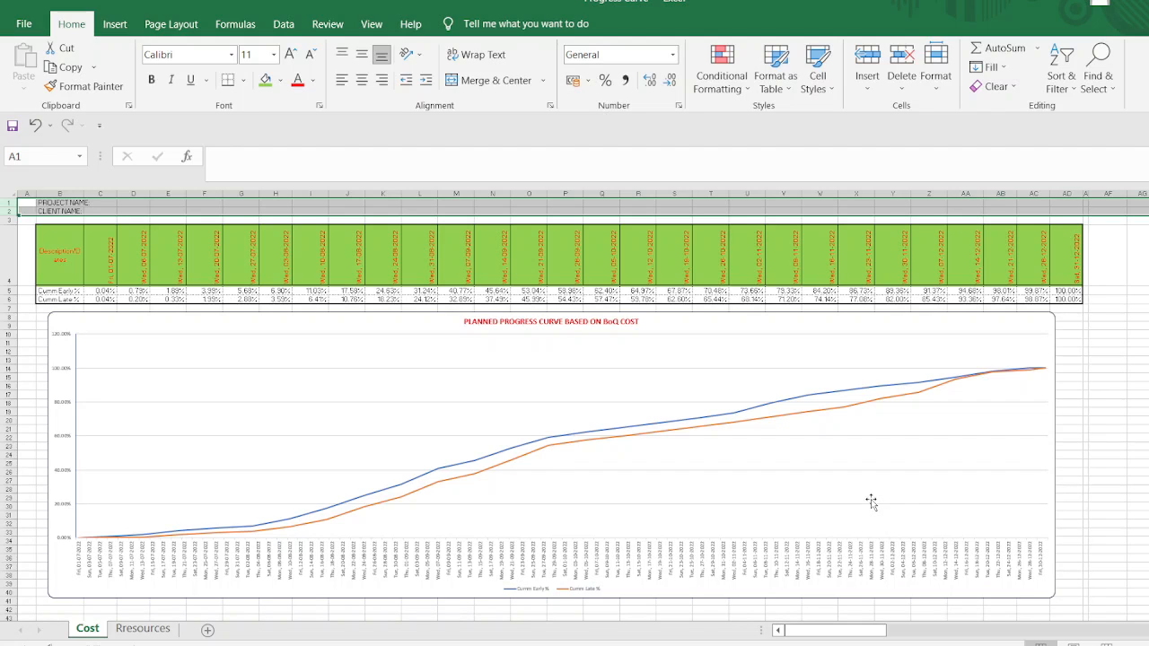
pyautogui.moveTo(870, 499)
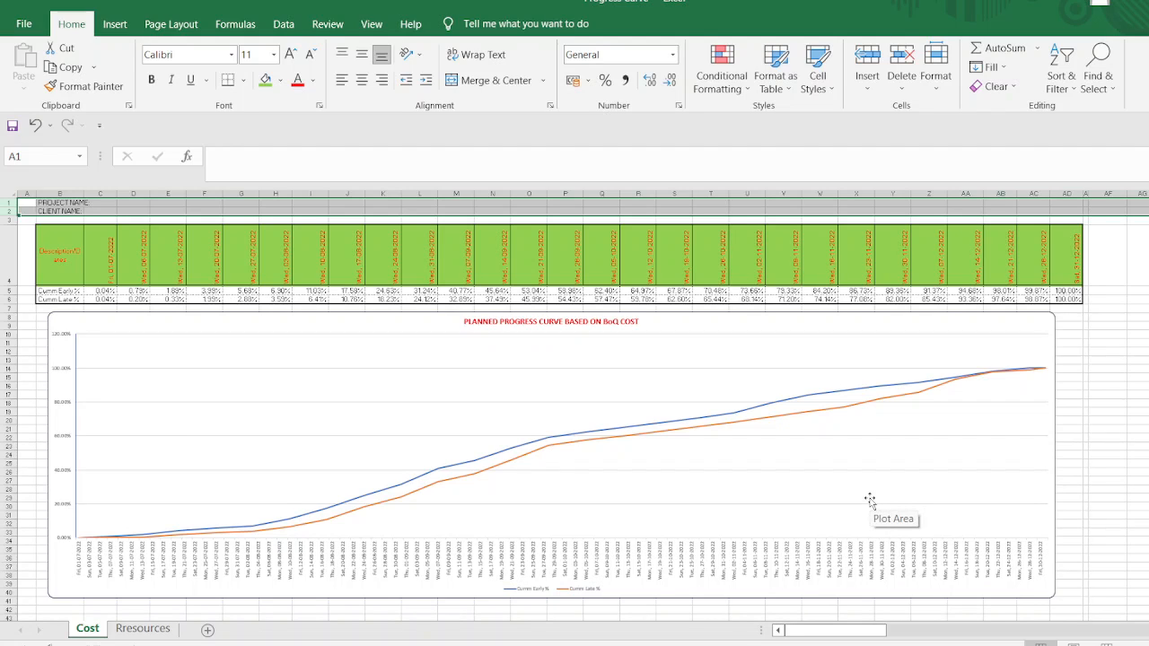